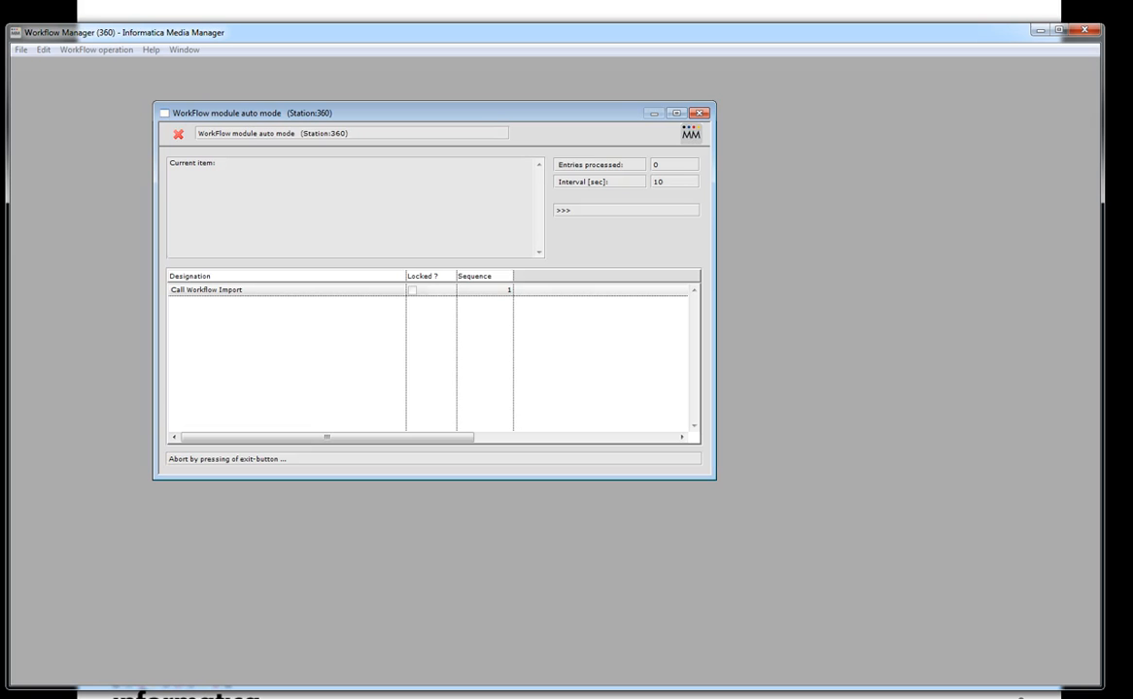
pyautogui.moveTo(303, 331)
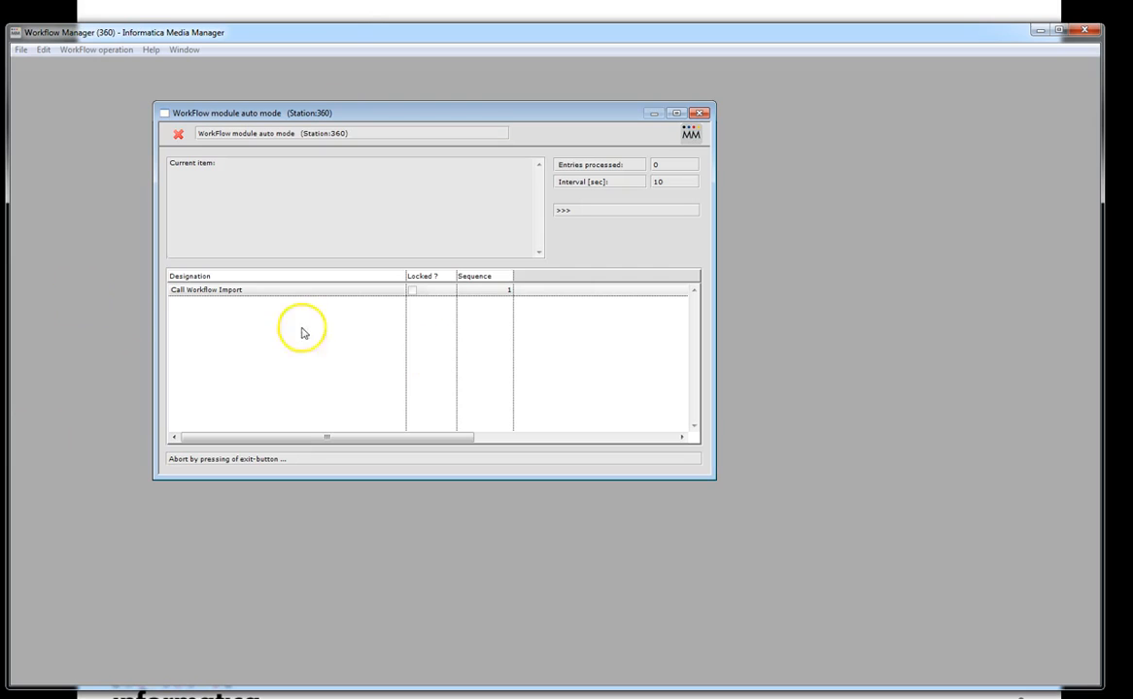
pyautogui.moveTo(179, 135)
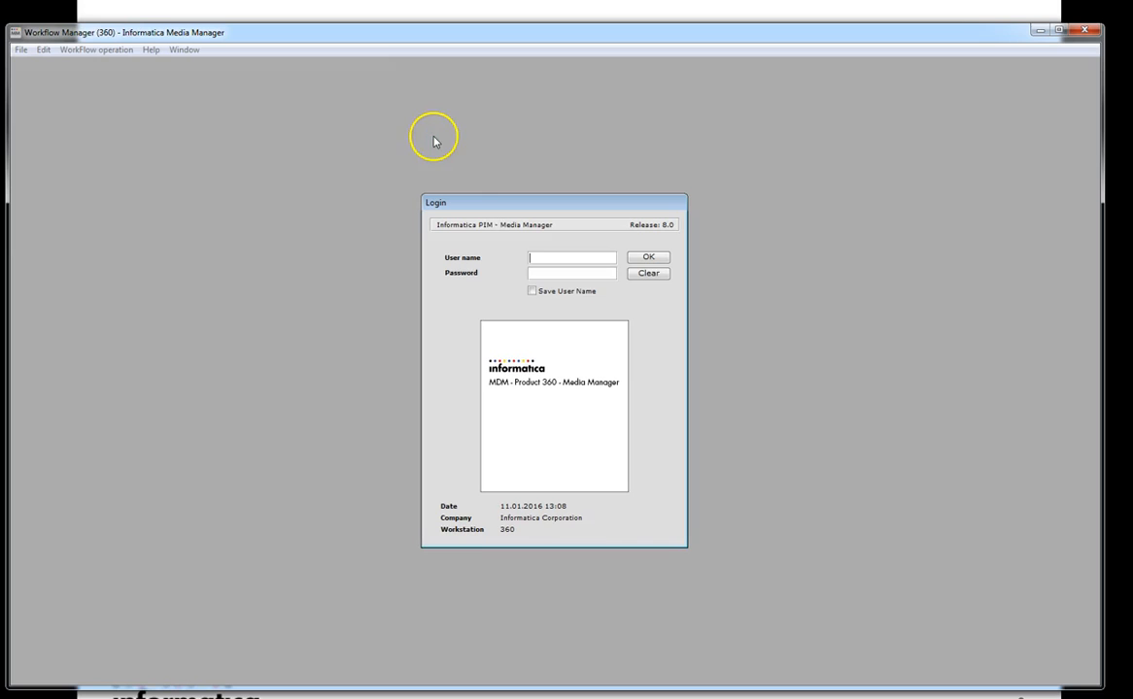
# - Log in again as user 'admin' after leaving the auto-mode module
pyautogui.write('admin')
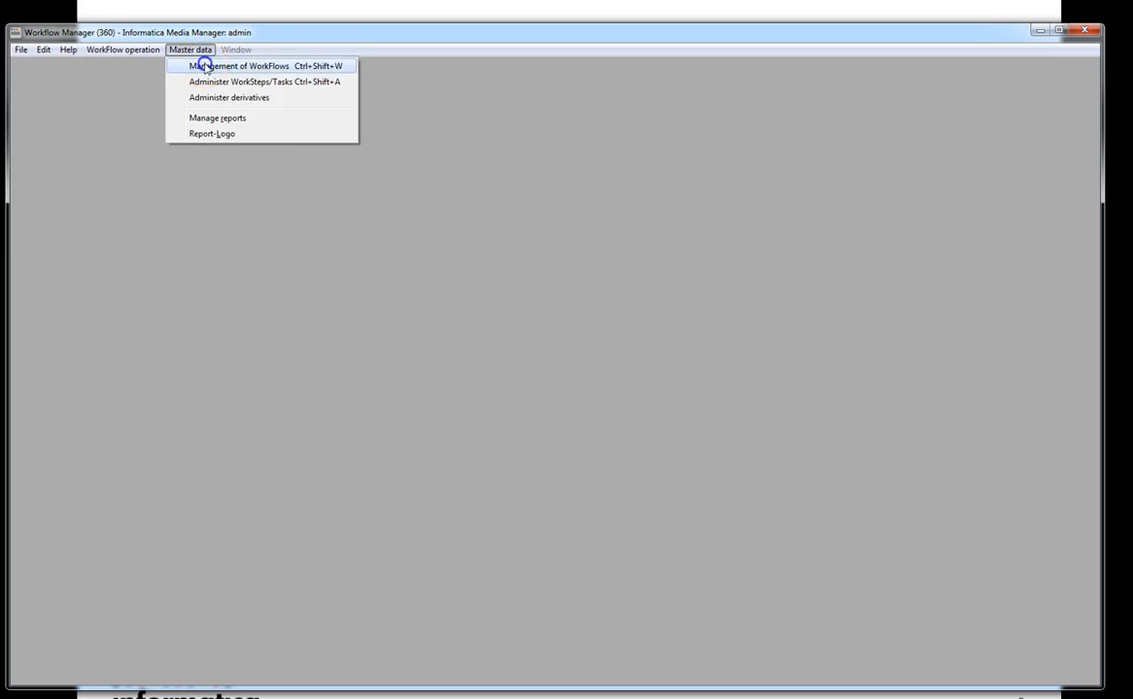
# - Open the Import workflow's diagram and review its new-media watch point settings unchanged
pyautogui.click(241, 66)
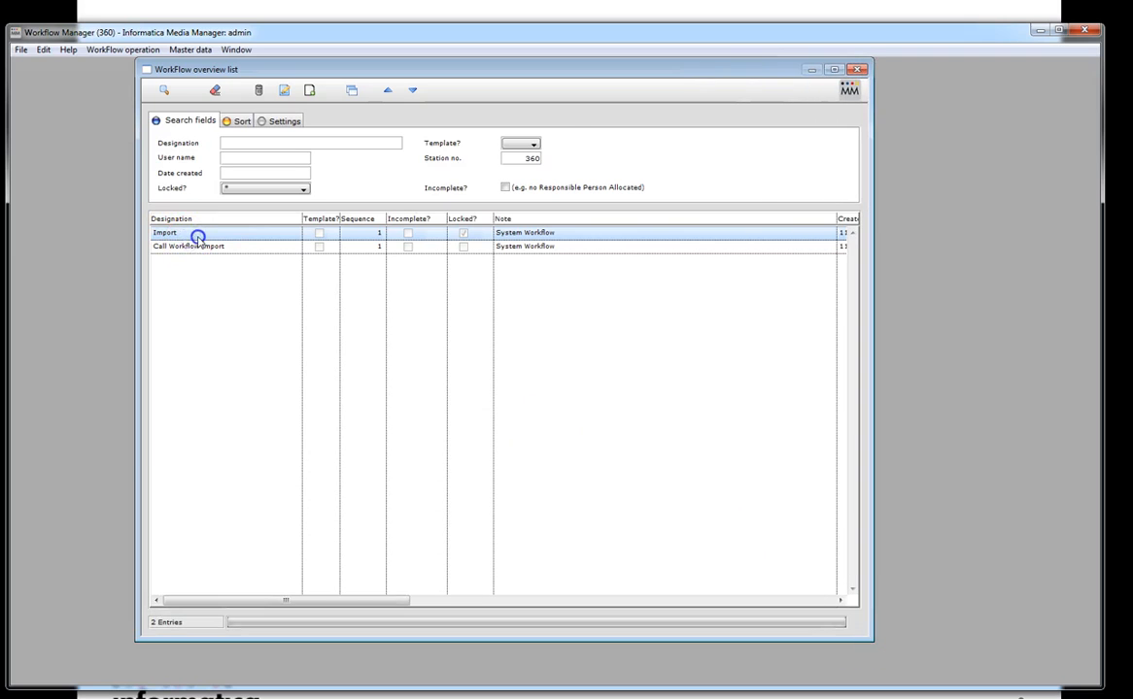
pyautogui.doubleClick(165, 233)
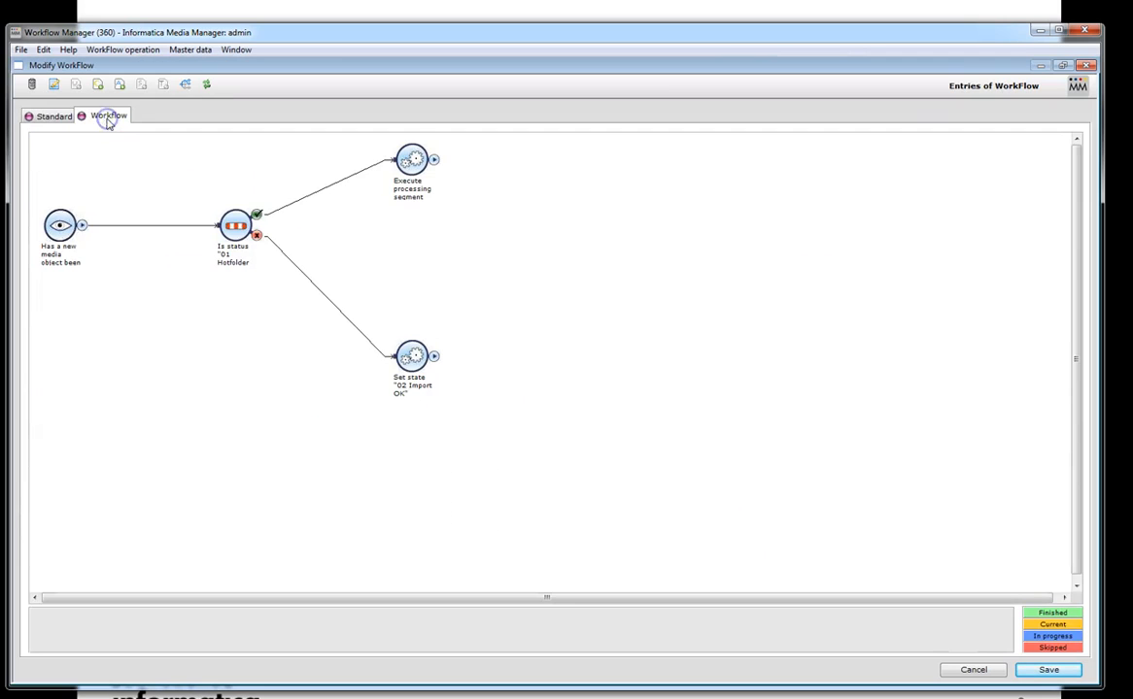
pyautogui.click(61, 225)
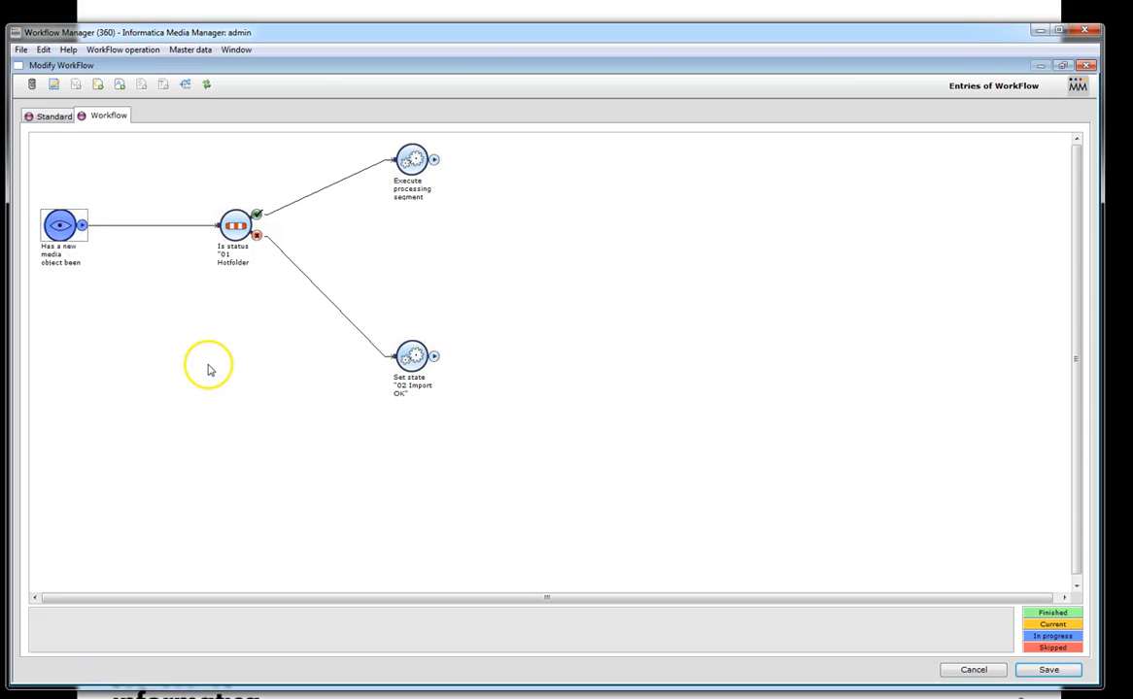
pyautogui.doubleClick(62, 225)
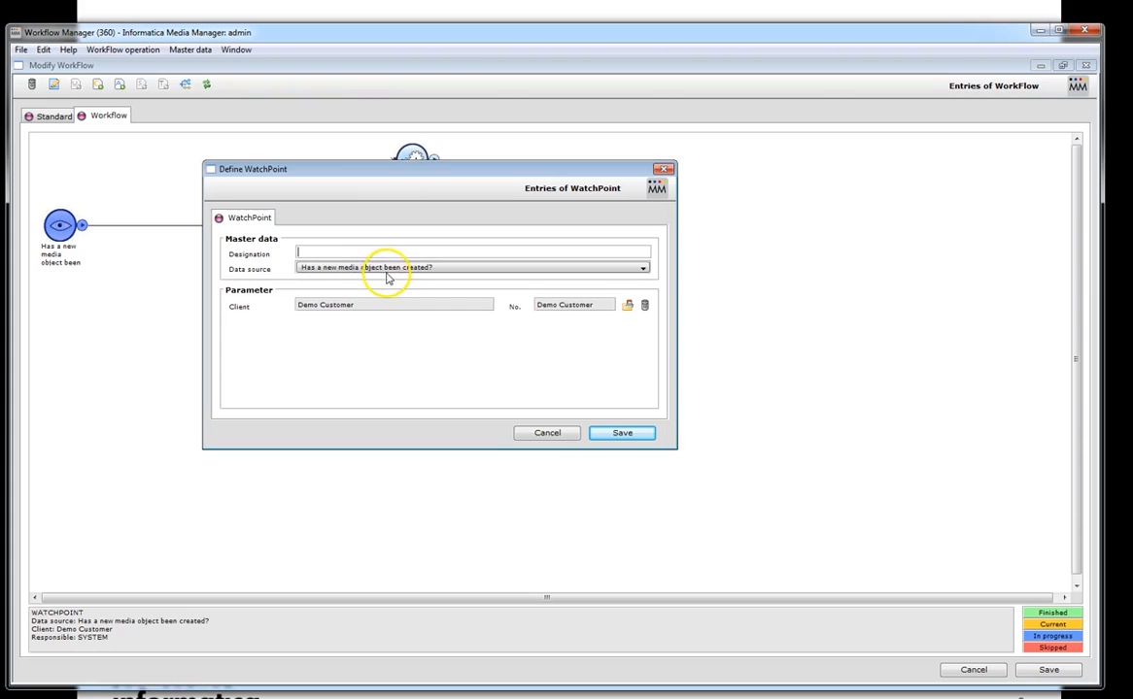
pyautogui.moveTo(334, 272)
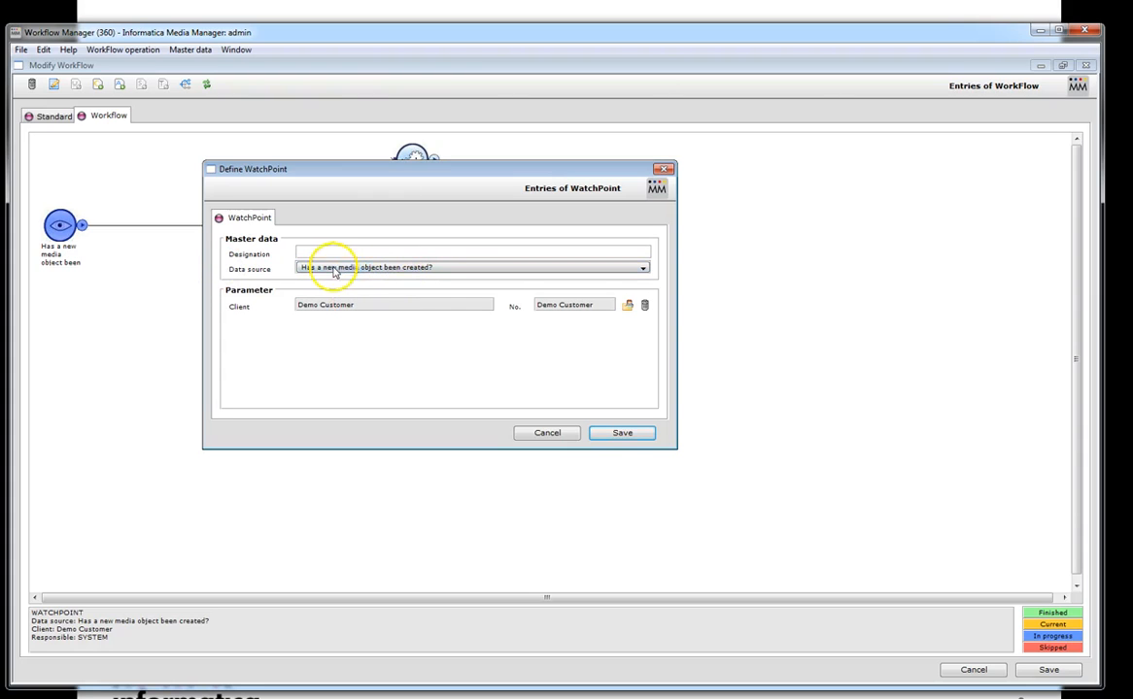
pyautogui.click(546, 431)
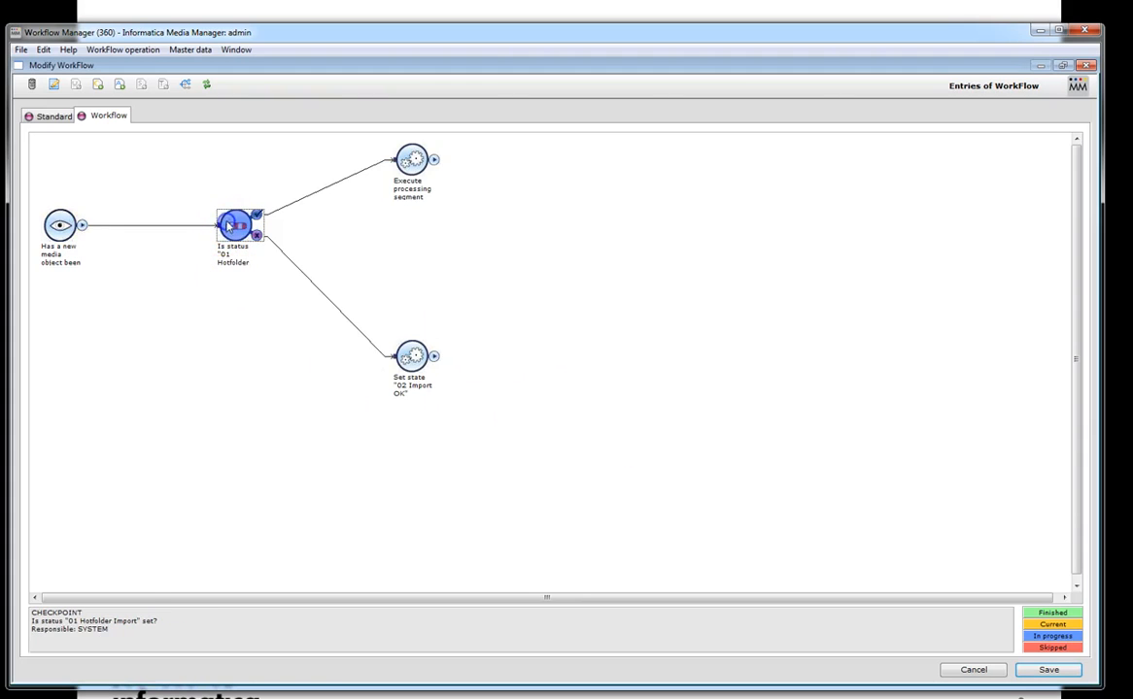
# - Inspect the status check step and the 02 Import OK state step
pyautogui.click(237, 226)
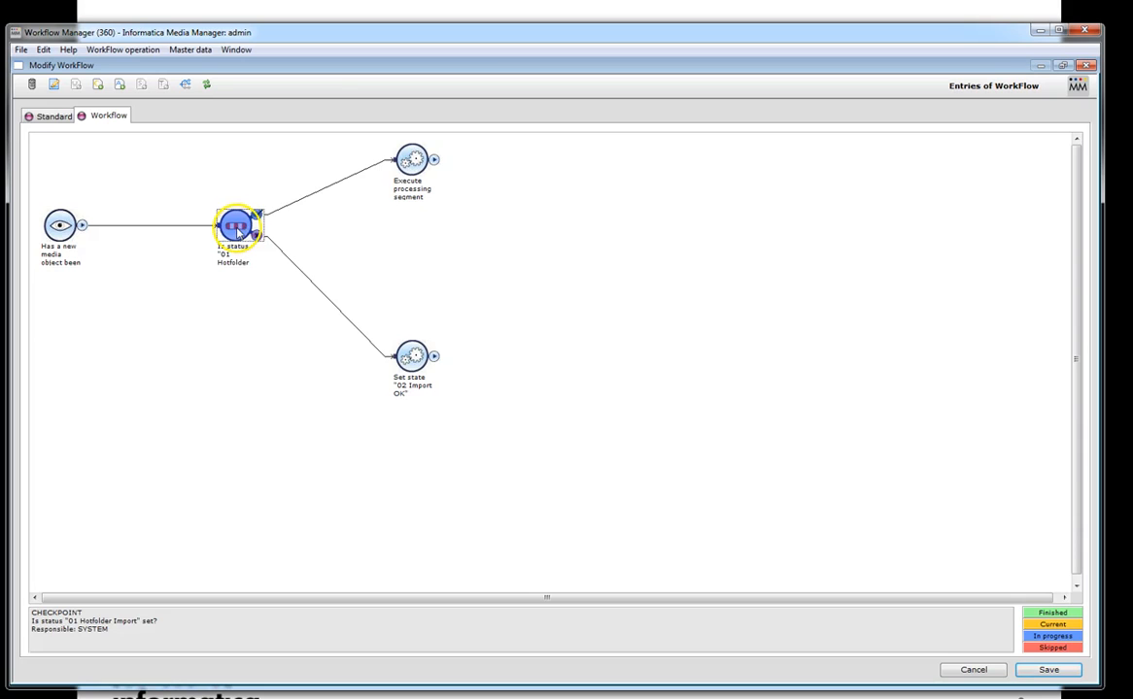
pyautogui.click(412, 357)
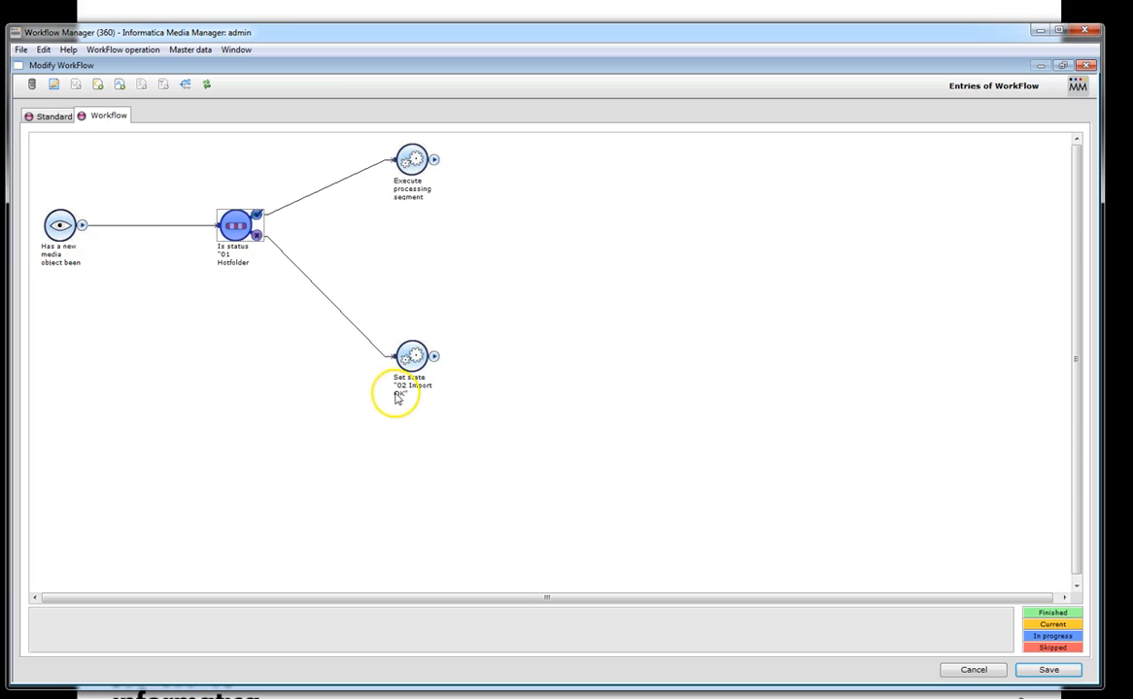
pyautogui.click(411, 163)
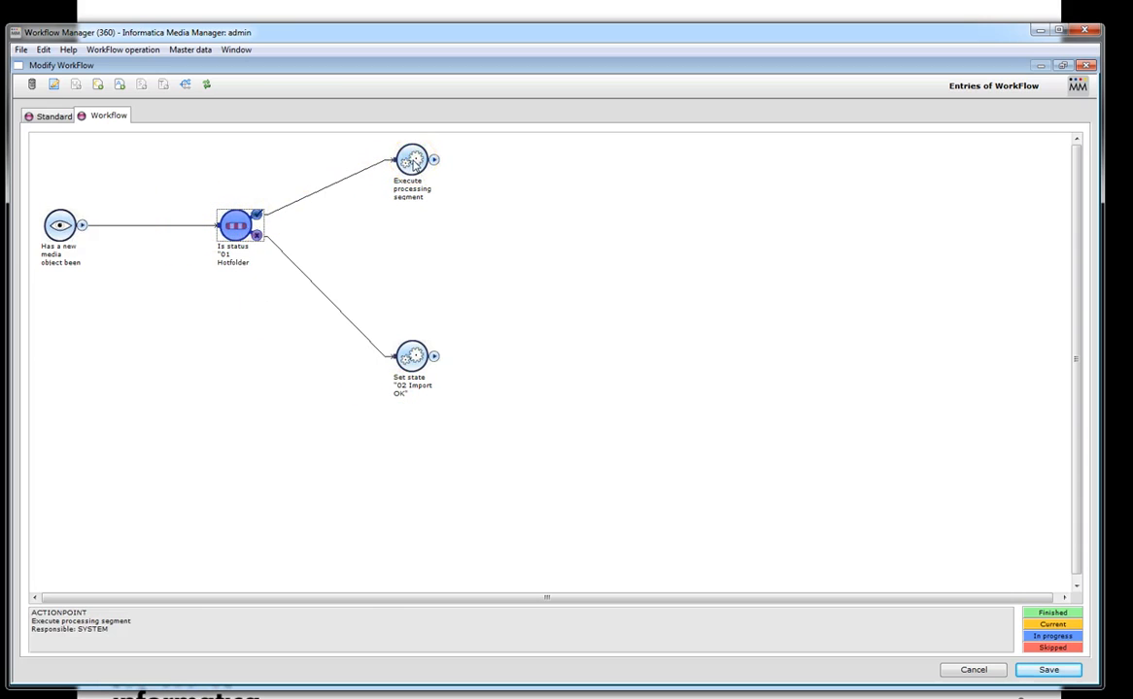
# - Confirm the Execute processing segment step runs asynchronously on workstation 360 and save it
pyautogui.click(412, 159)
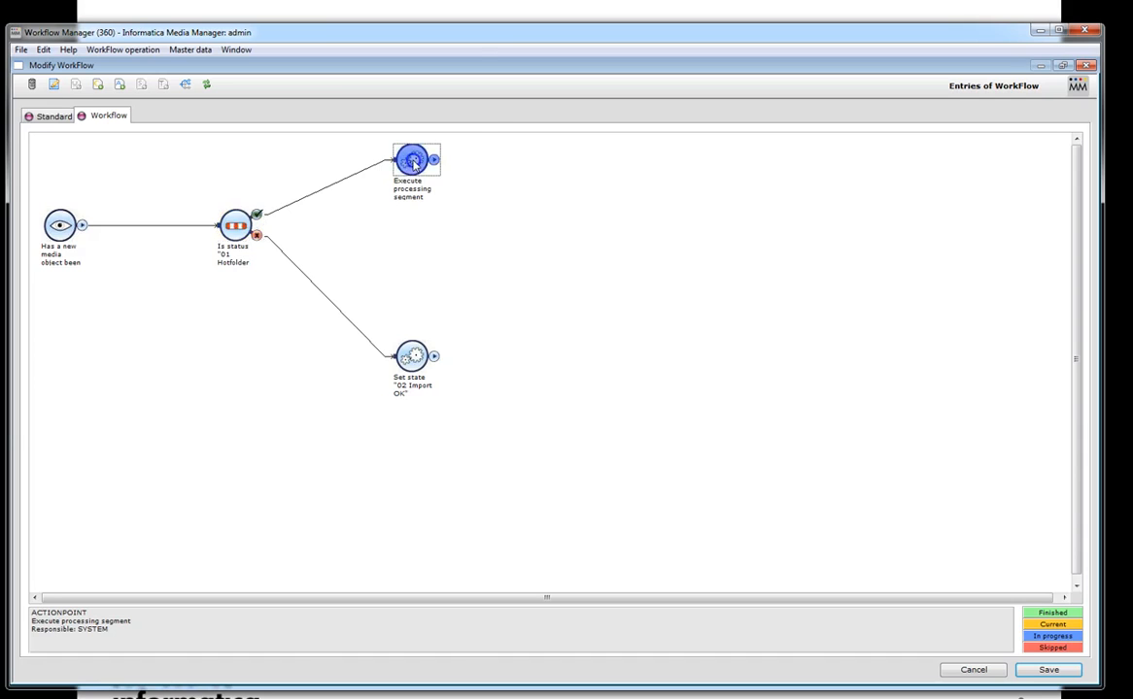
pyautogui.doubleClick(412, 160)
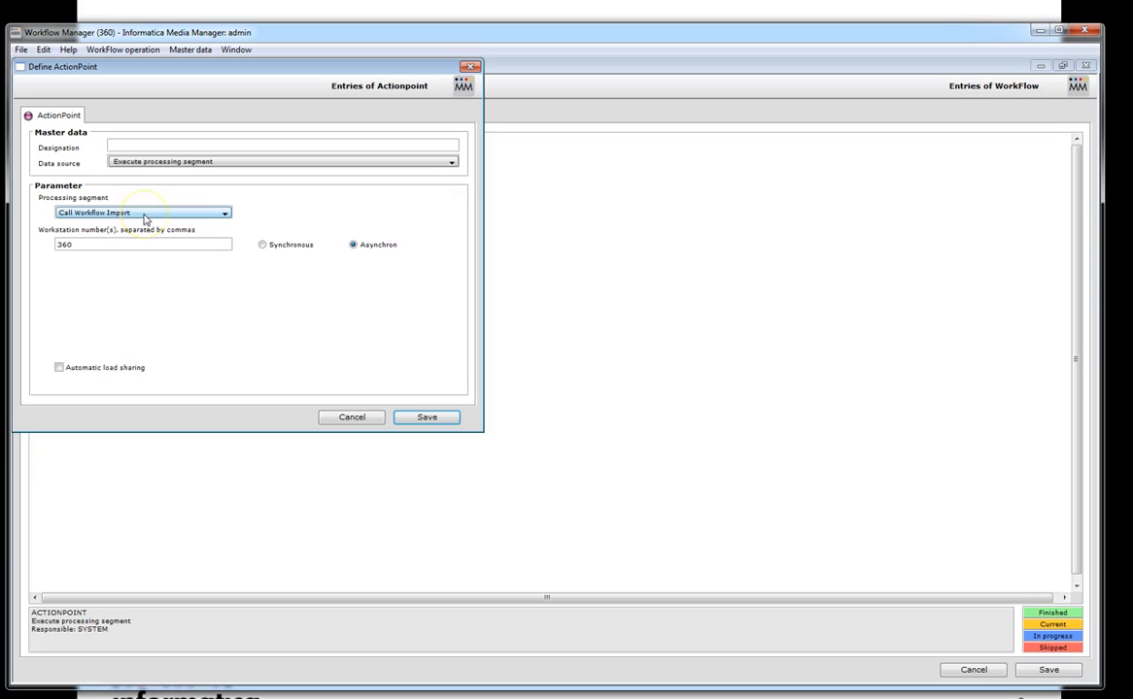
pyautogui.tripleClick(144, 245)
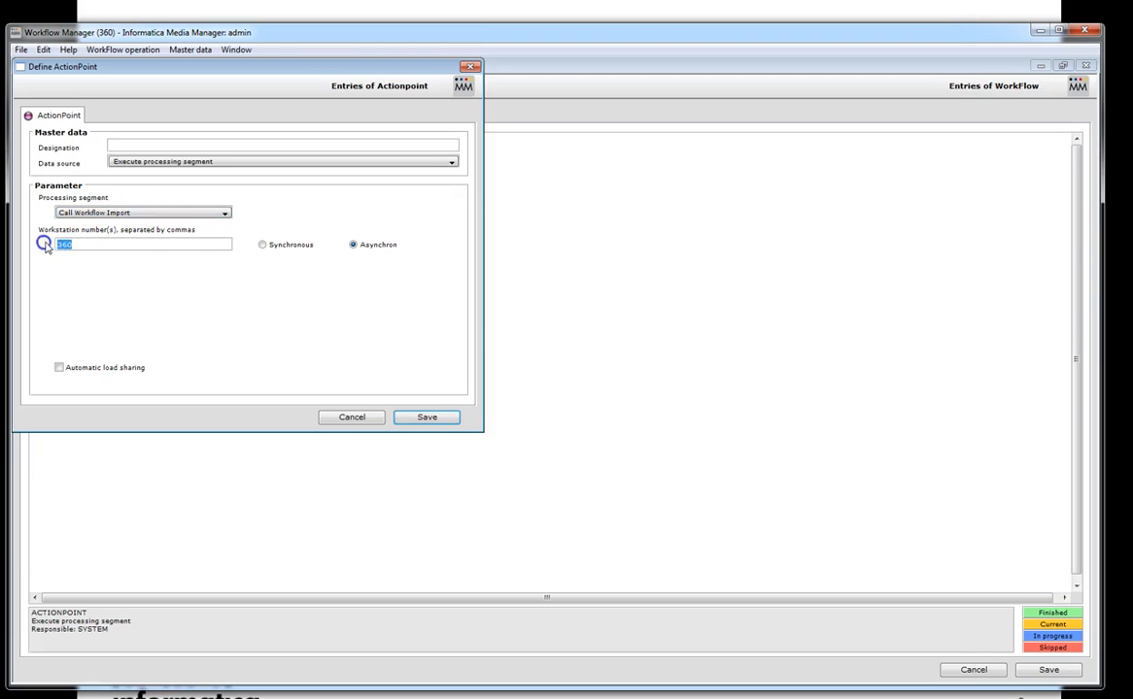
pyautogui.moveTo(175, 237)
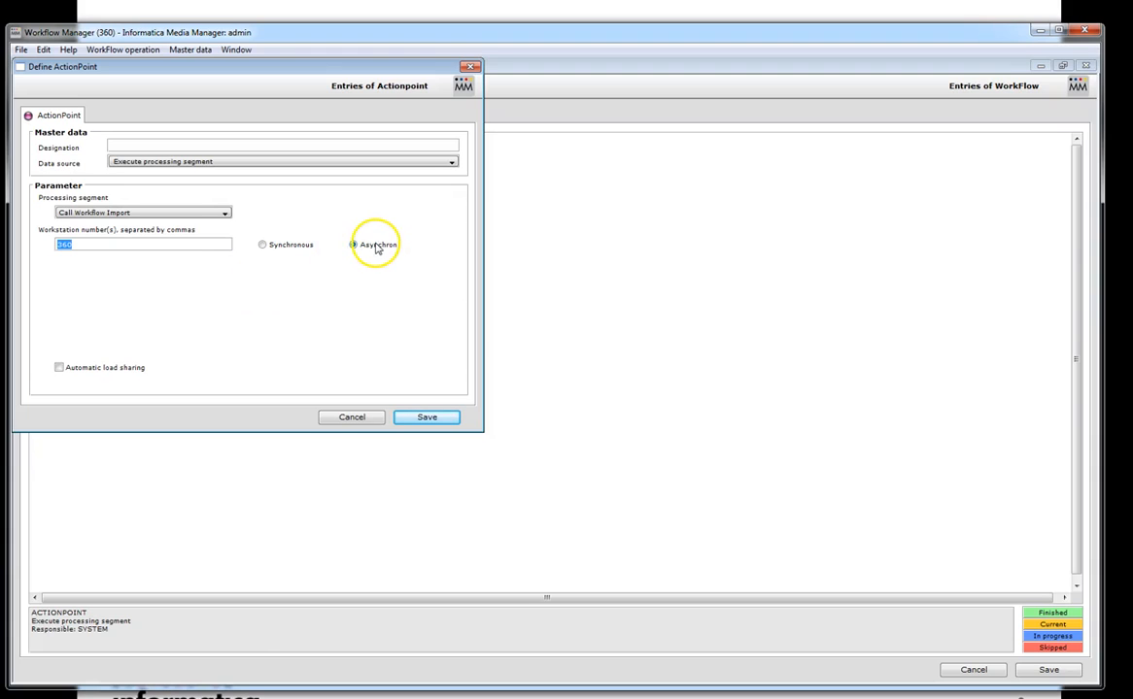
pyautogui.click(353, 245)
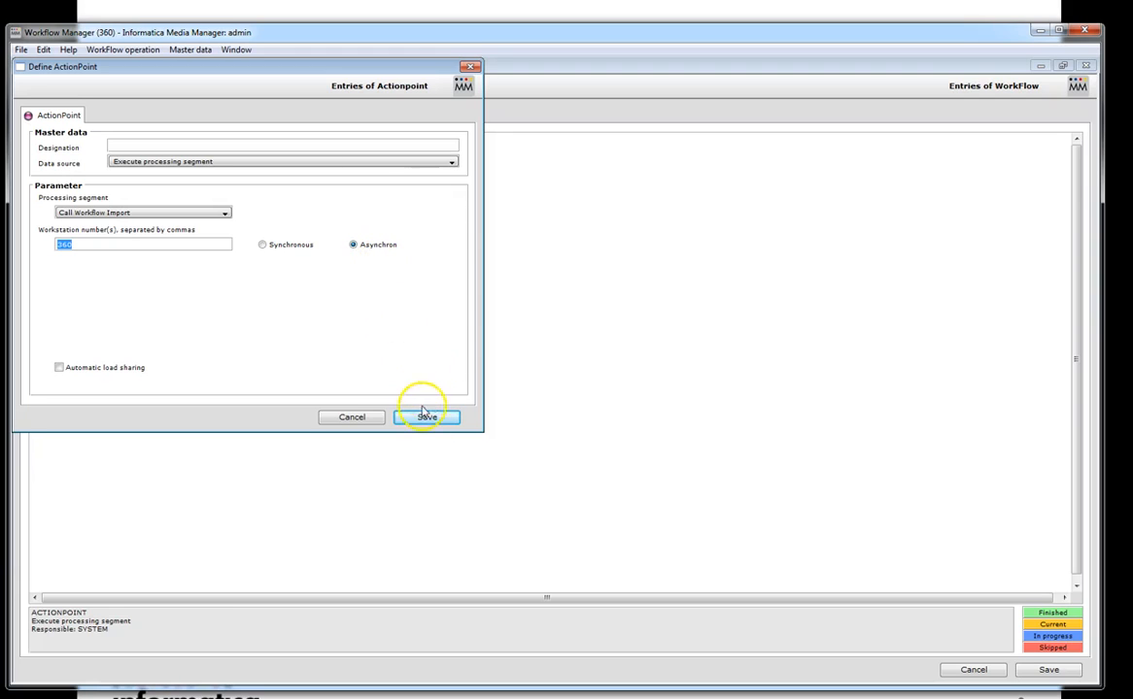
pyautogui.click(427, 416)
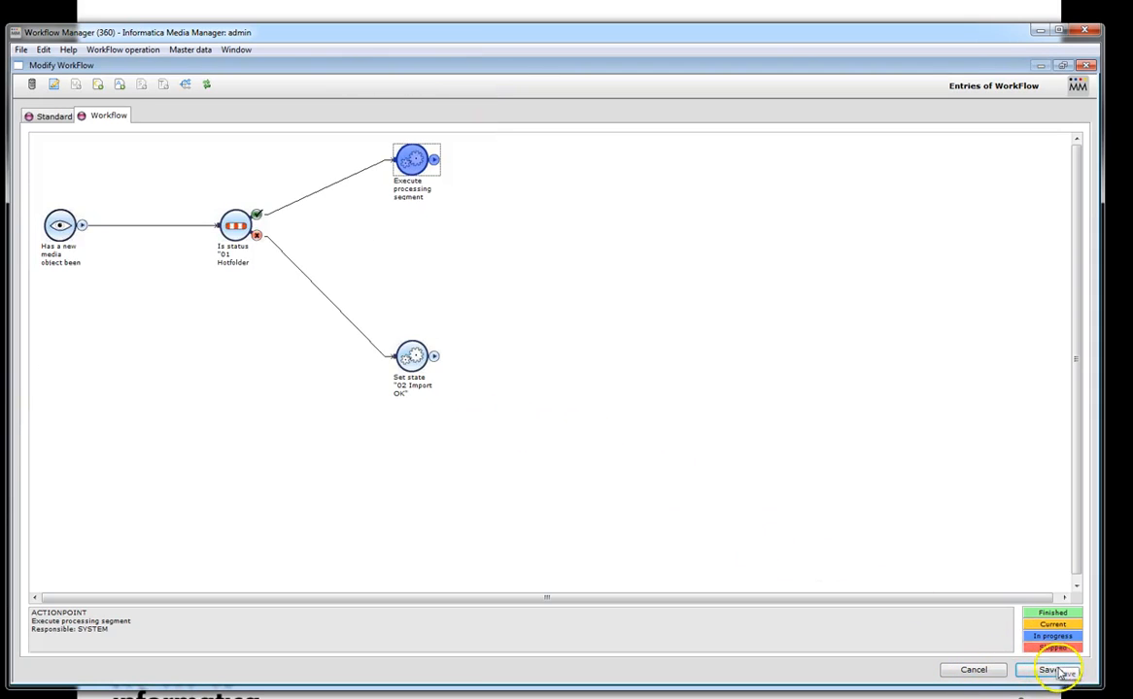
# - Save the Import workflow and review the Call Workflow Import Medias processing watch point
pyautogui.click(1053, 670)
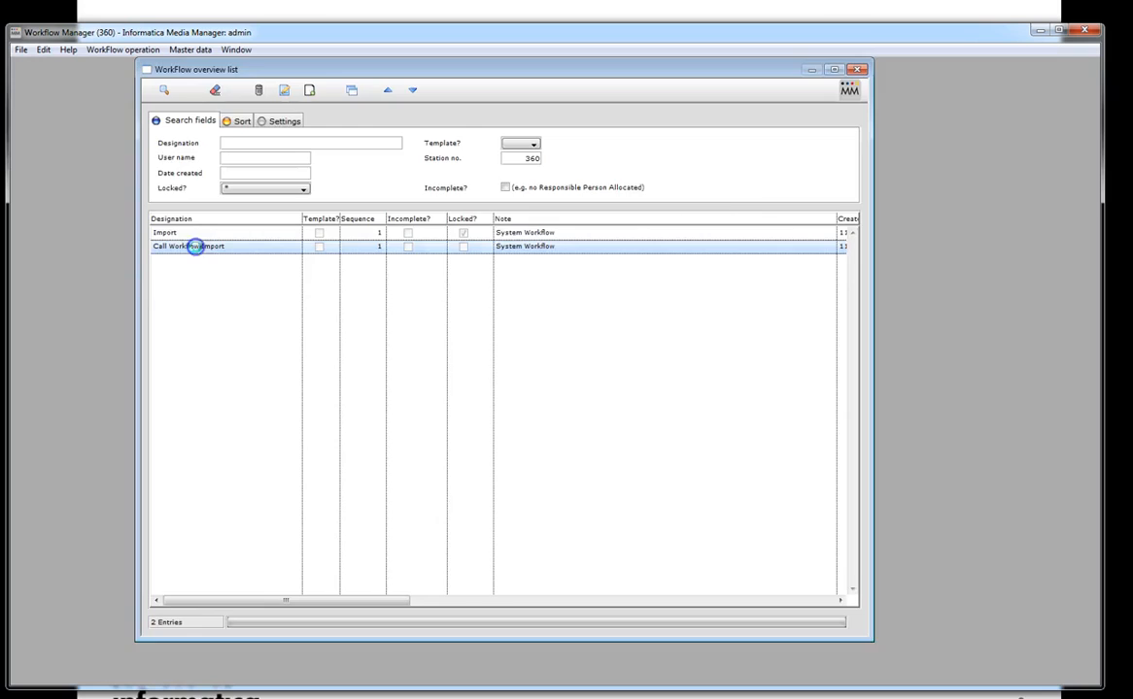
pyautogui.doubleClick(186, 245)
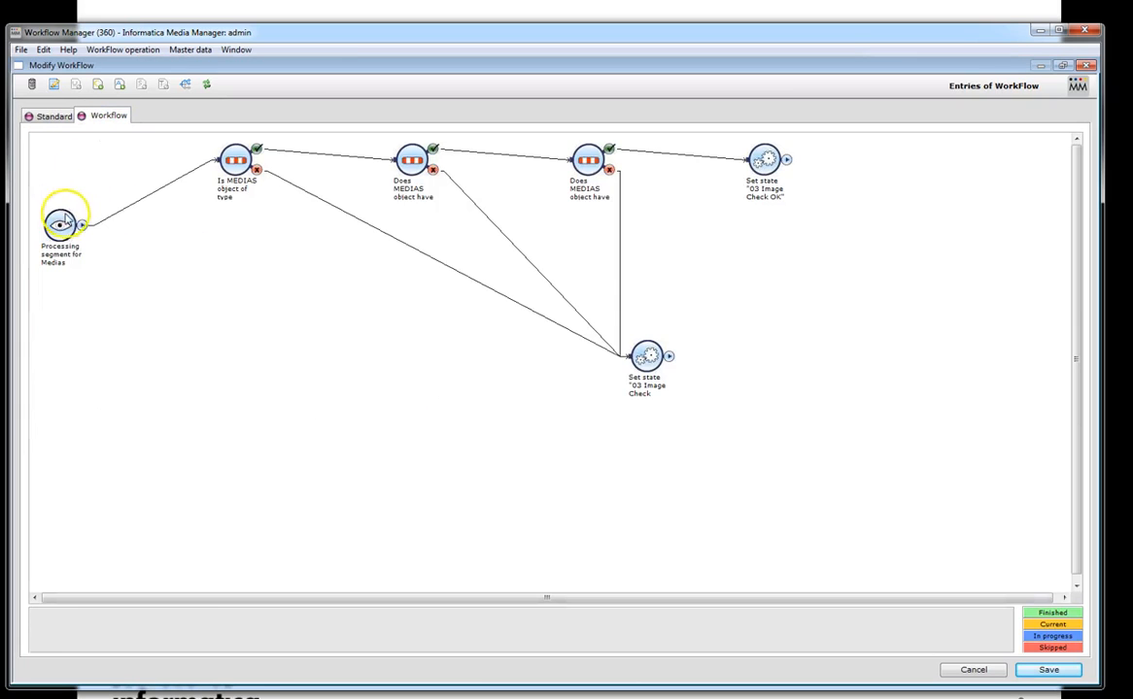
pyautogui.doubleClick(60, 226)
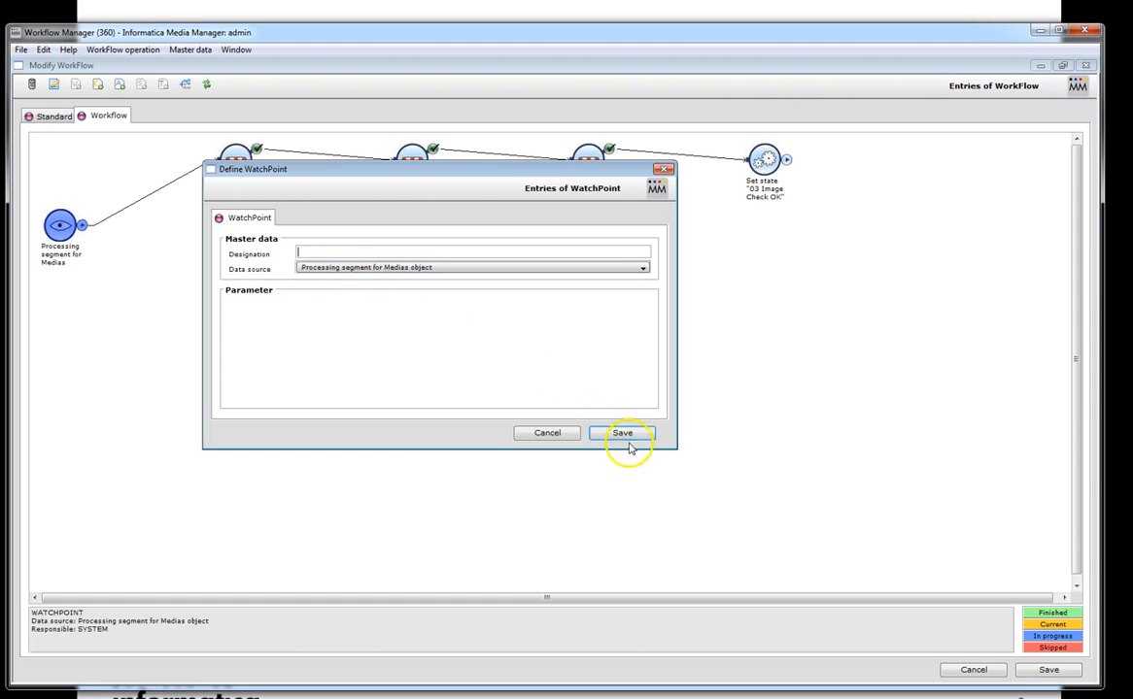
pyautogui.click(622, 432)
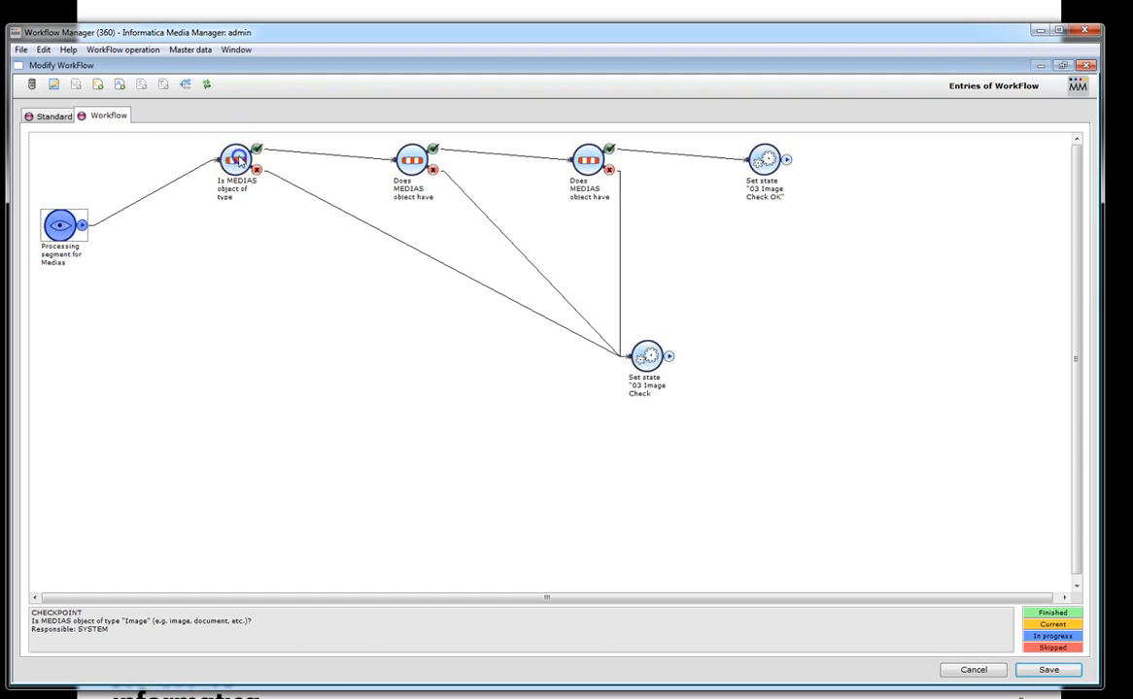
# - Inspect the image type check, the image check OK and failed state steps
pyautogui.doubleClick(235, 160)
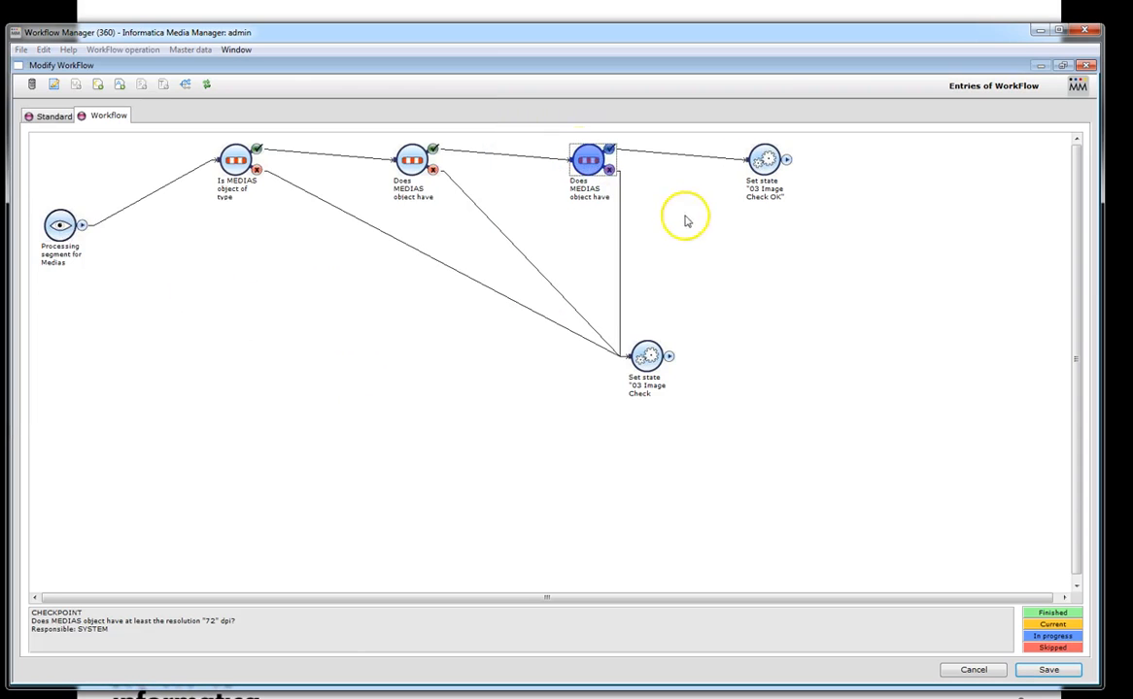
pyautogui.click(766, 159)
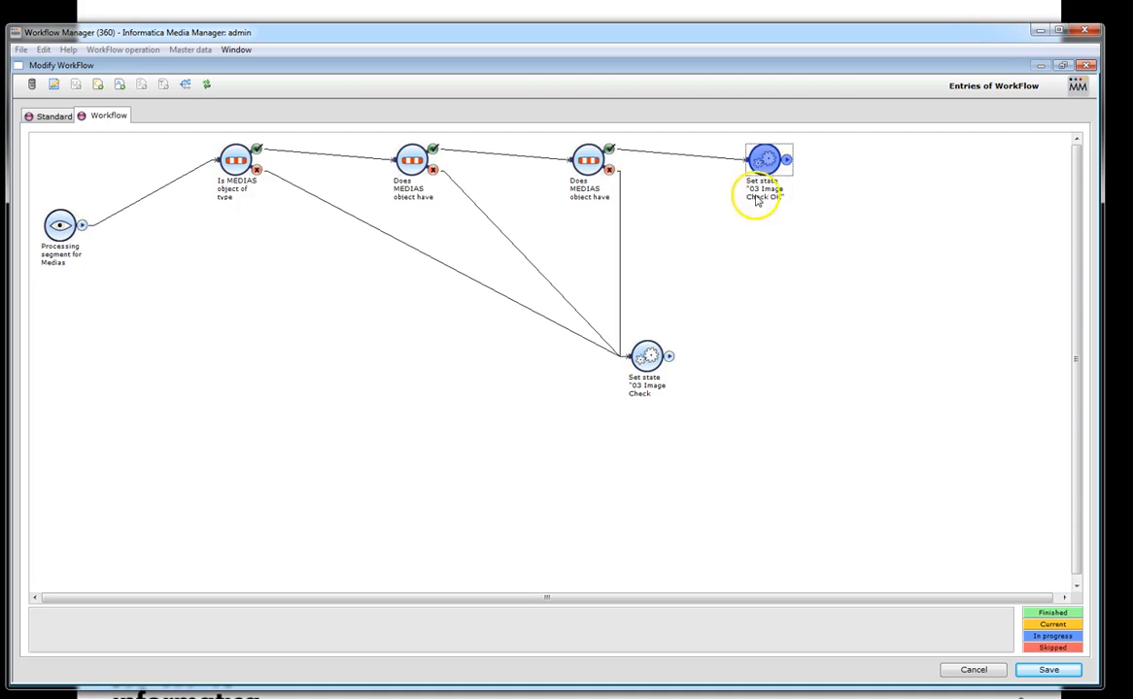
pyautogui.moveTo(658, 427)
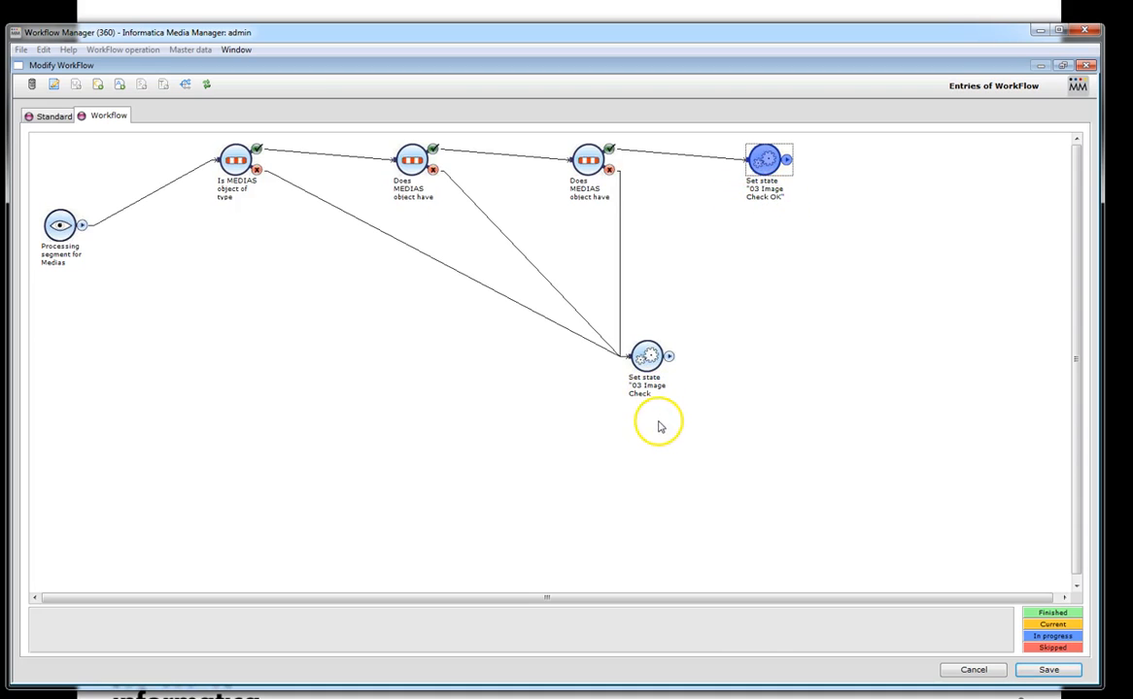
pyautogui.click(645, 357)
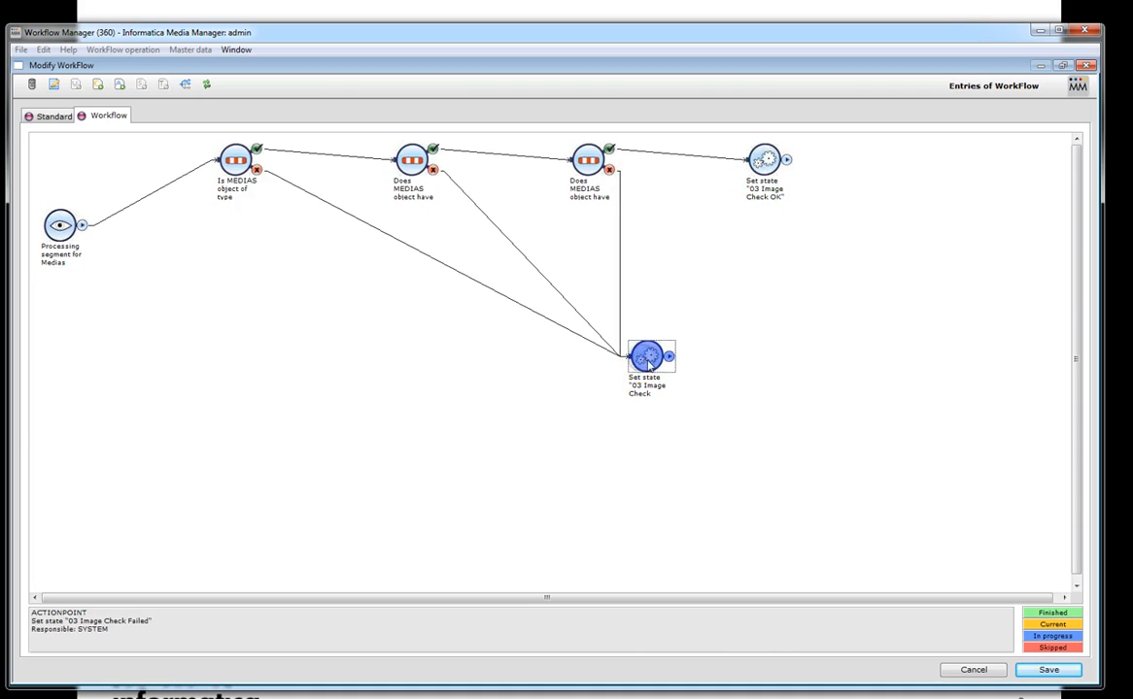
pyautogui.doubleClick(649, 357)
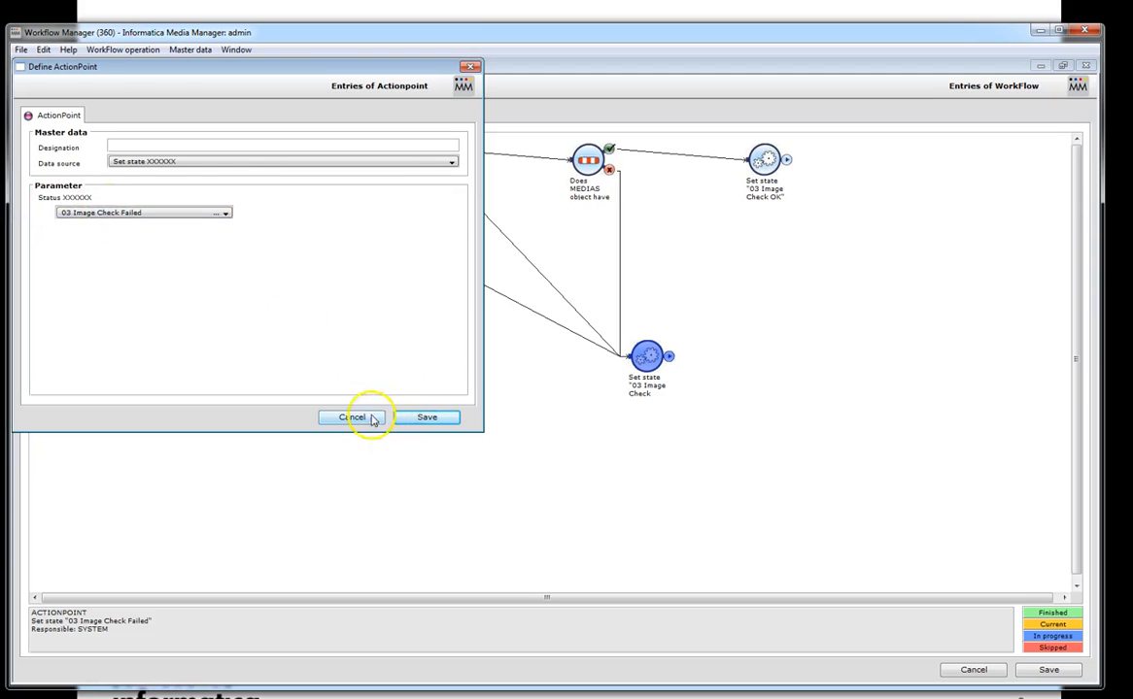
pyautogui.click(353, 416)
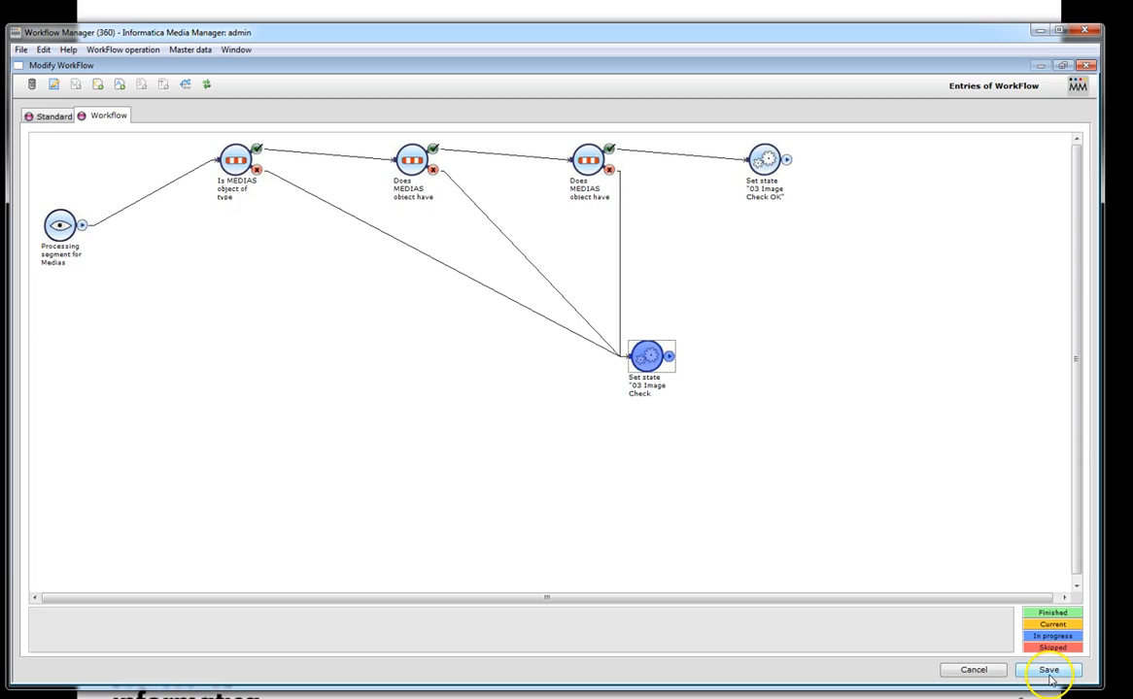
# - Save Call Workflow Import and duplicate it from the overview list's context menu
pyautogui.click(1049, 668)
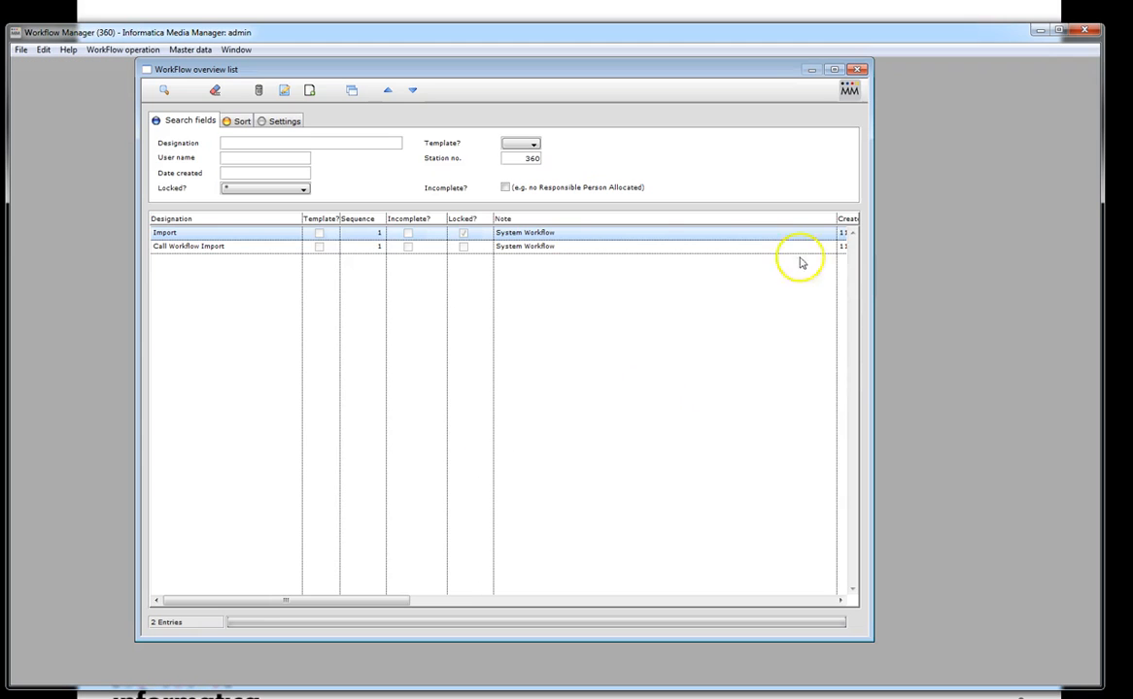
pyautogui.click(214, 244)
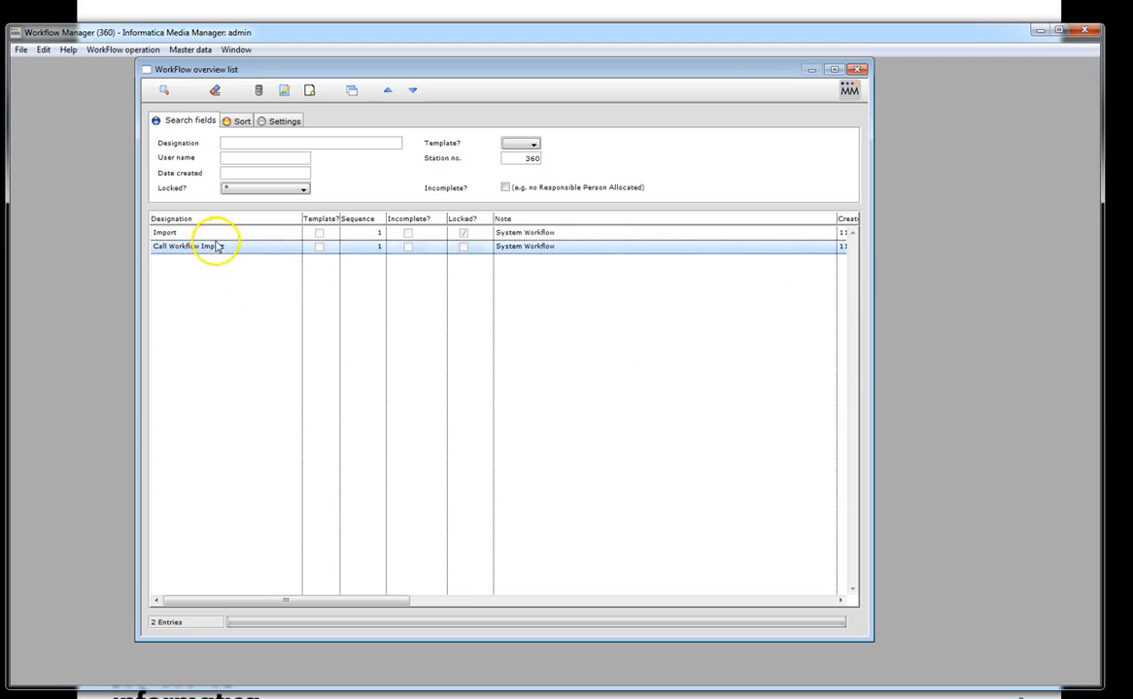
pyautogui.click(212, 233)
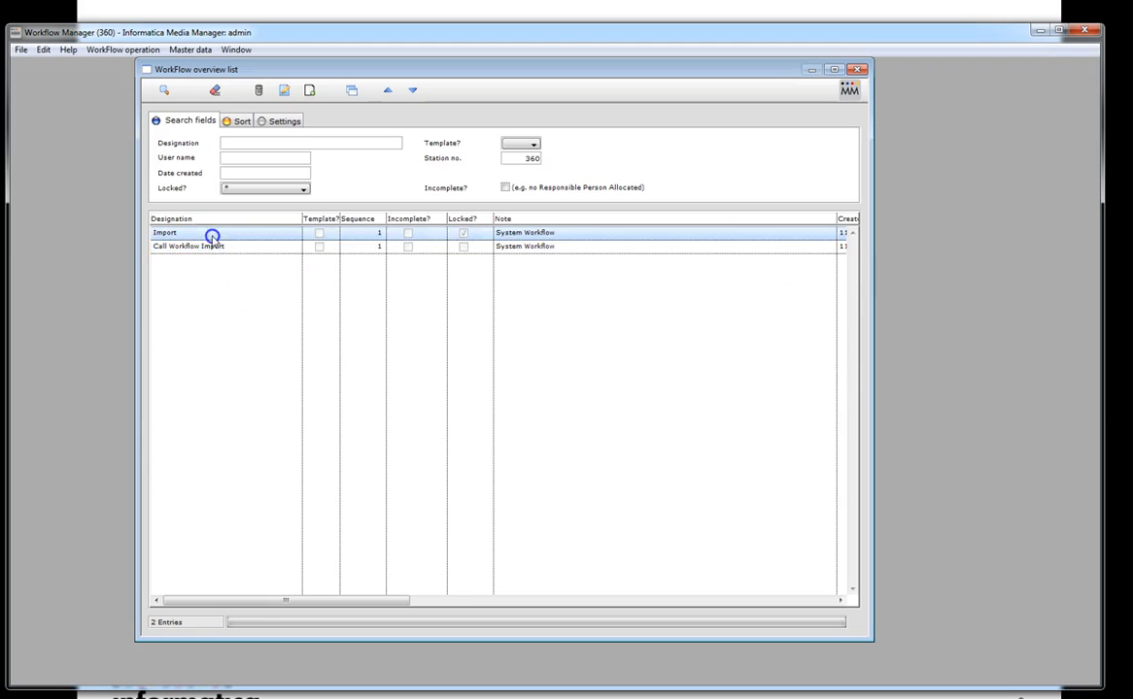
pyautogui.click(187, 245)
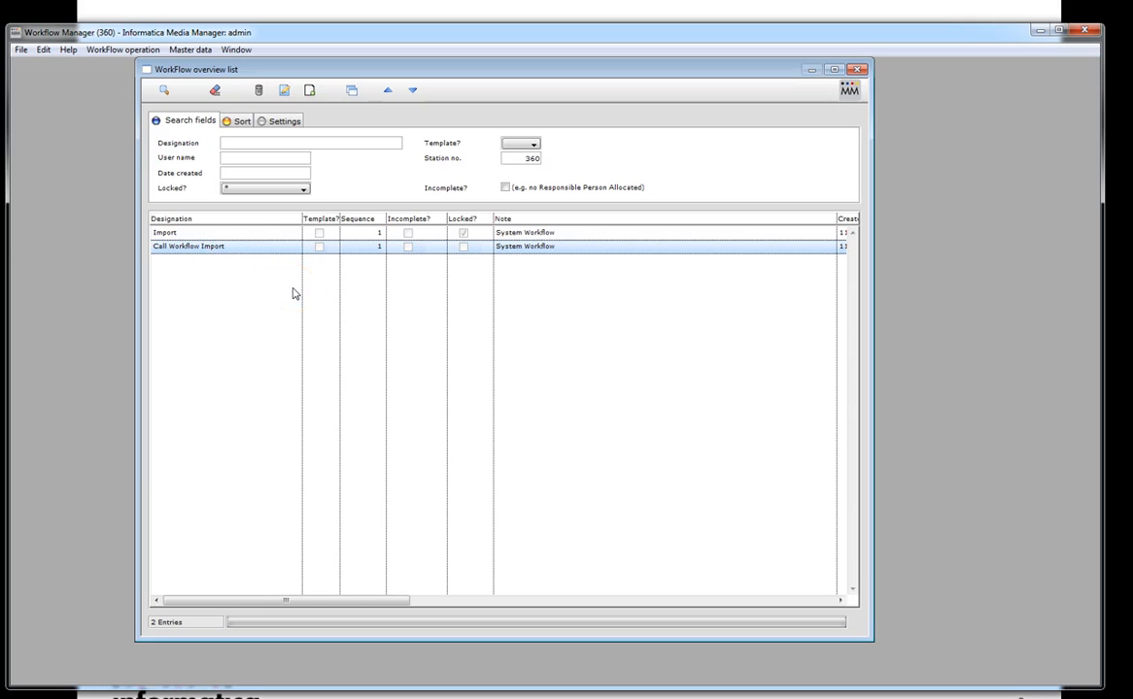
pyautogui.rightClick(209, 245)
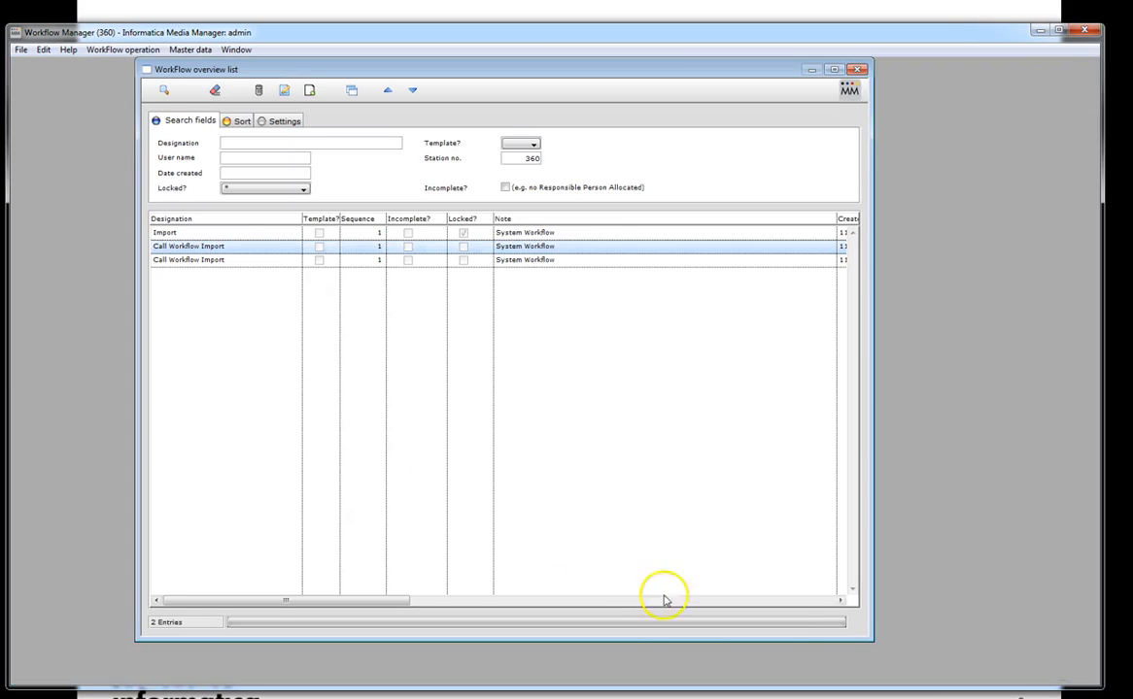
pyautogui.click(233, 233)
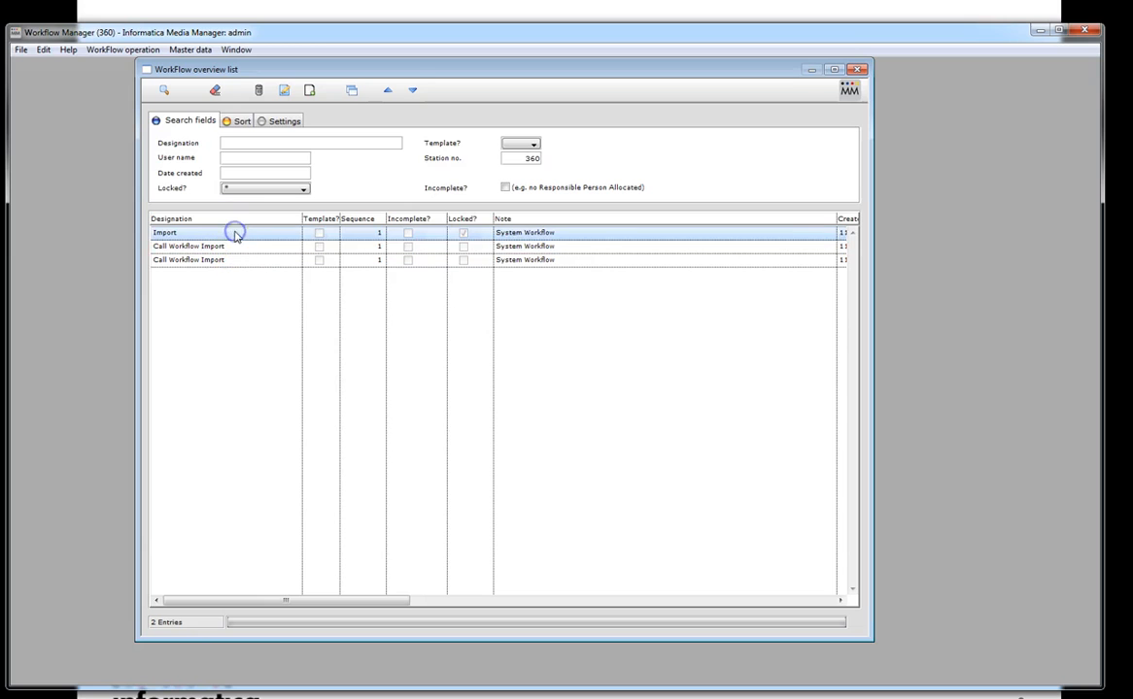
# - Set the Import processing step's workstations to 360,361, correcting the not-numerical error
pyautogui.doubleClick(163, 233)
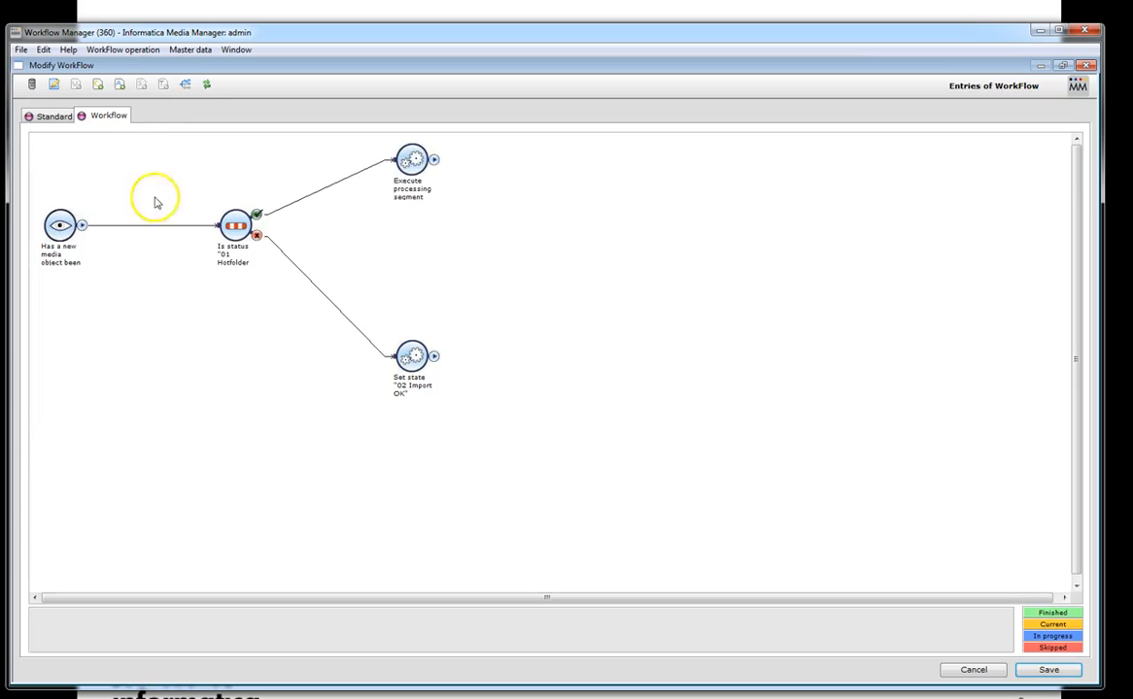
pyautogui.doubleClick(412, 160)
pyautogui.write('360, 3')
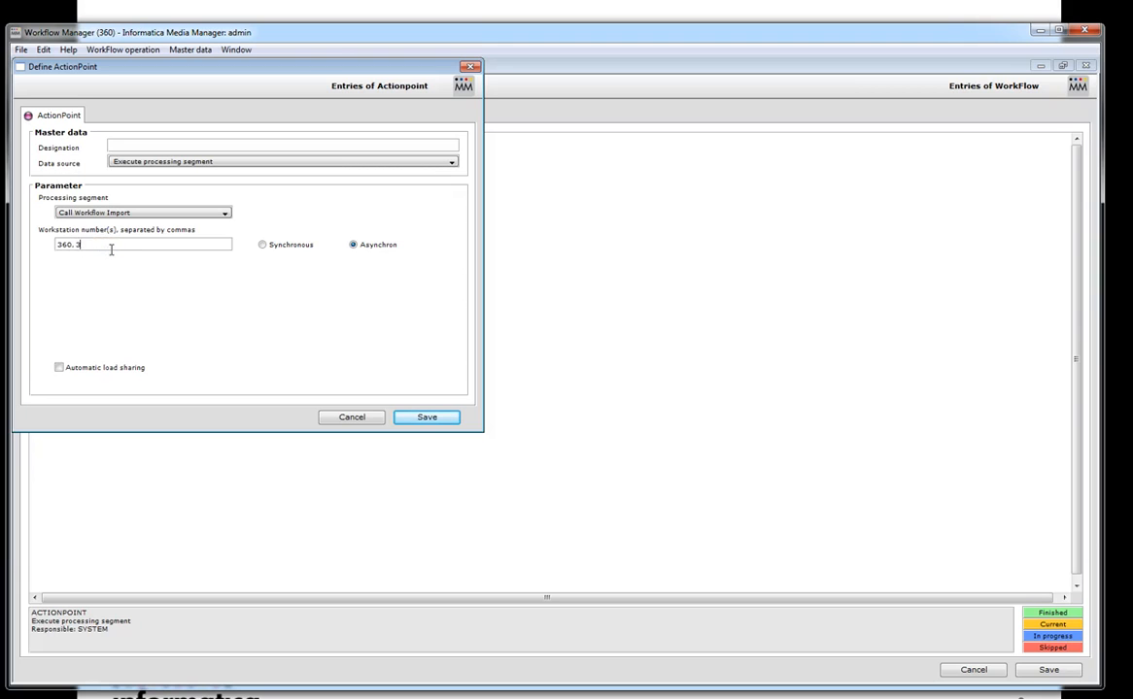
pyautogui.click(427, 415)
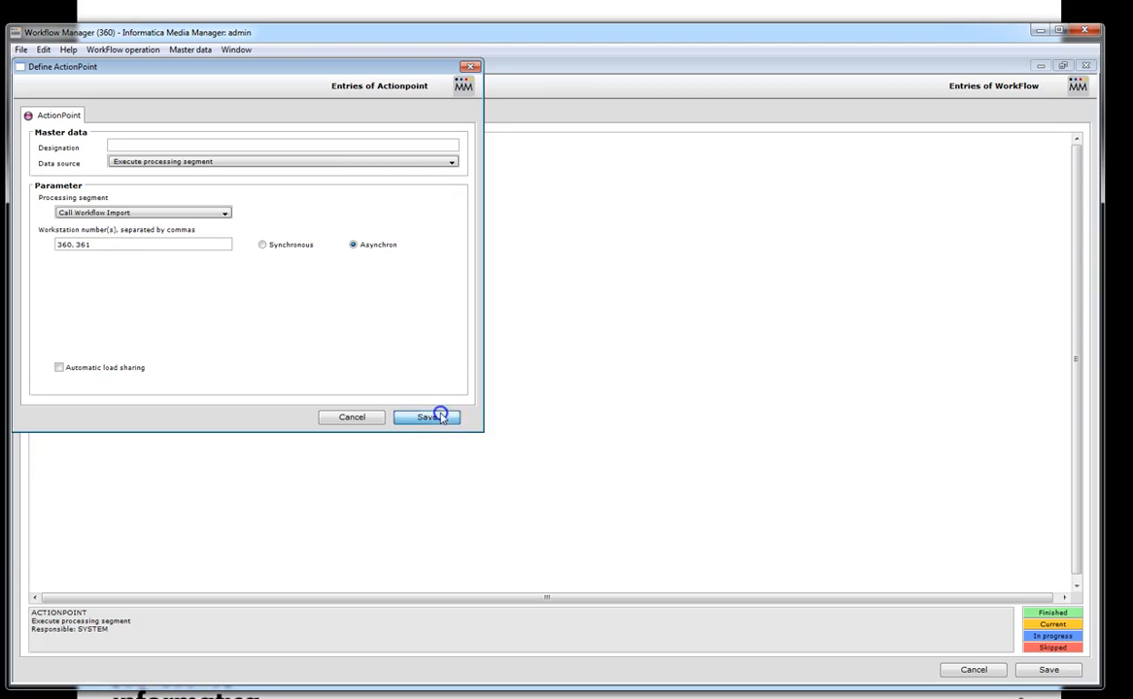
pyautogui.click(427, 416)
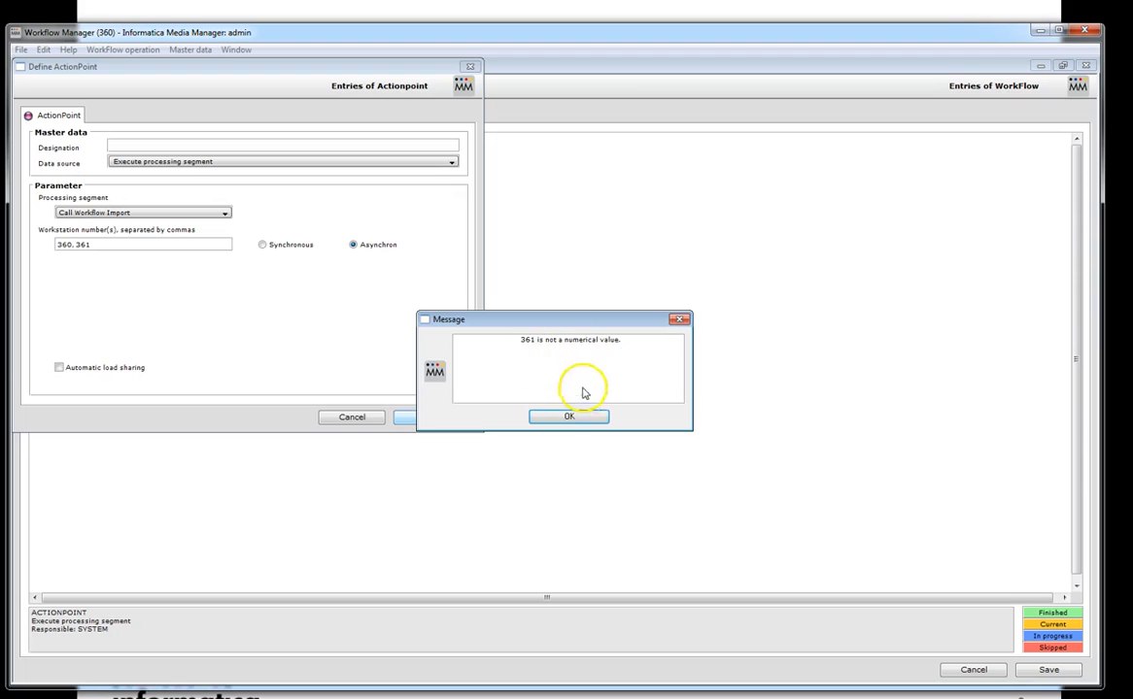
pyautogui.click(568, 416)
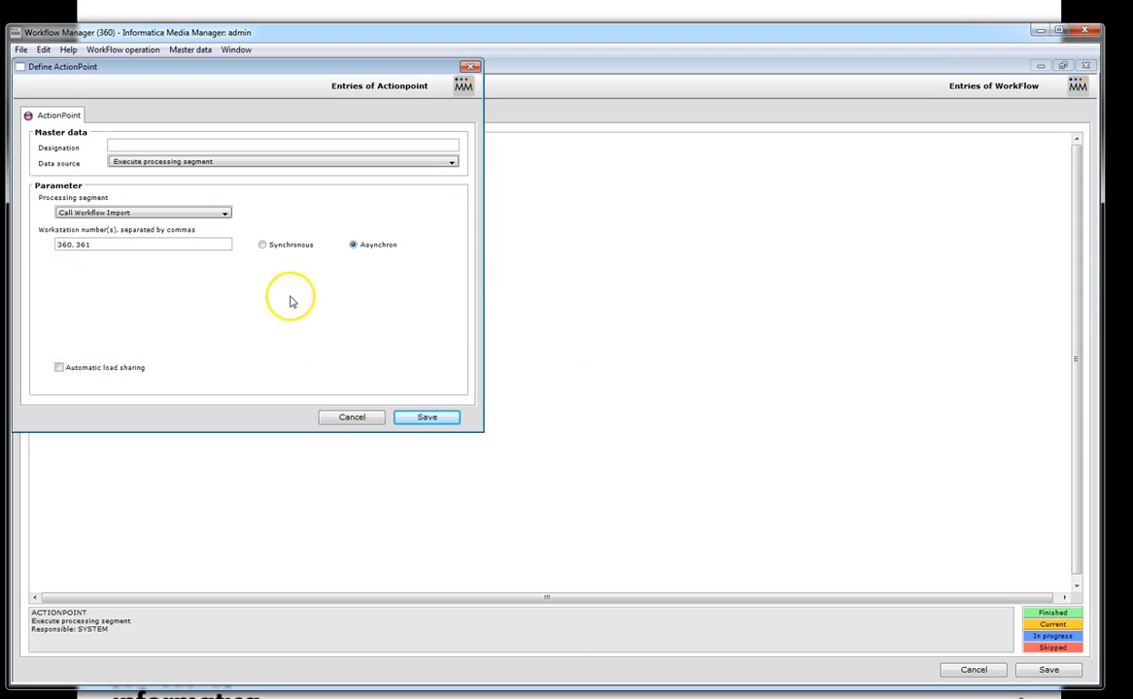
pyautogui.moveTo(428, 415)
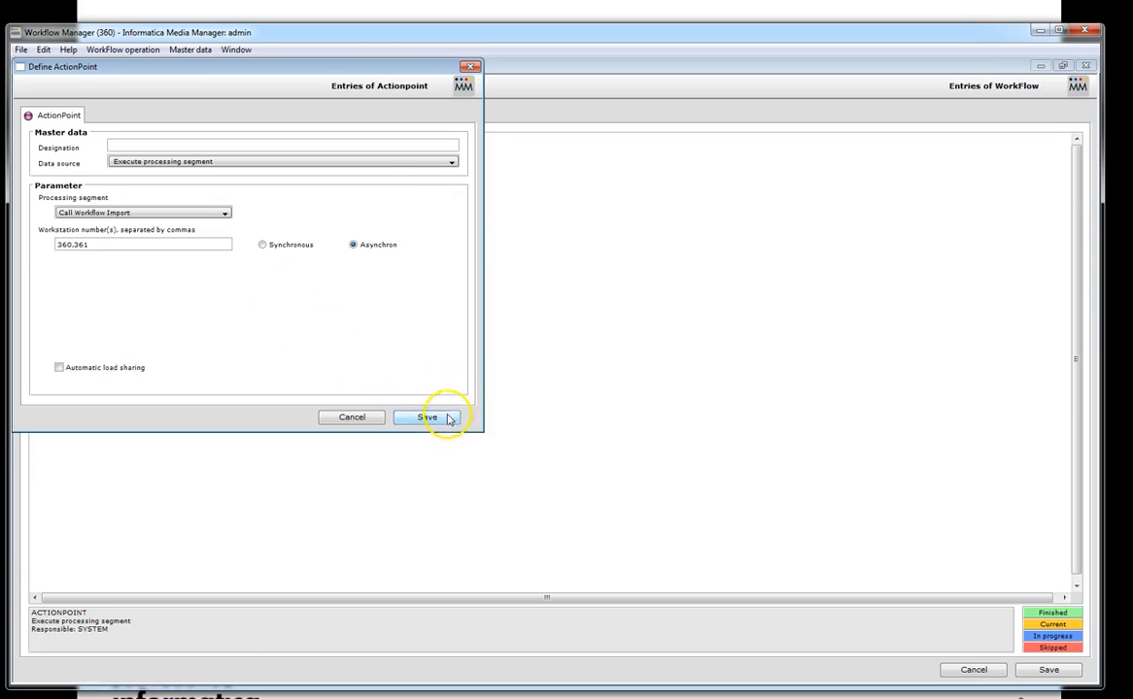
pyautogui.click(428, 416)
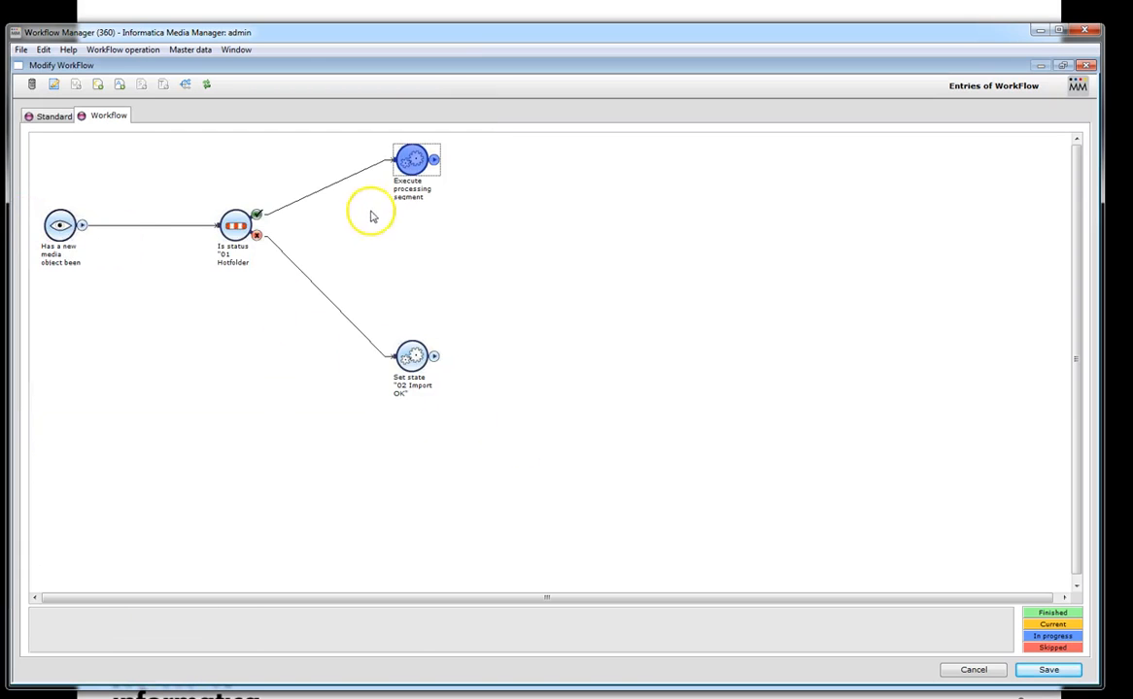
# - Recheck the processing step settings and save the Import workflow
pyautogui.doubleClick(412, 159)
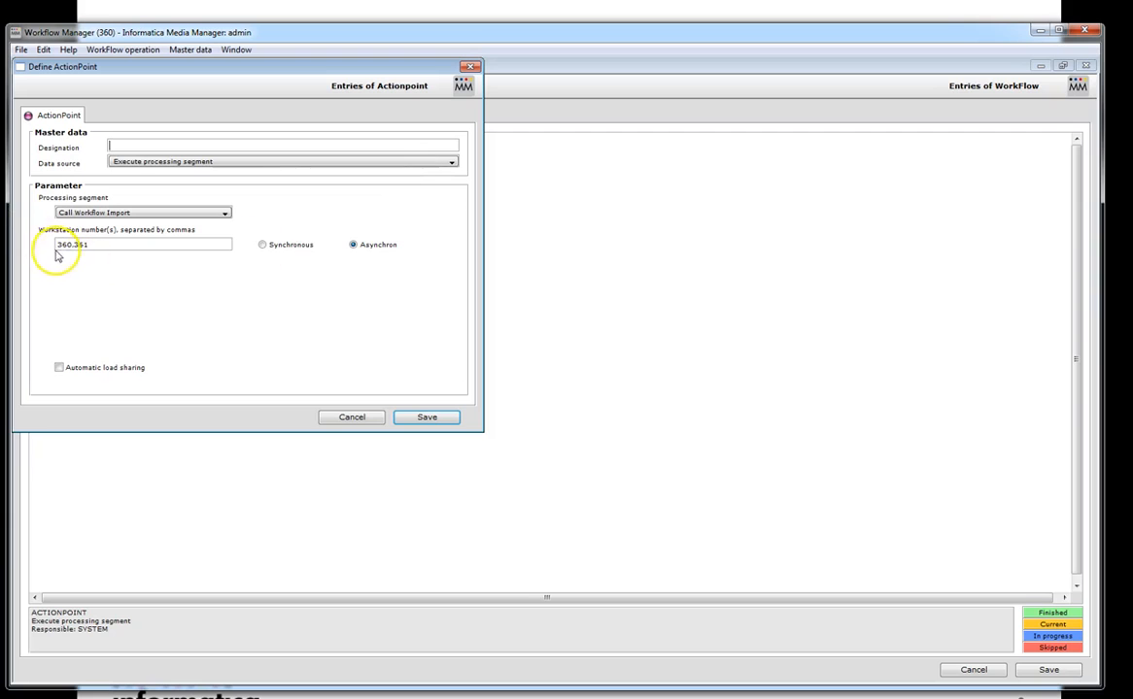
pyautogui.click(428, 416)
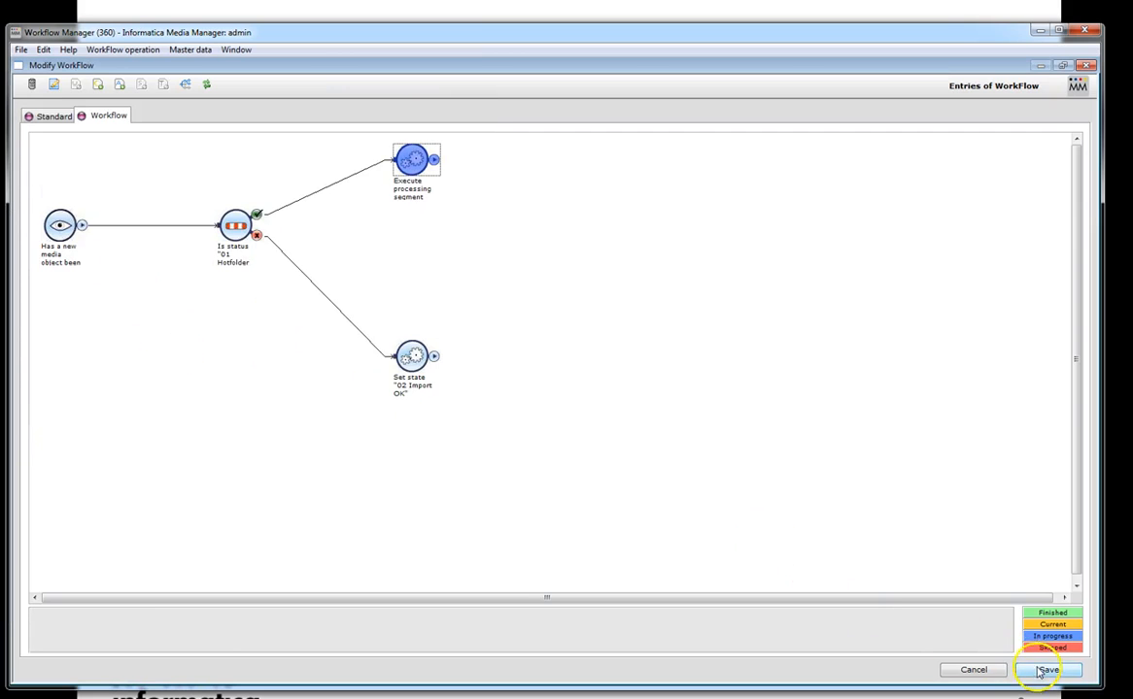
pyautogui.click(1047, 669)
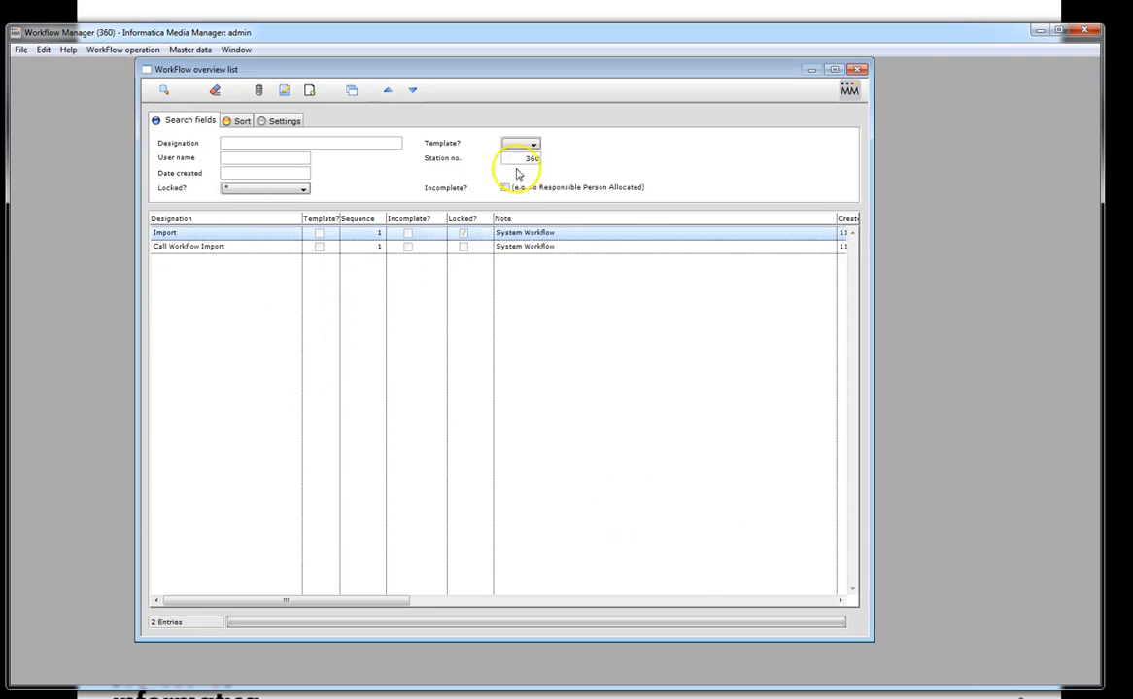
pyautogui.moveTo(684, 191)
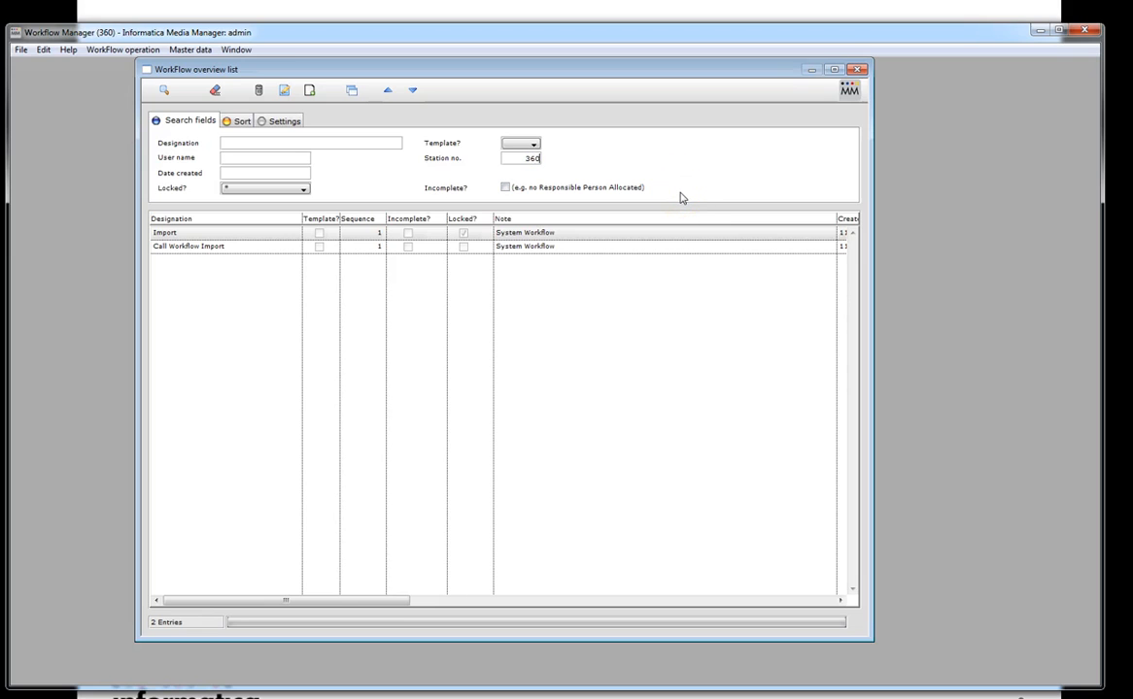
# - Select the Import and Call Workflow Import entries in the overview list
pyautogui.click(164, 92)
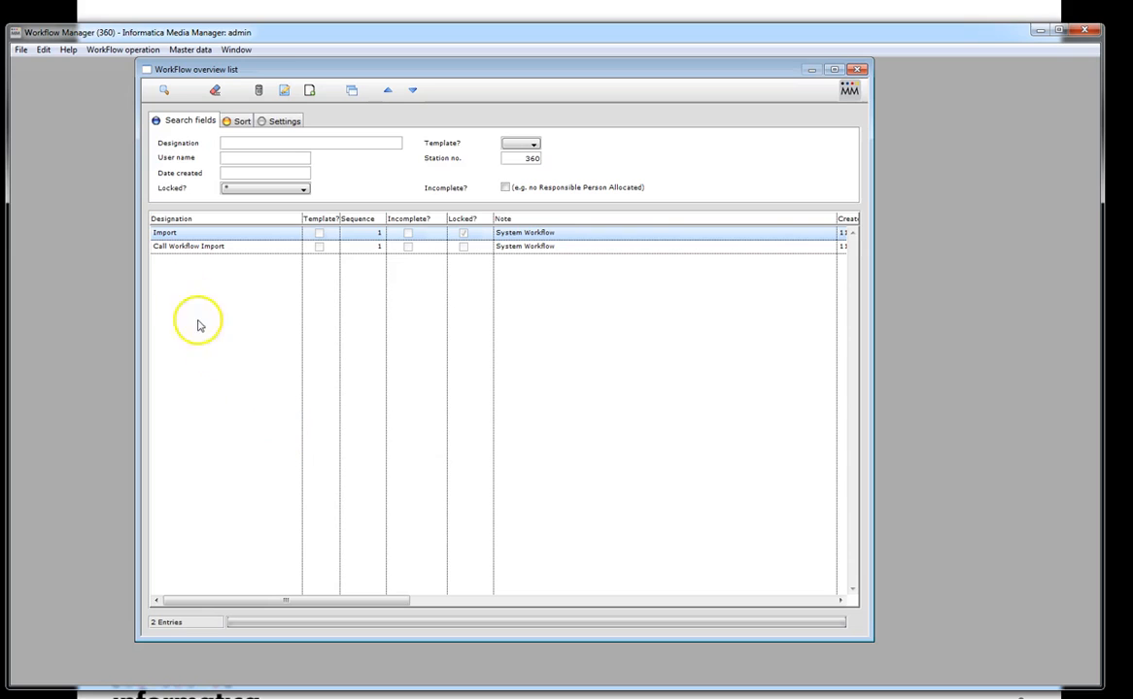
pyautogui.click(189, 245)
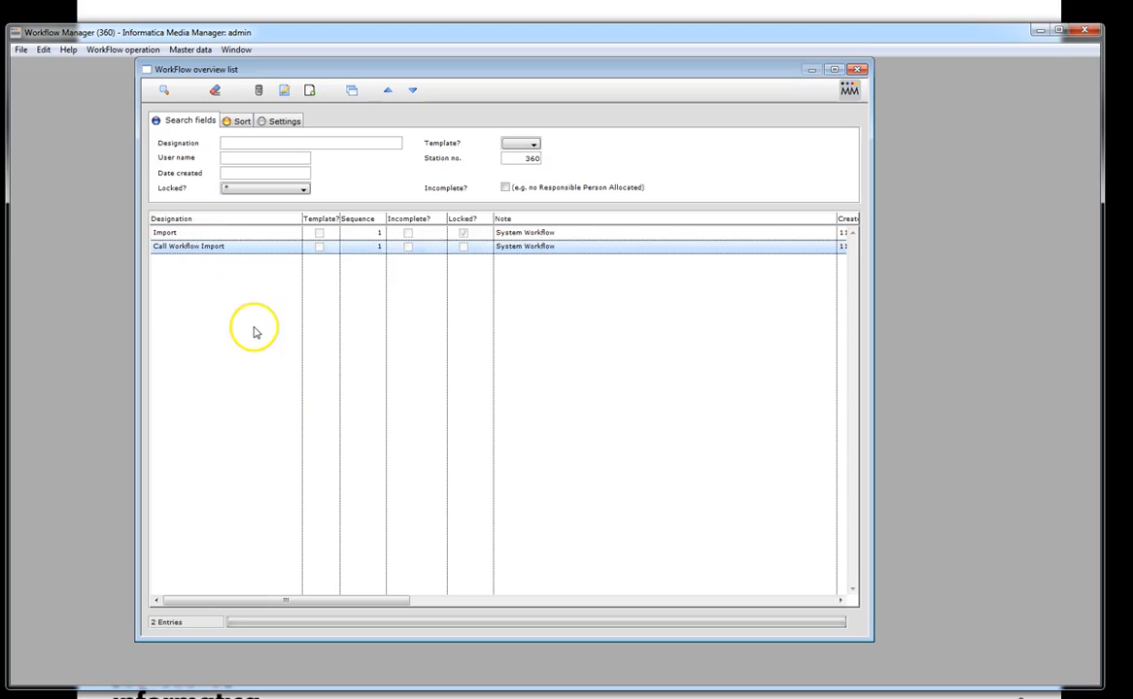
pyautogui.moveTo(250, 334)
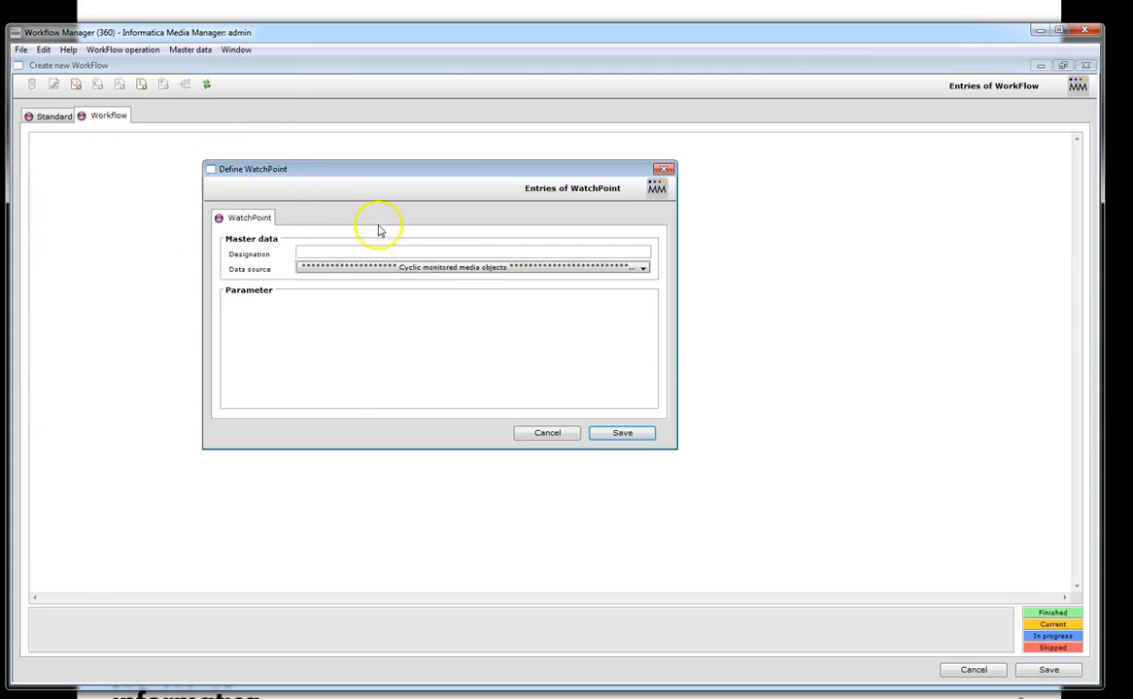
# - Save a watch point with data source 'Has a media object been modified?'
pyautogui.click(641, 268)
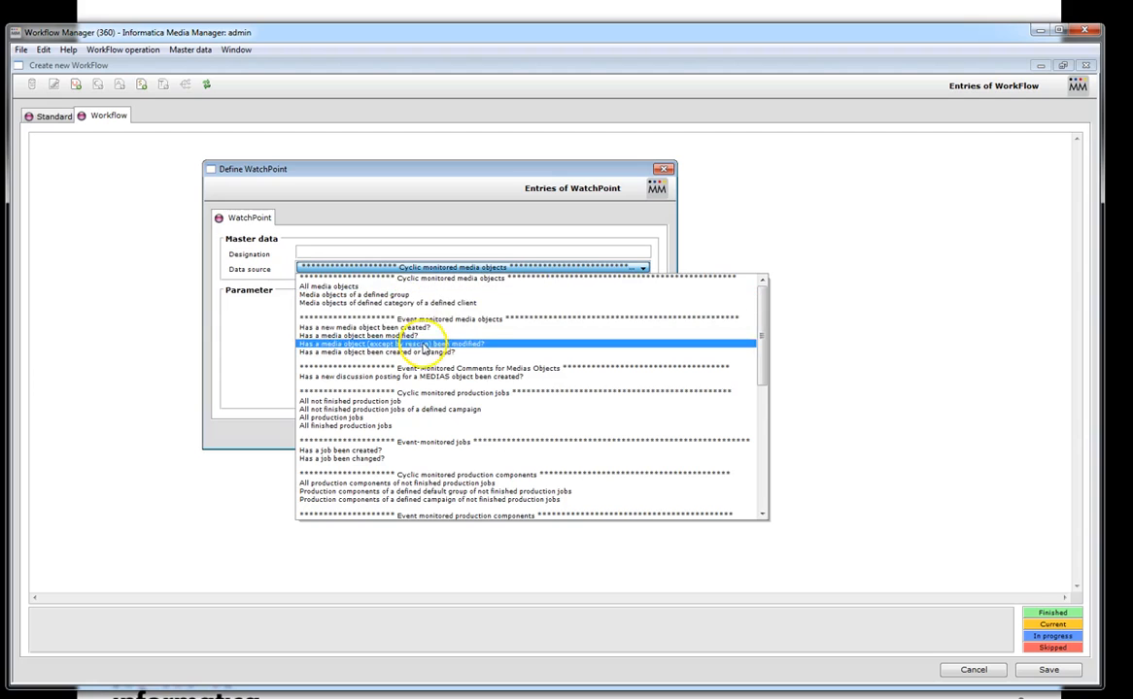
pyautogui.click(393, 344)
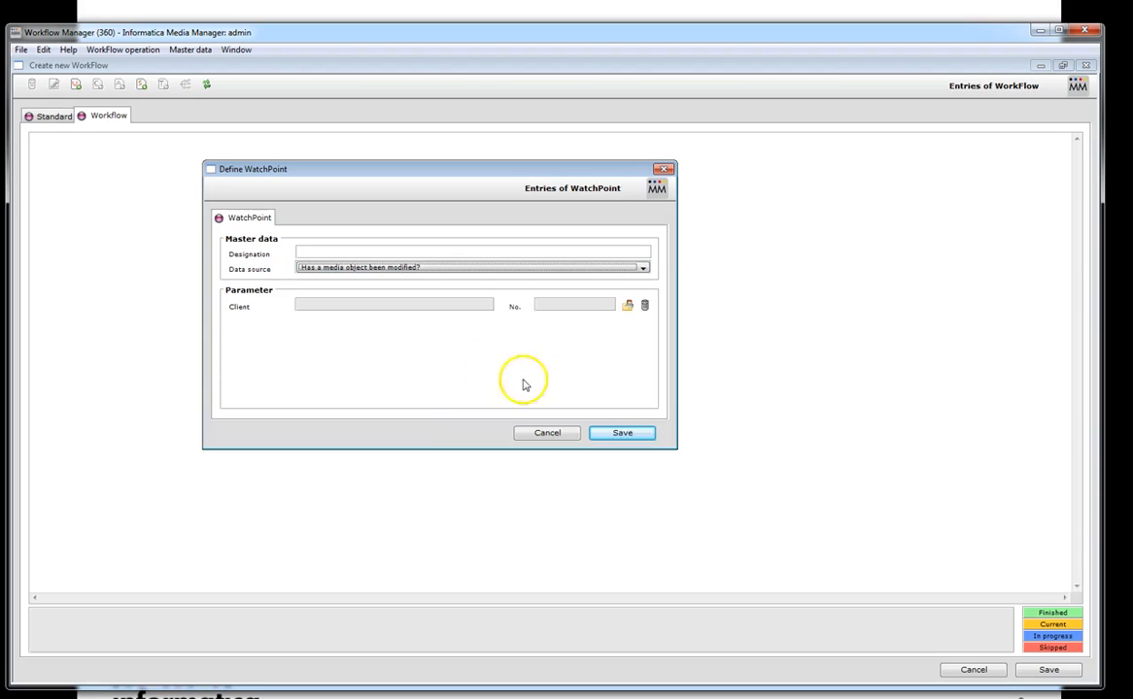
pyautogui.click(627, 305)
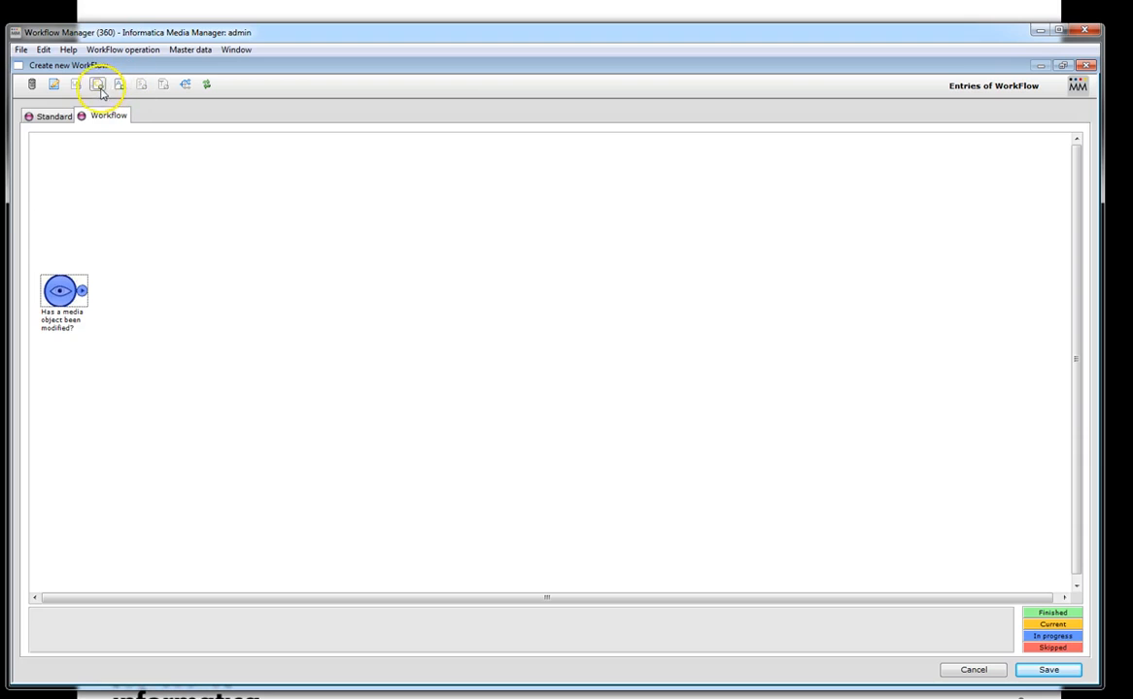
# - Add a checkpoint for status 01 Hotfolder Import and connect it to the watch point
pyautogui.click(97, 86)
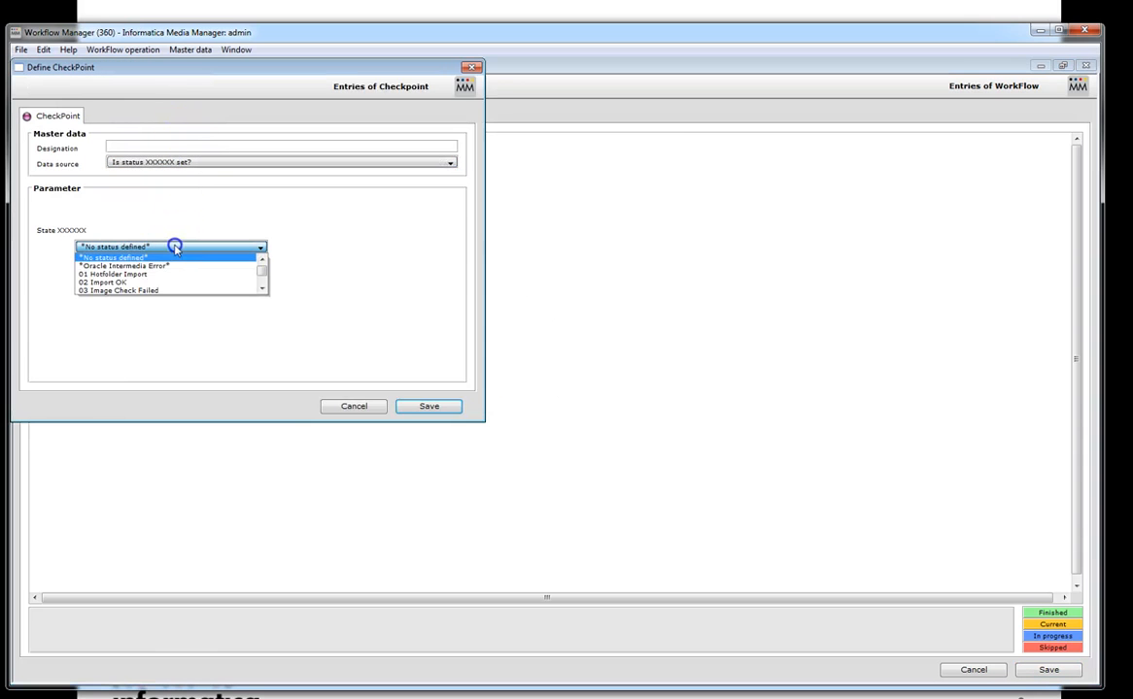
pyautogui.click(113, 274)
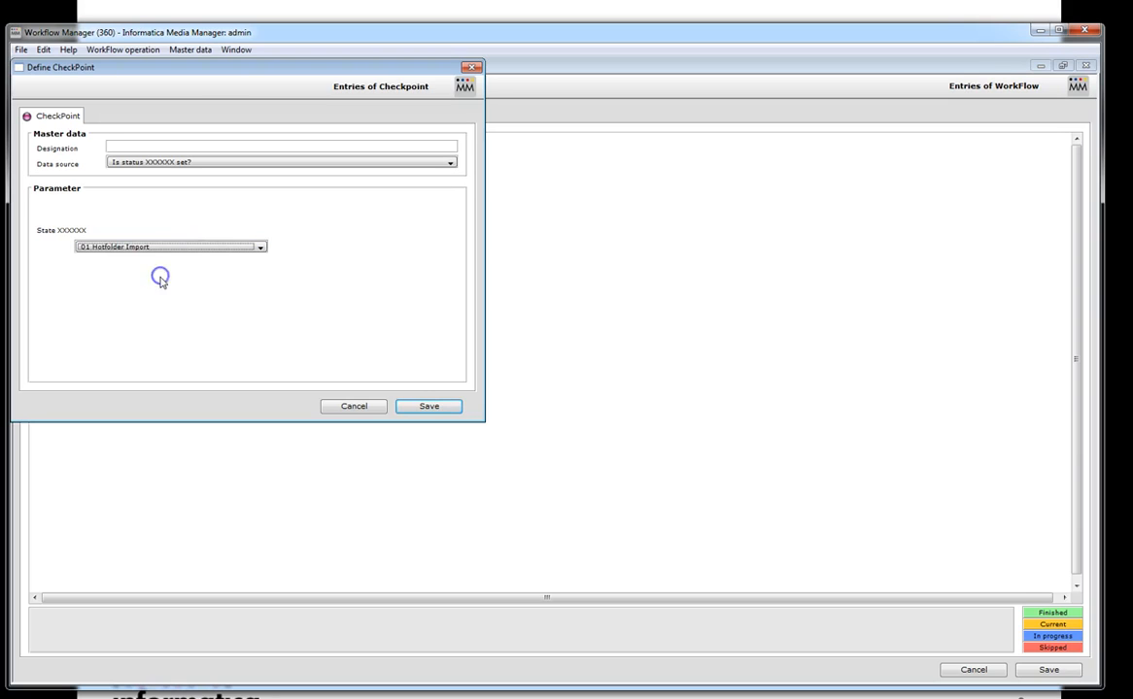
pyautogui.moveTo(427, 406)
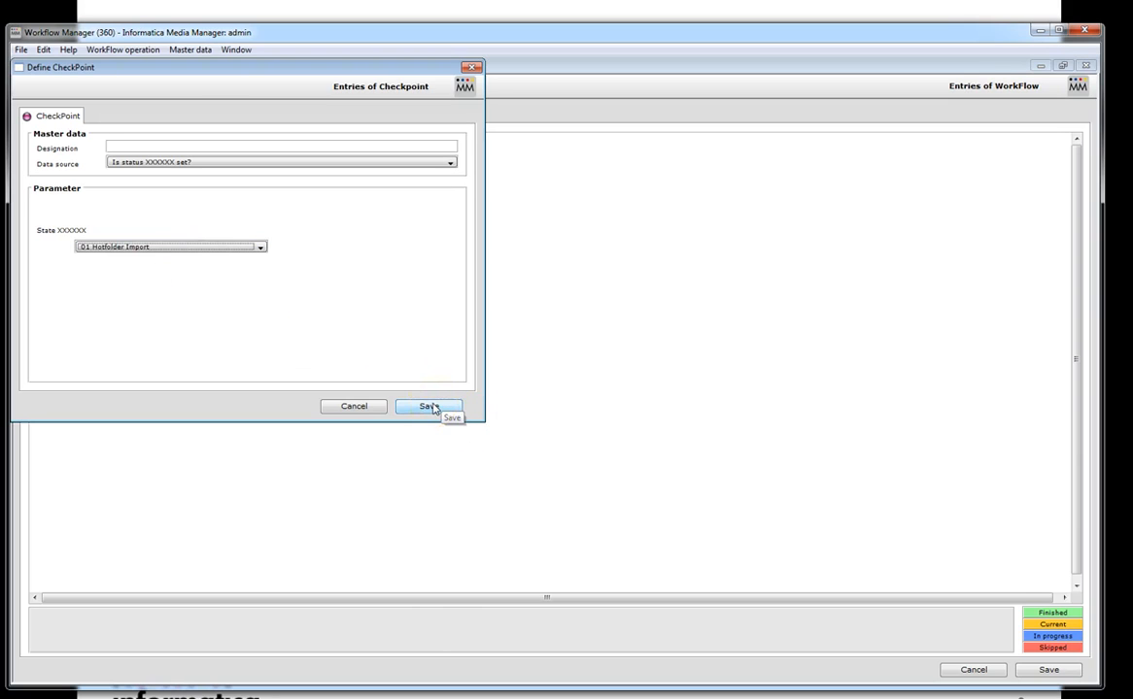
pyautogui.click(428, 407)
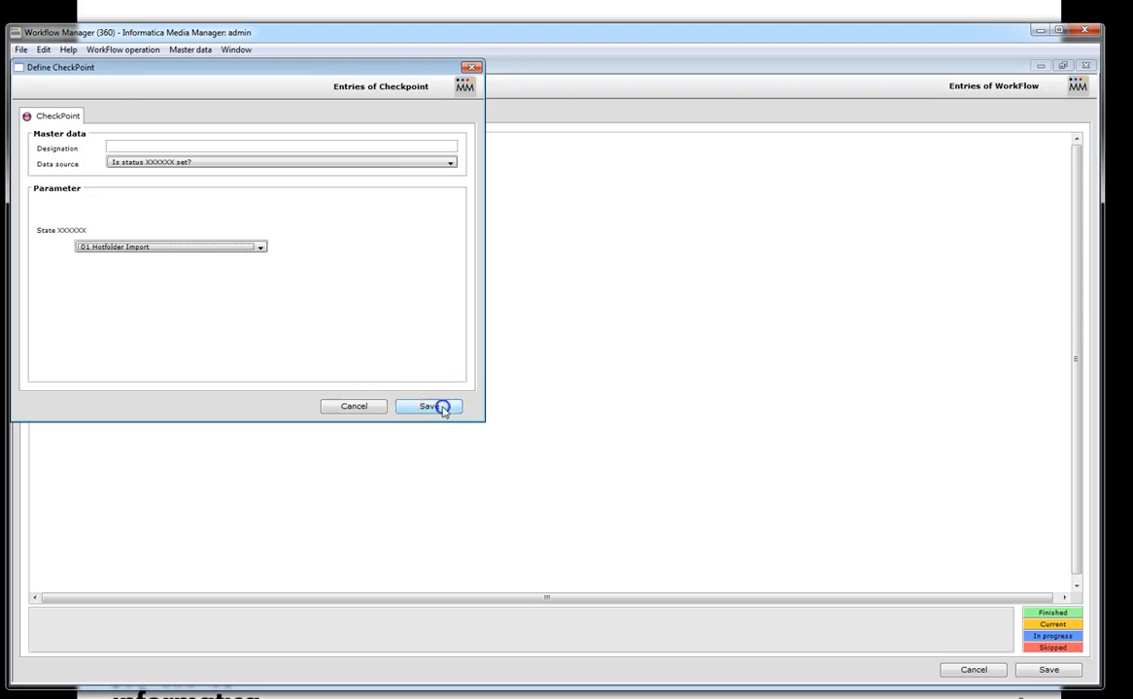
pyautogui.click(427, 406)
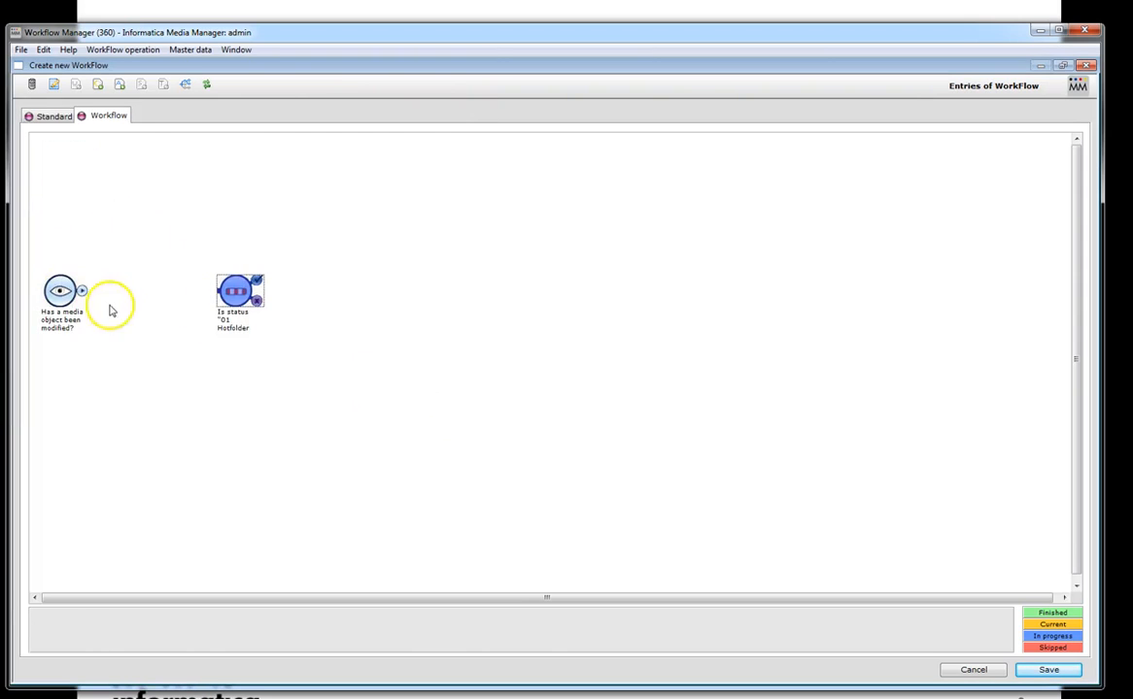
pyautogui.moveTo(82, 292); pyautogui.dragTo(218, 291)
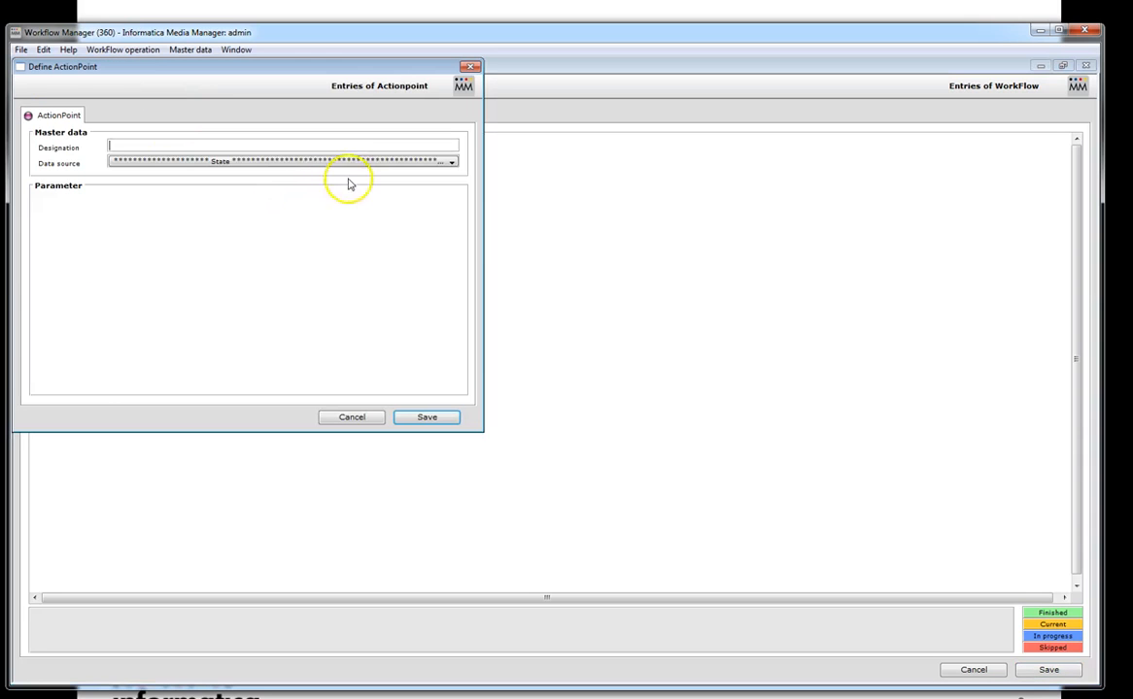
# - Save an Execute processing segment action point calling Call Workflow Import asynchronously on 360,361
pyautogui.click(451, 162)
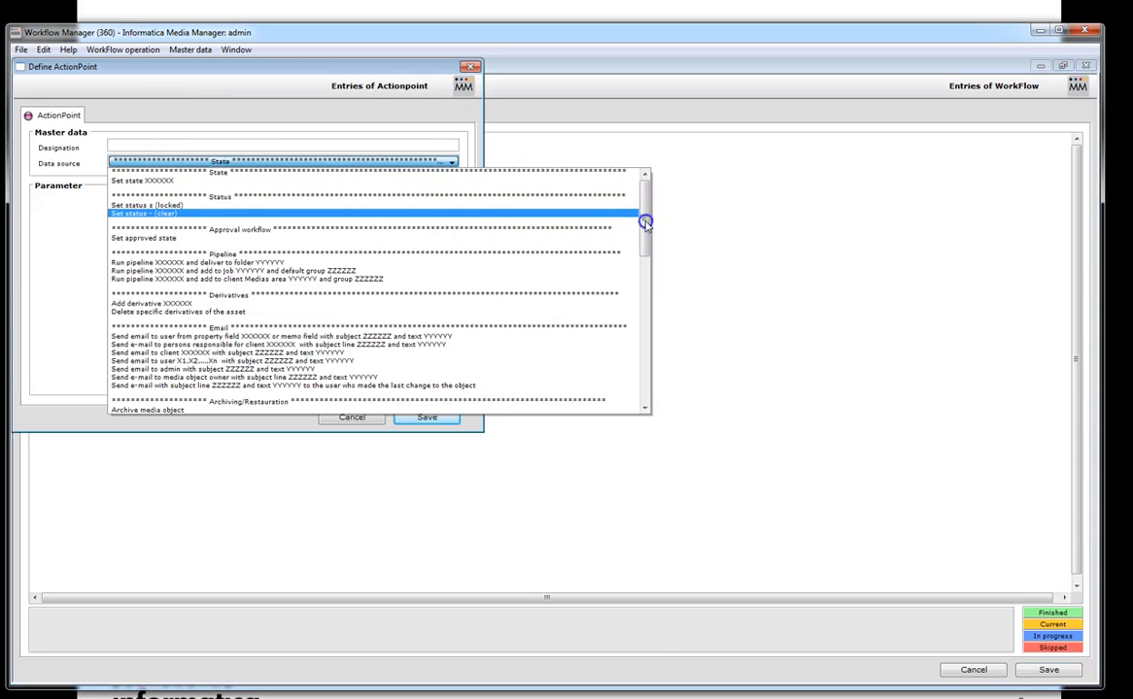
pyautogui.scroll(-3)
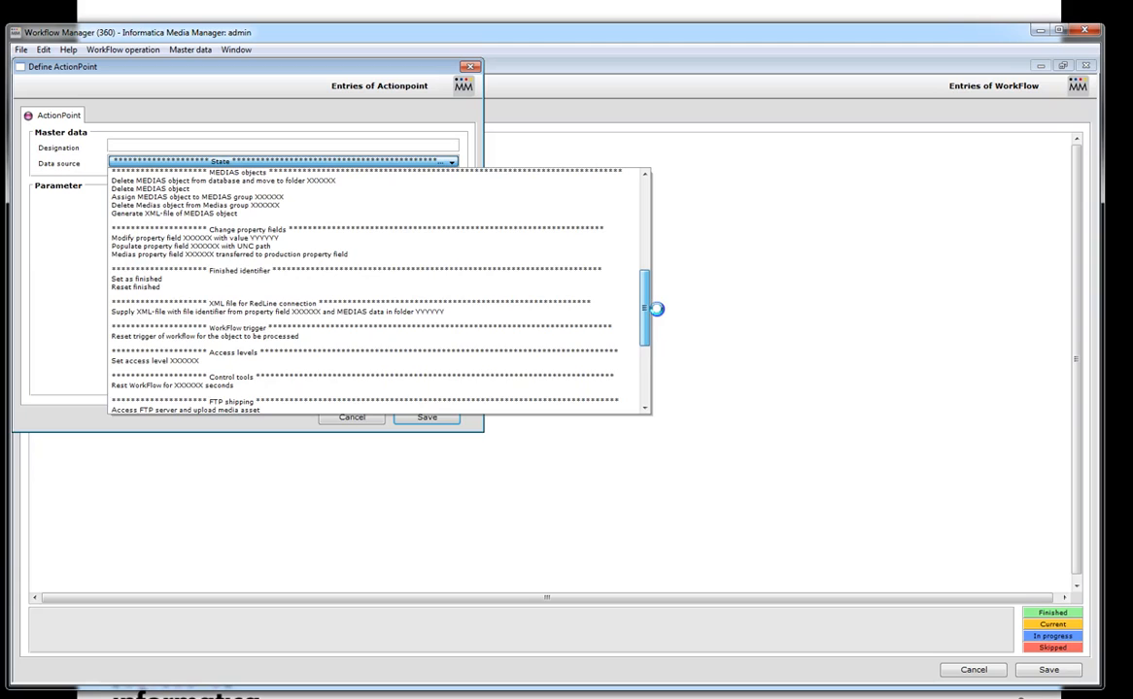
pyautogui.scroll(-3)
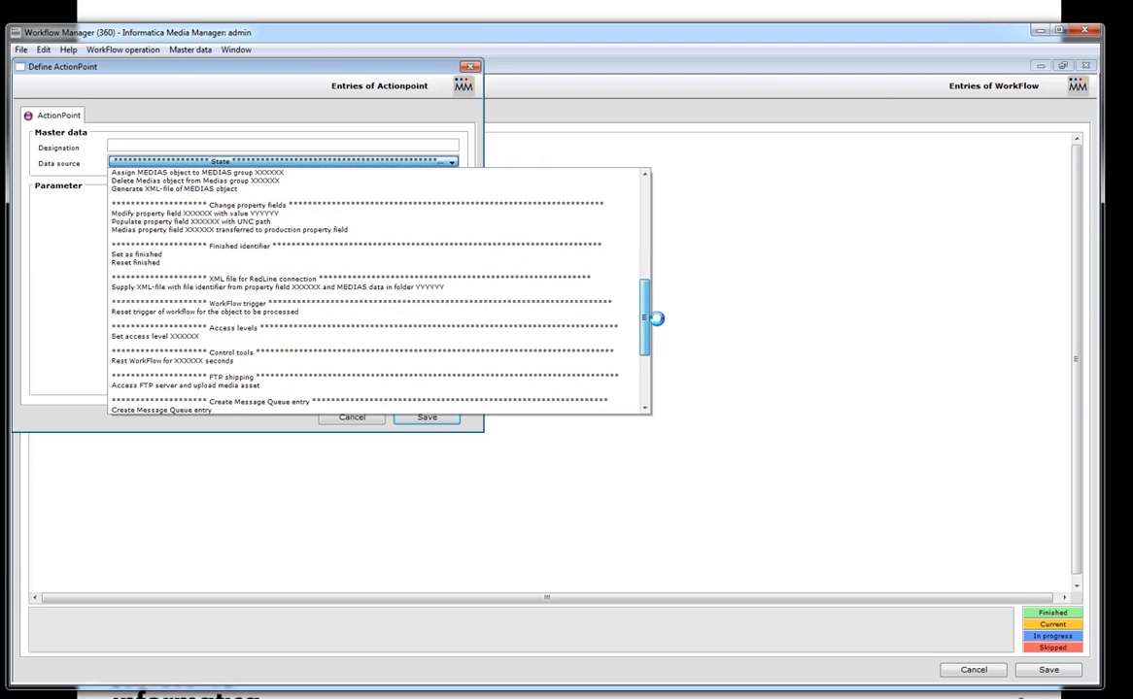
pyautogui.scroll(-3)
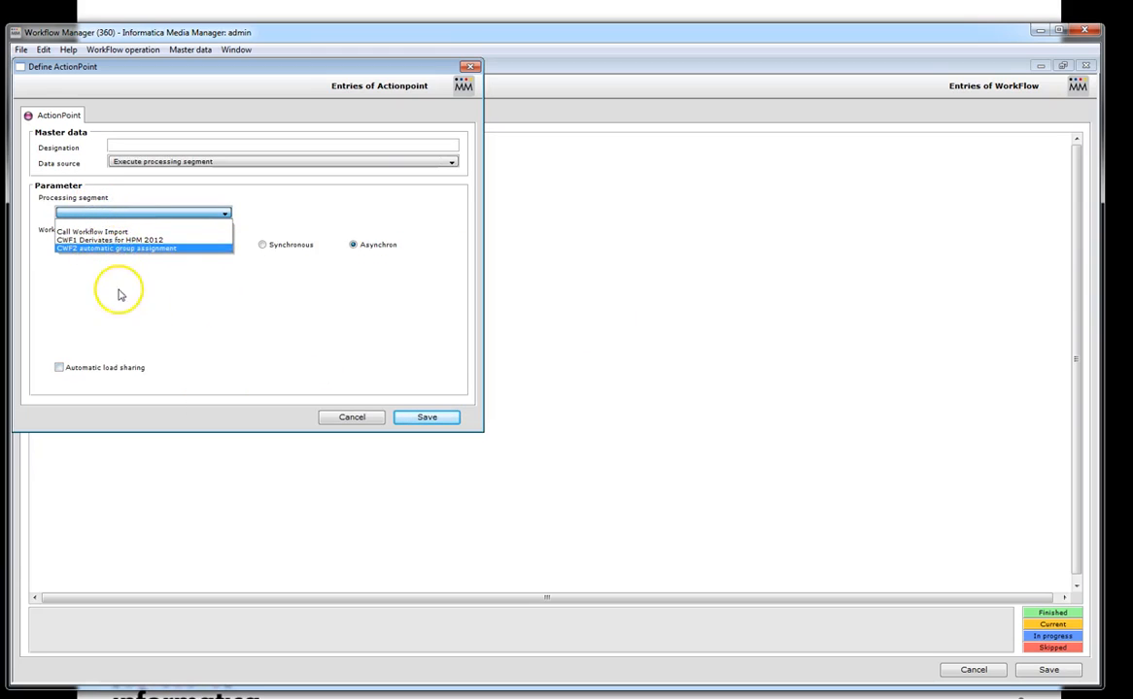
pyautogui.click(94, 231)
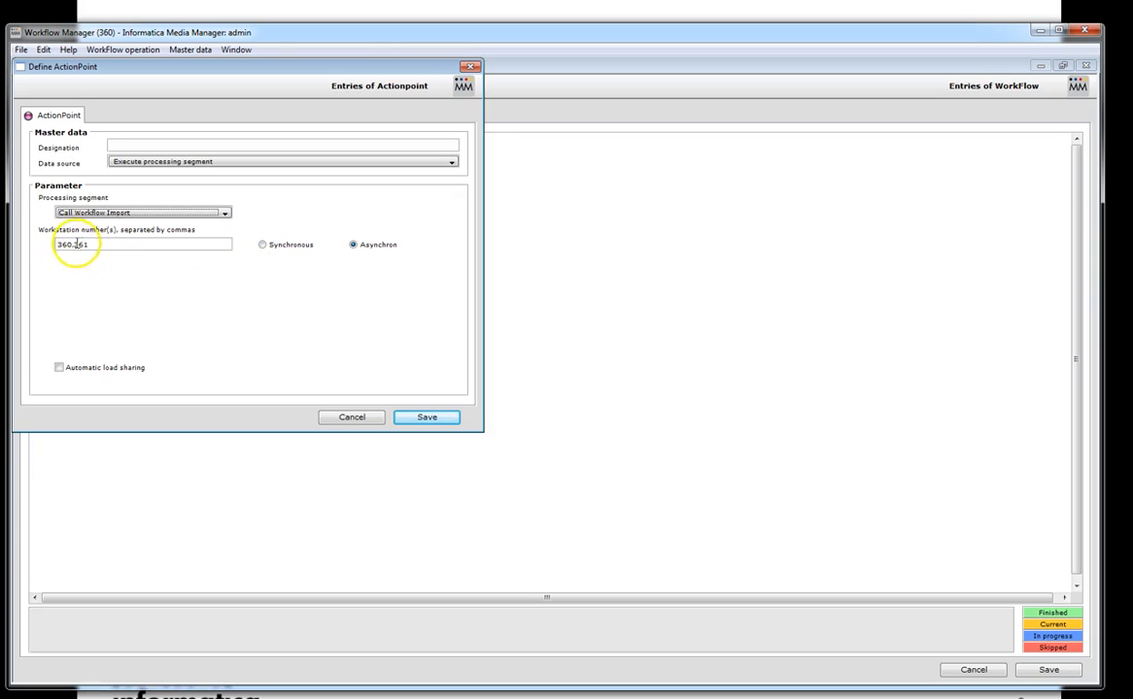
pyautogui.click(427, 416)
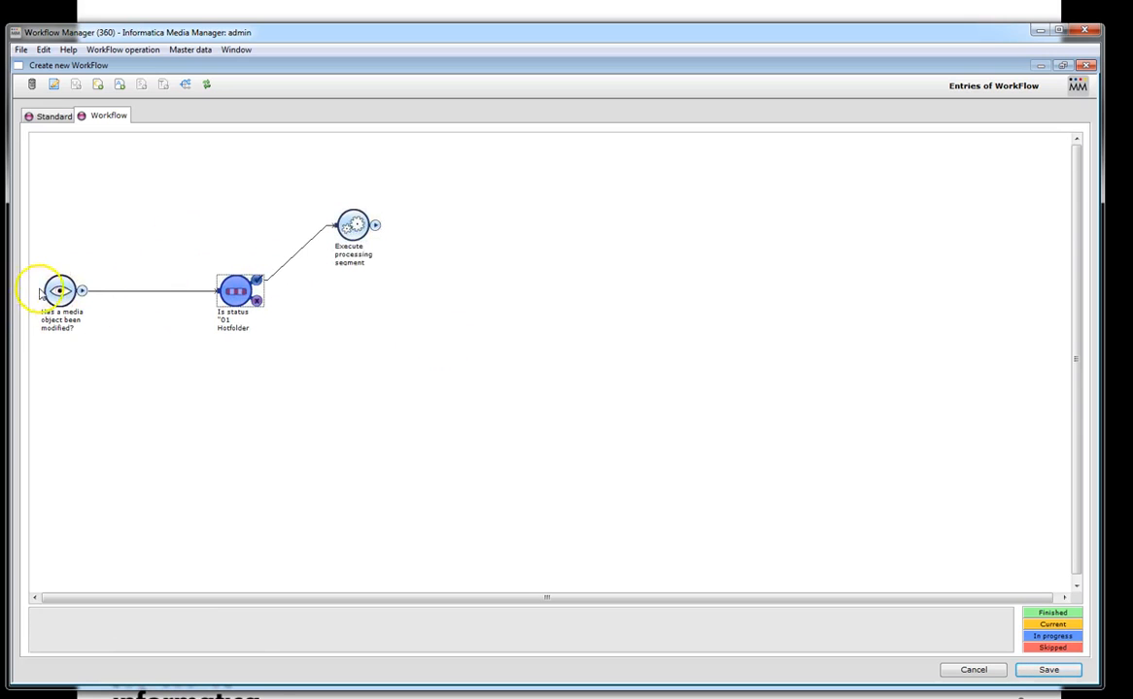
# - Decline the blank-designation prompt and enter 'Modify' as the new workflow's designation
pyautogui.click(351, 225)
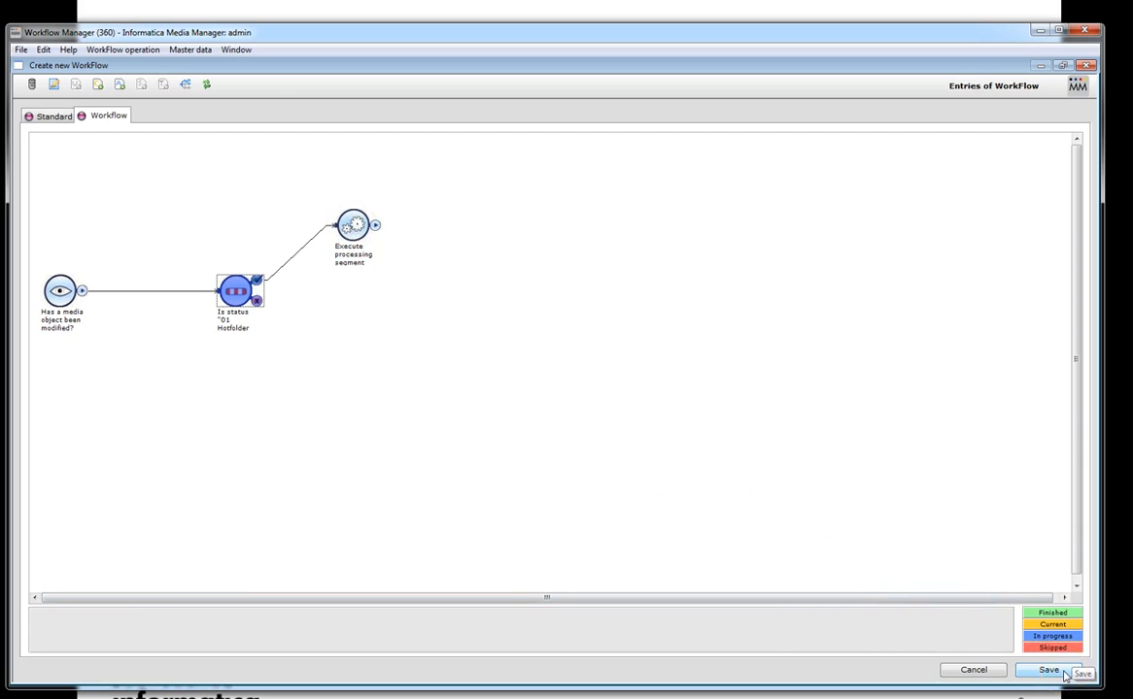
pyautogui.click(1049, 670)
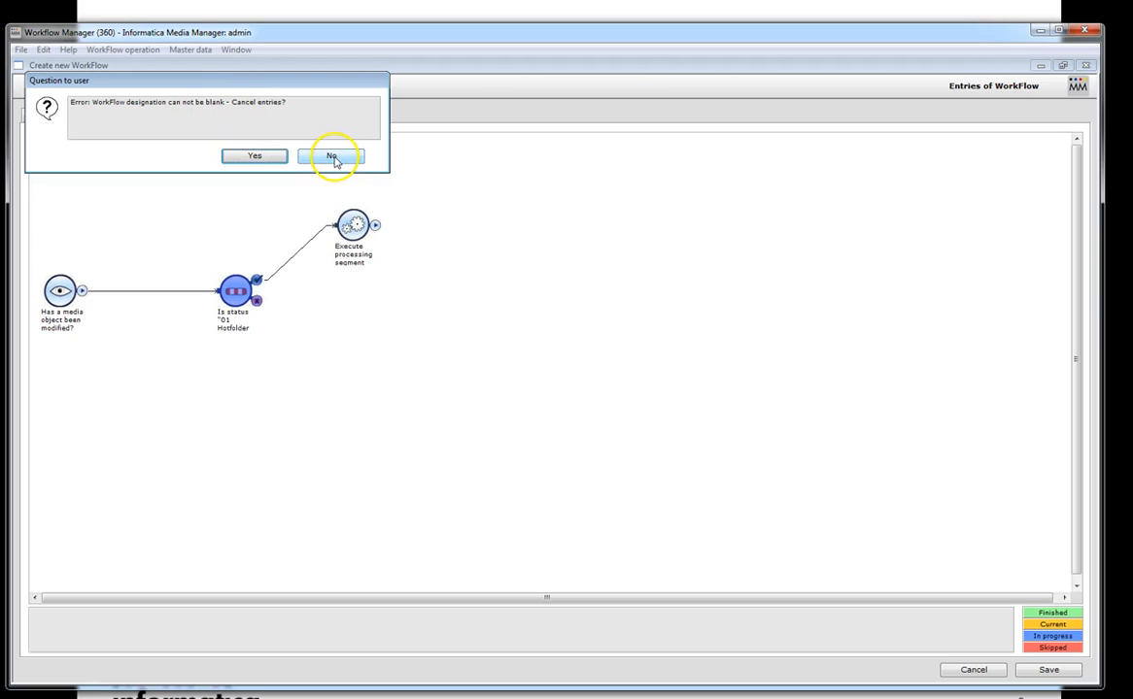
pyautogui.click(331, 155)
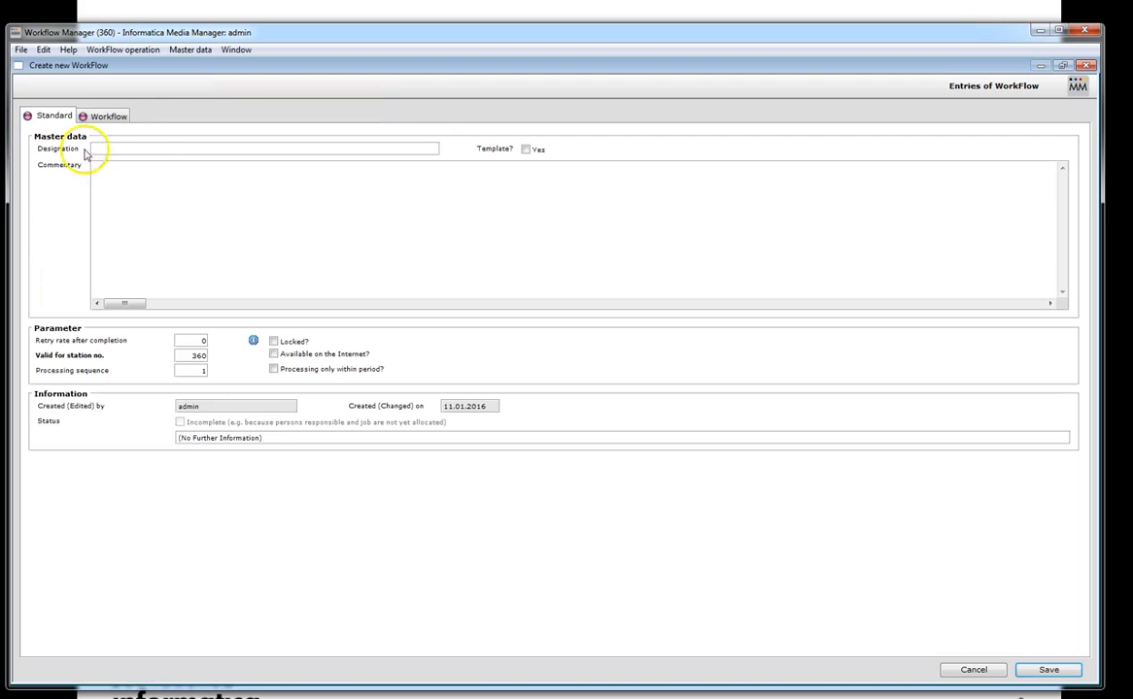
pyautogui.write('M')
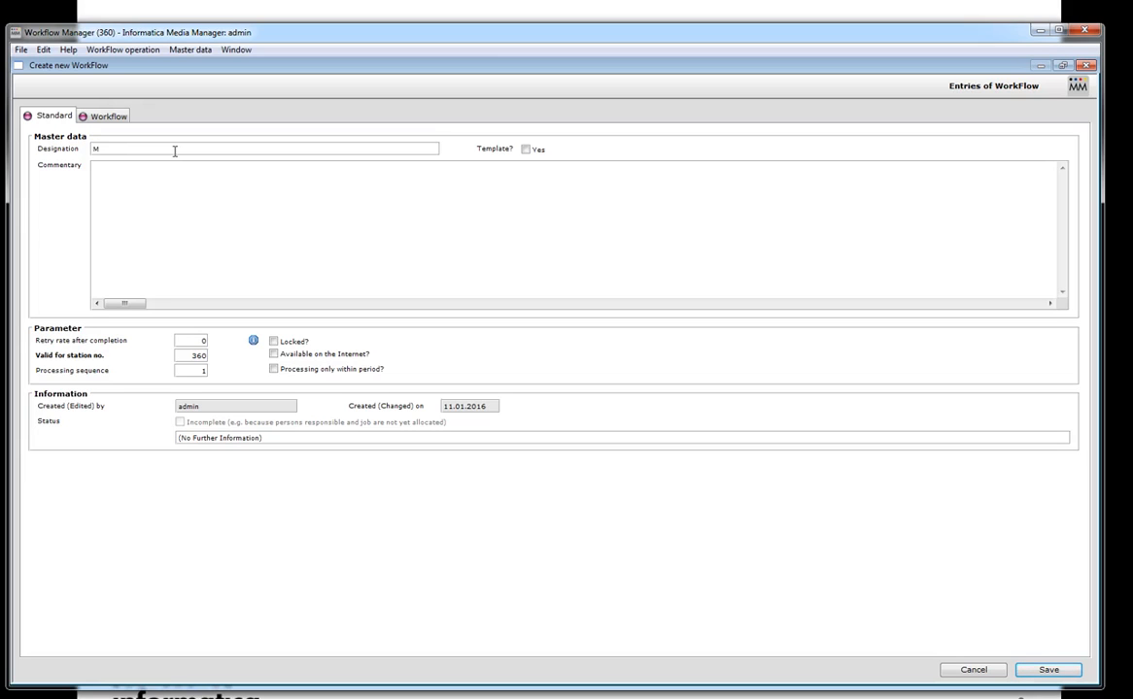
pyautogui.write('odify')
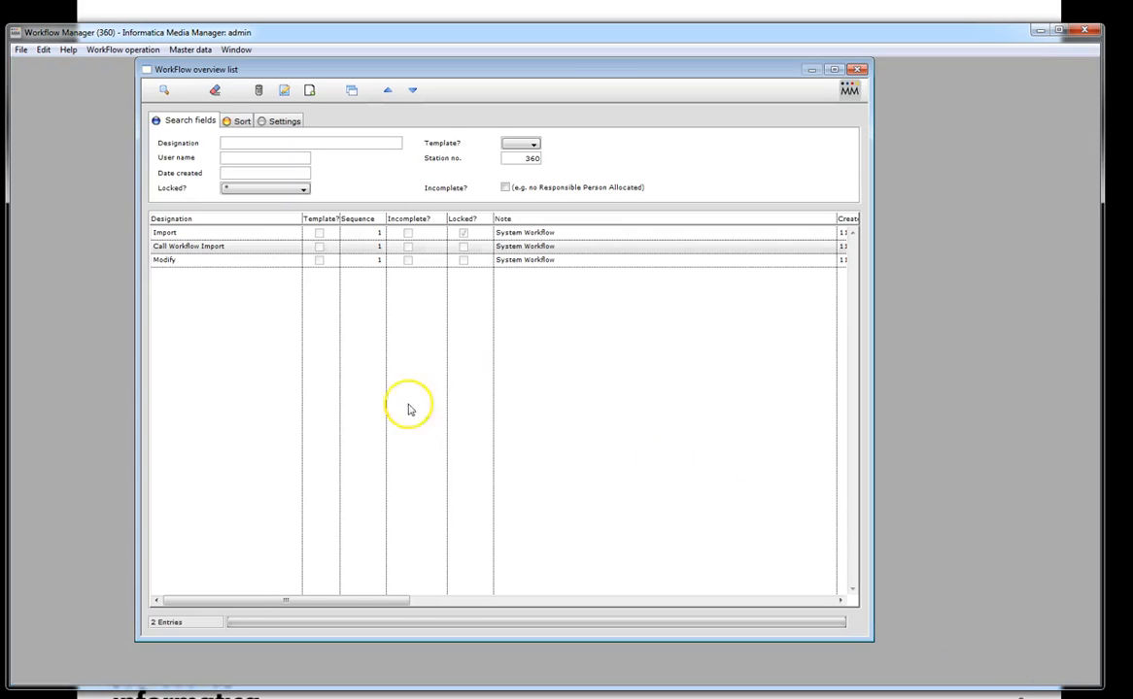
# - Inspect the Import workflow's diagram and close it again without changes
pyautogui.click(224, 260)
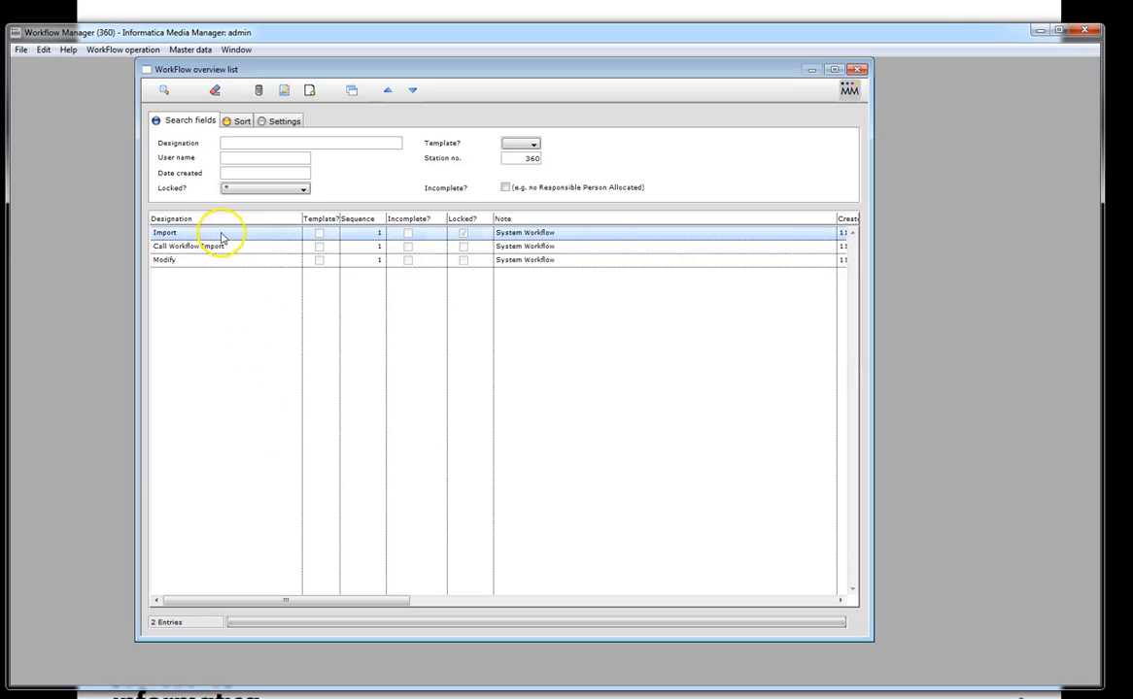
pyautogui.doubleClick(166, 233)
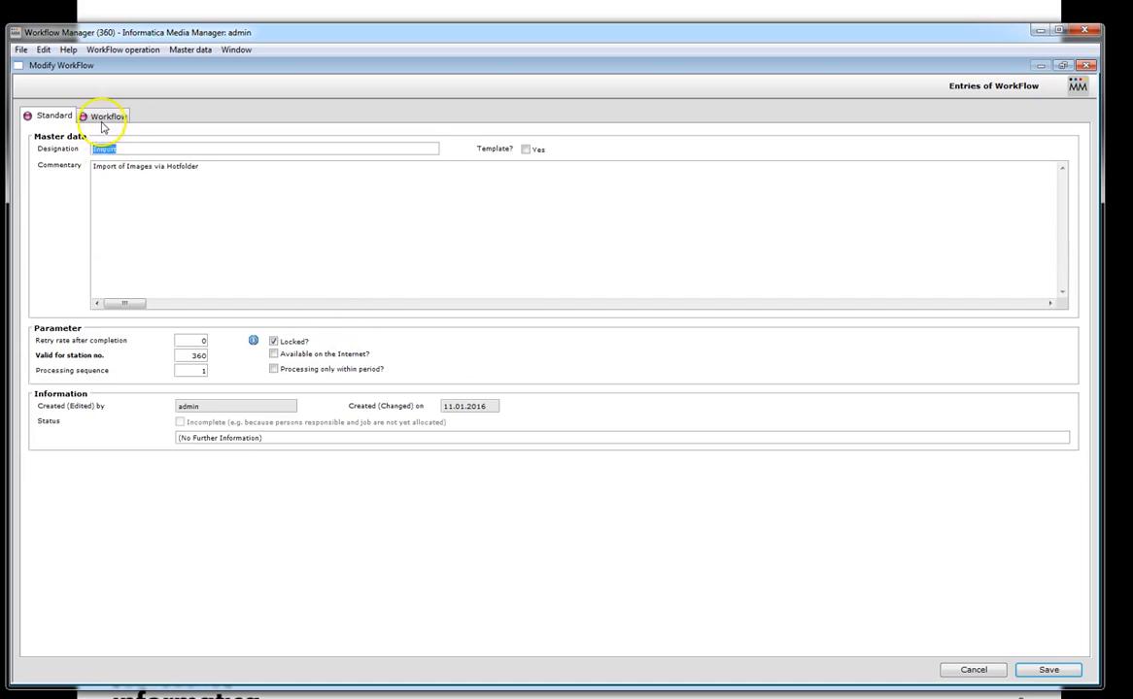
pyautogui.click(109, 116)
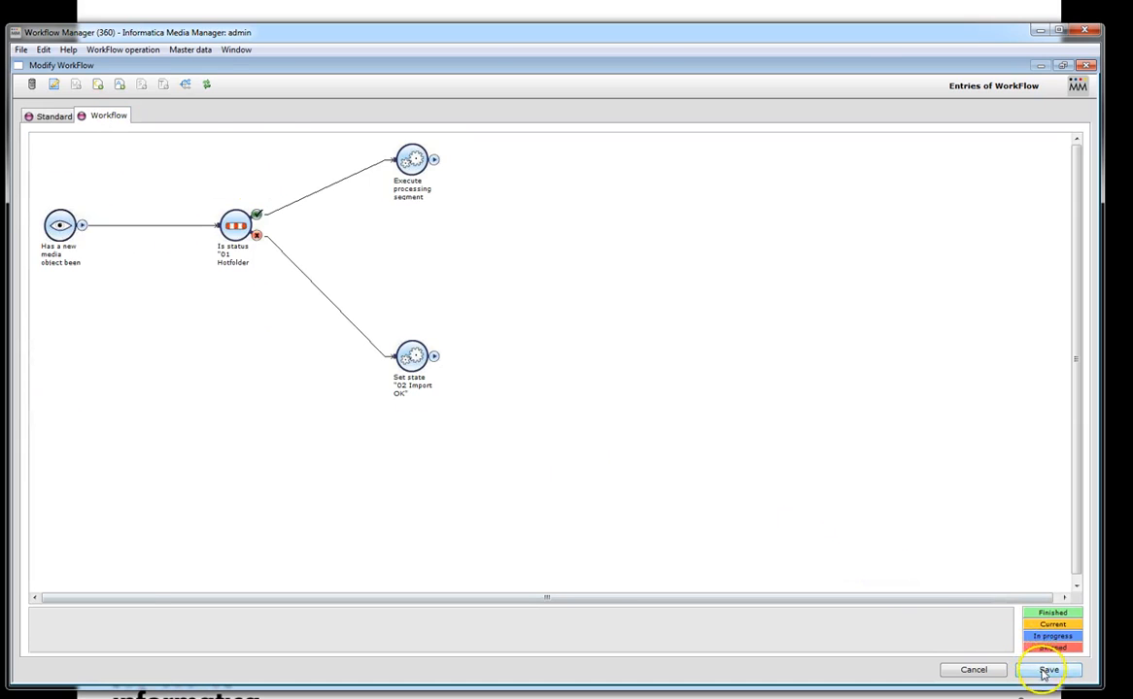
pyautogui.click(1047, 670)
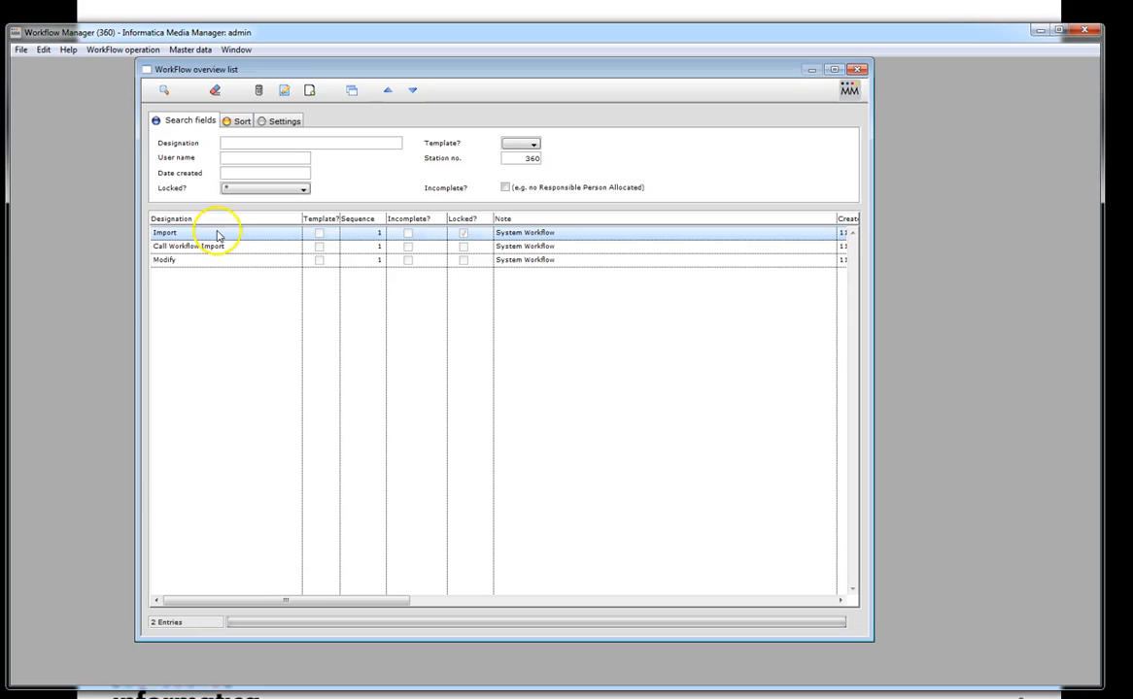
pyautogui.moveTo(228, 241)
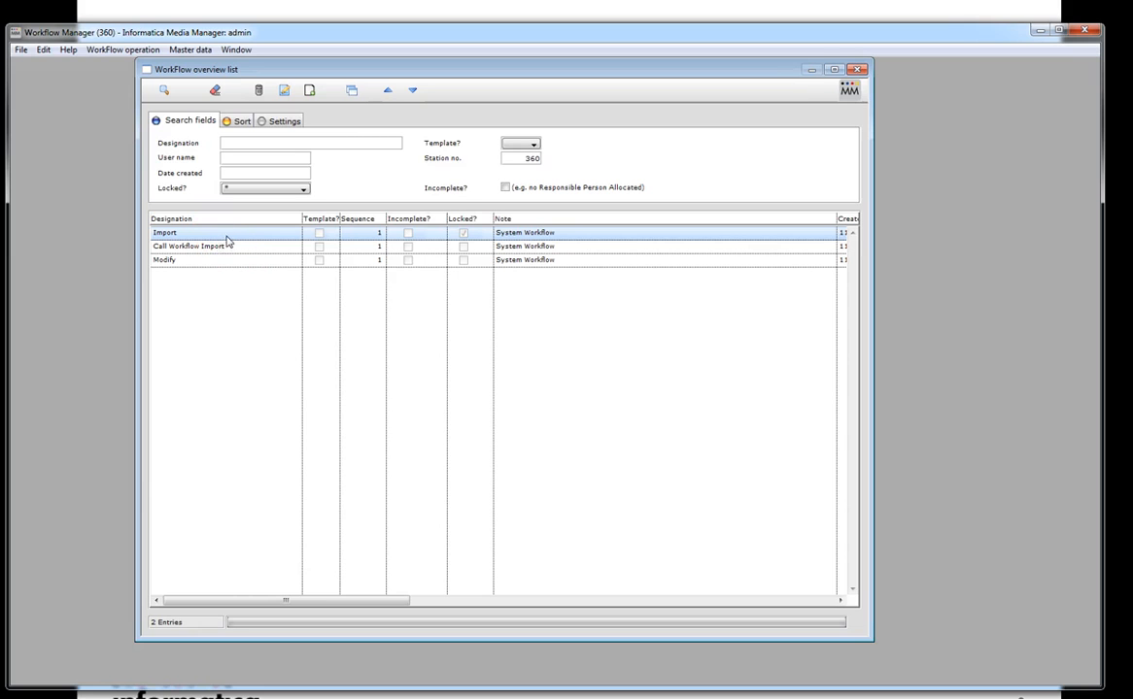
pyautogui.doubleClick(163, 233)
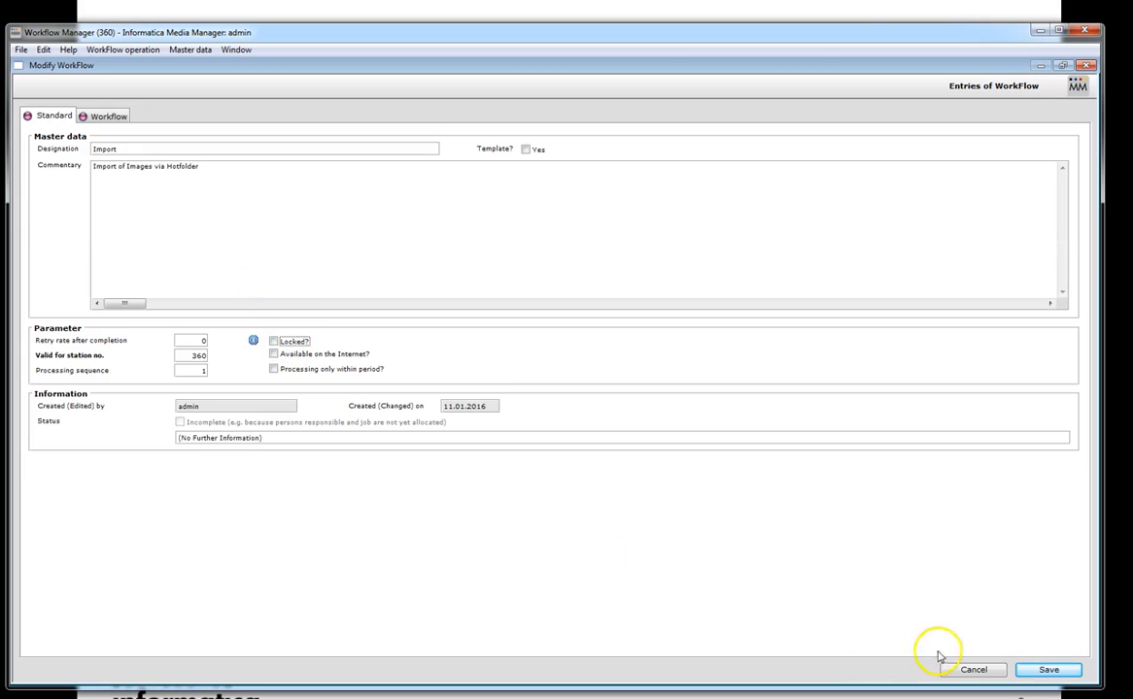
pyautogui.click(971, 669)
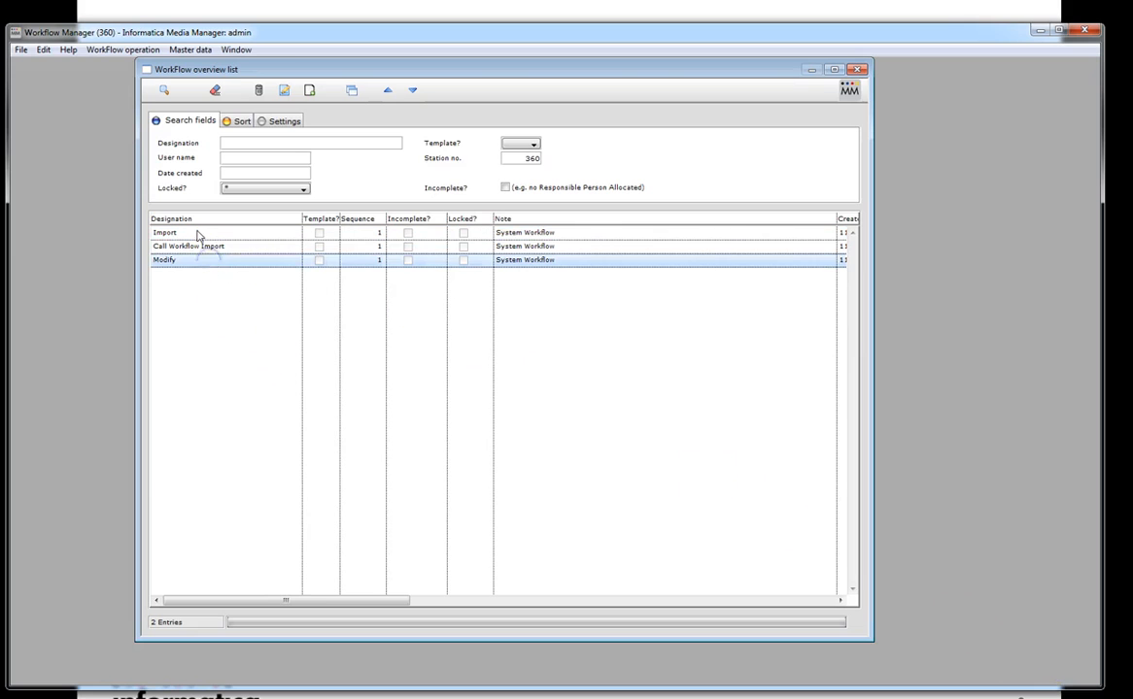
pyautogui.click(166, 233)
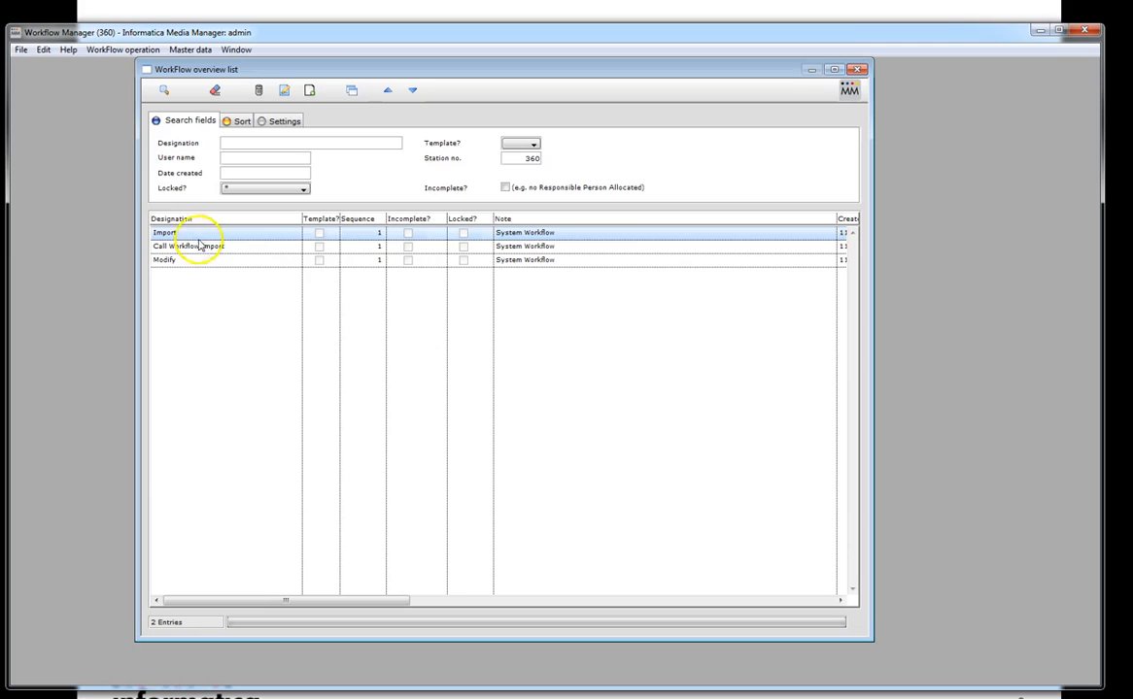
pyautogui.moveTo(444, 237)
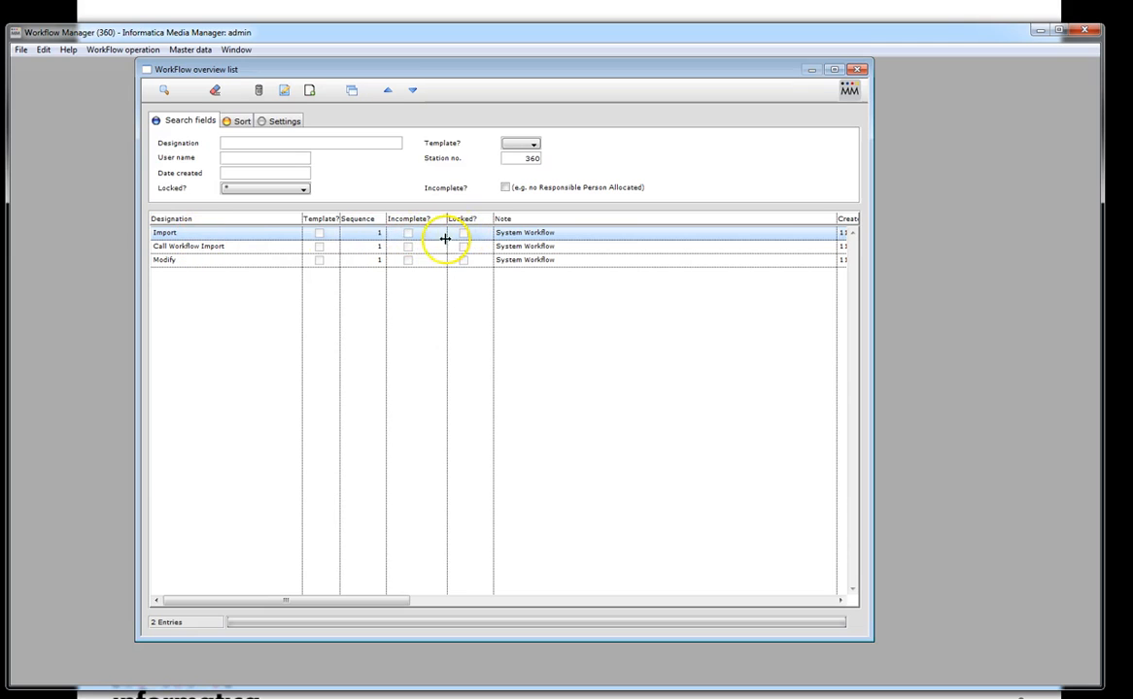
pyautogui.moveTo(314, 287)
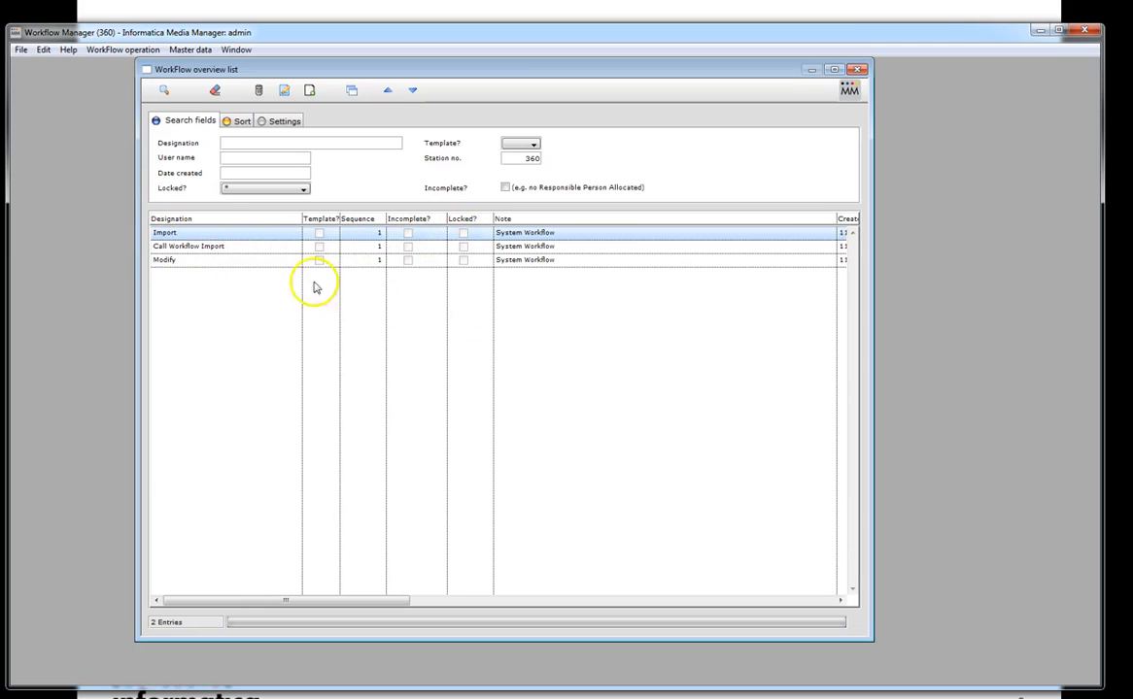
pyautogui.moveTo(543, 160)
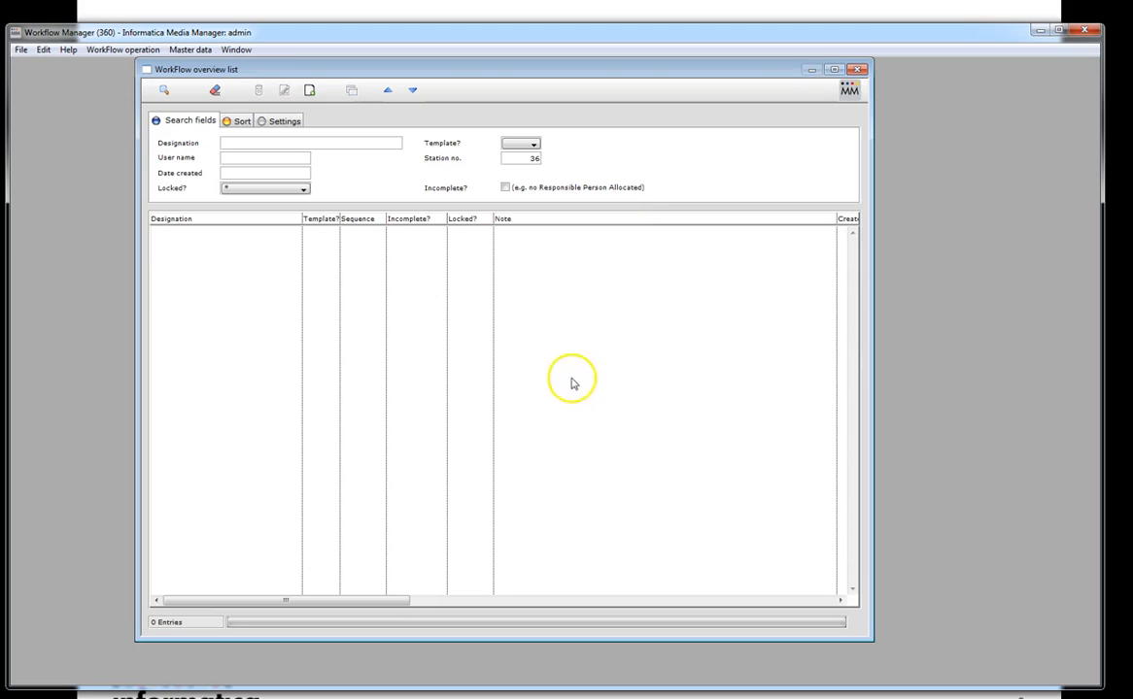
pyautogui.moveTo(641, 264)
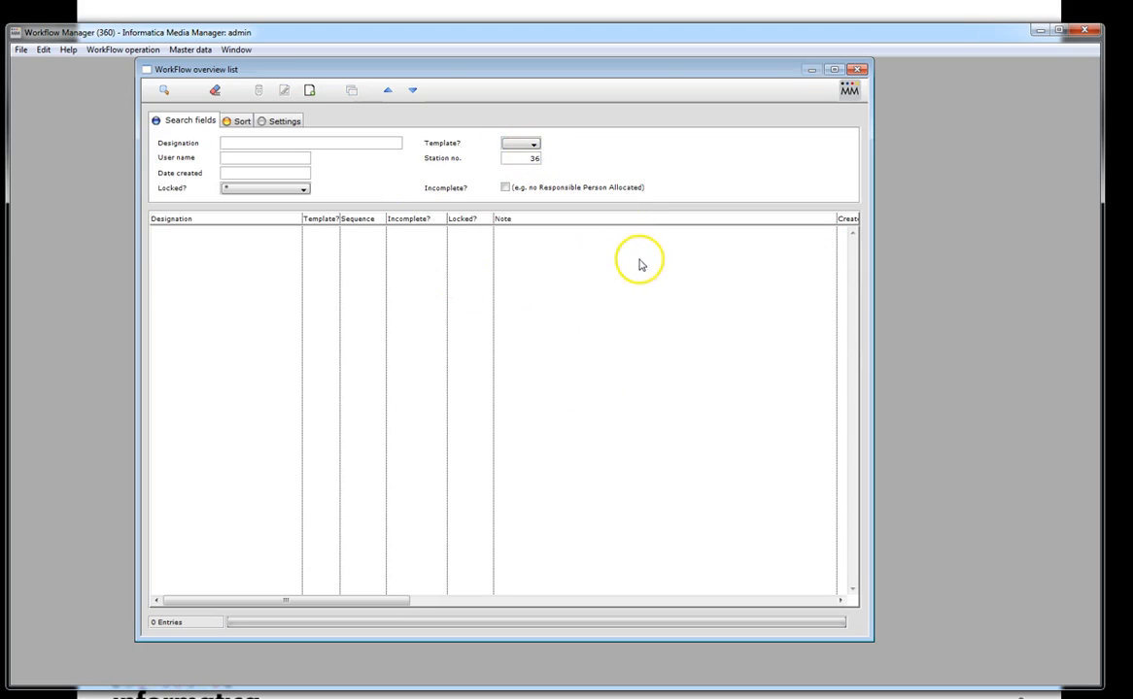
# - List station 361's workflows and review Call Workflow Import, declining the station-number change
pyautogui.click(163, 89)
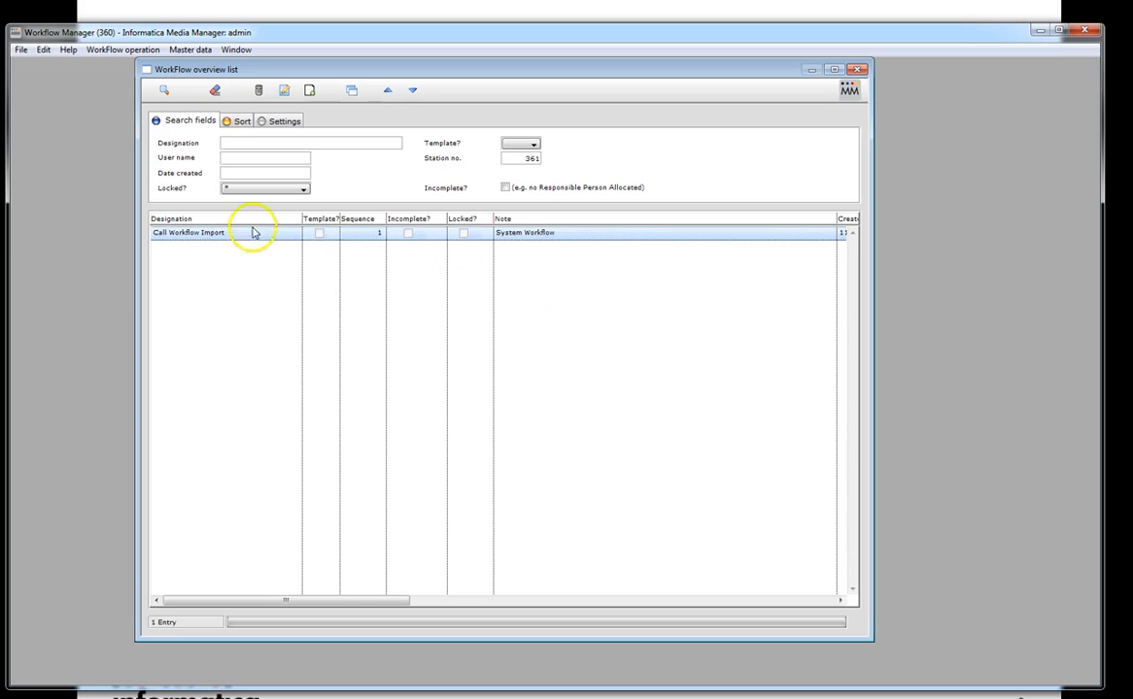
pyautogui.doubleClick(189, 233)
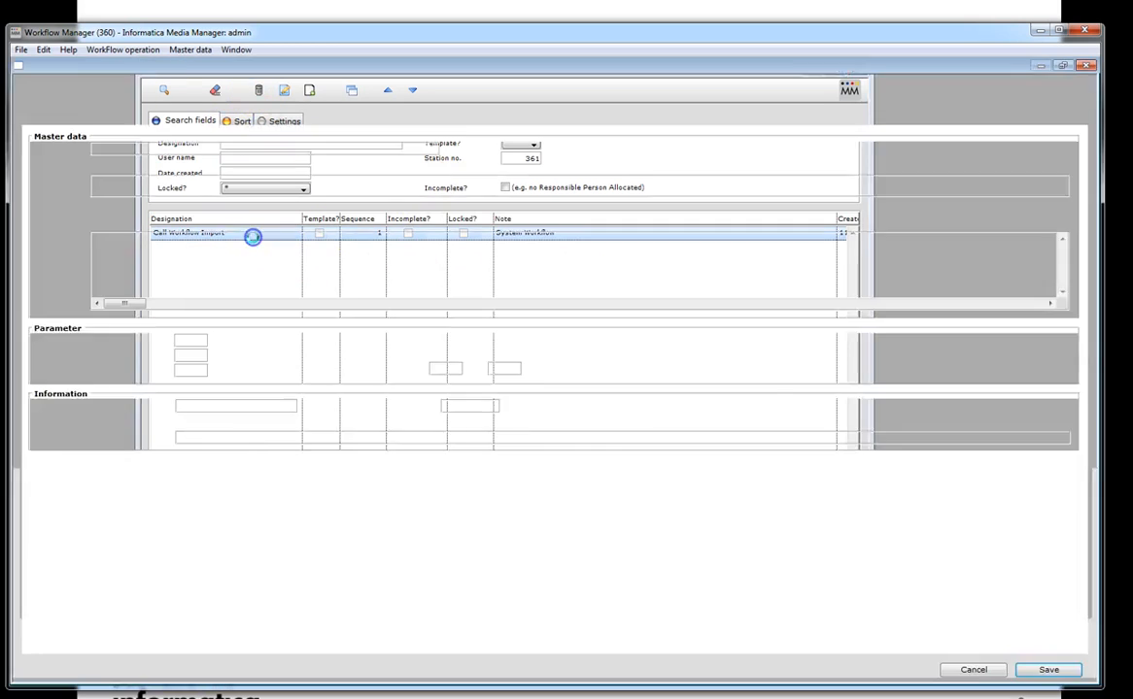
pyautogui.doubleClick(224, 233)
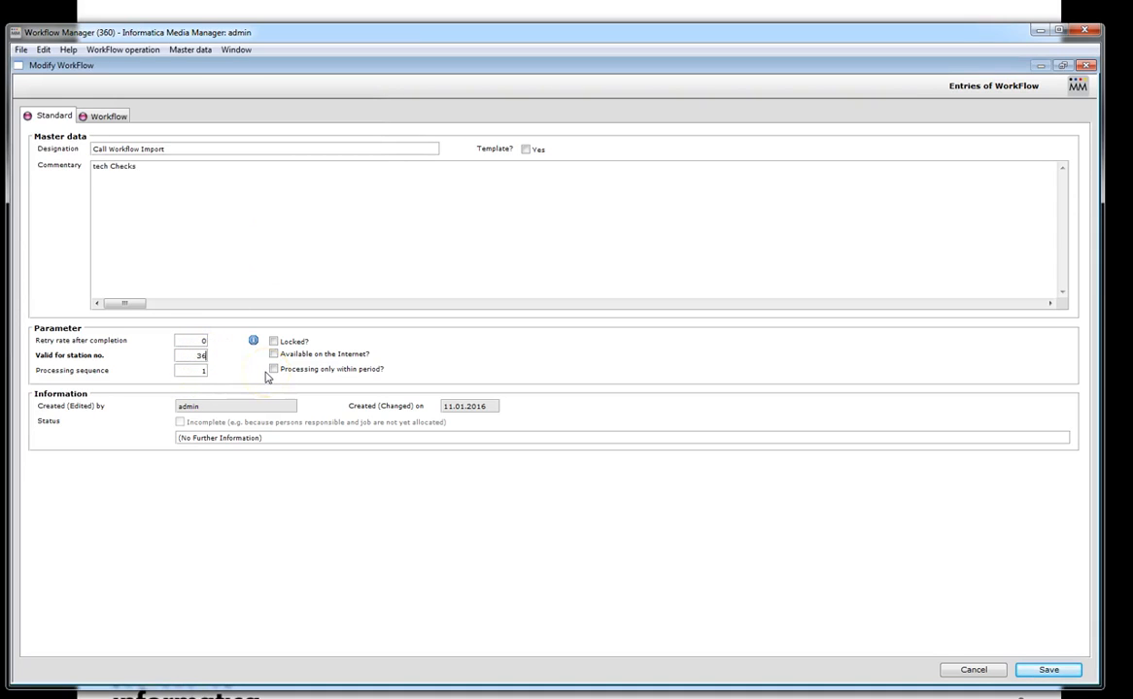
pyautogui.click(1049, 669)
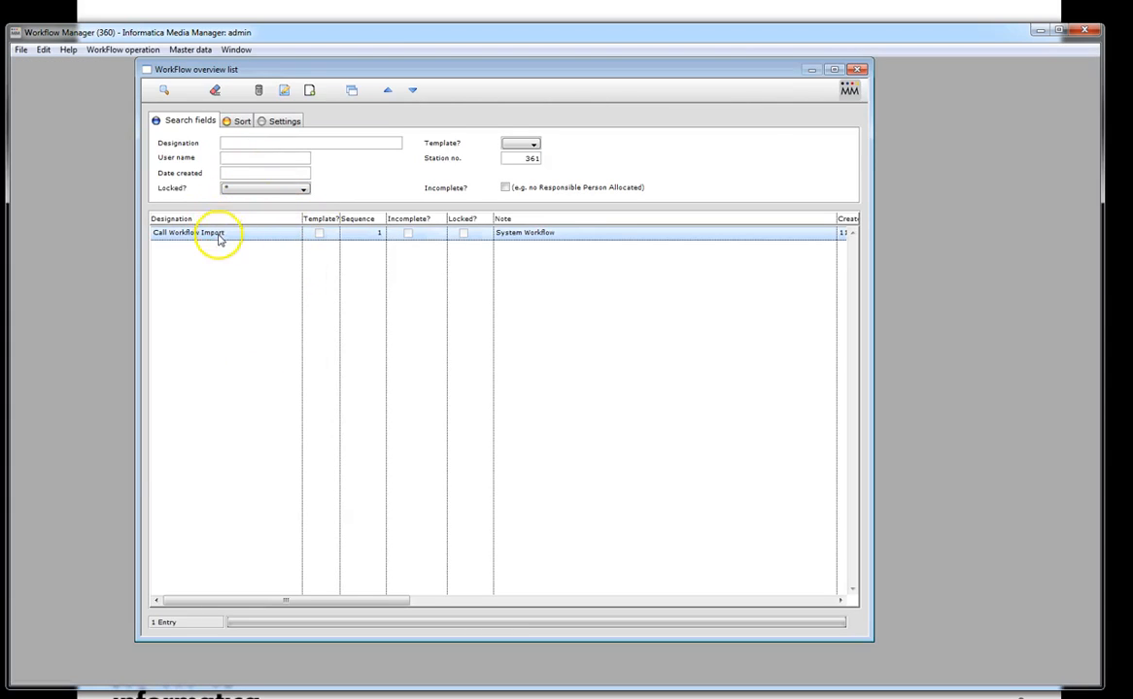
pyautogui.doubleClick(191, 233)
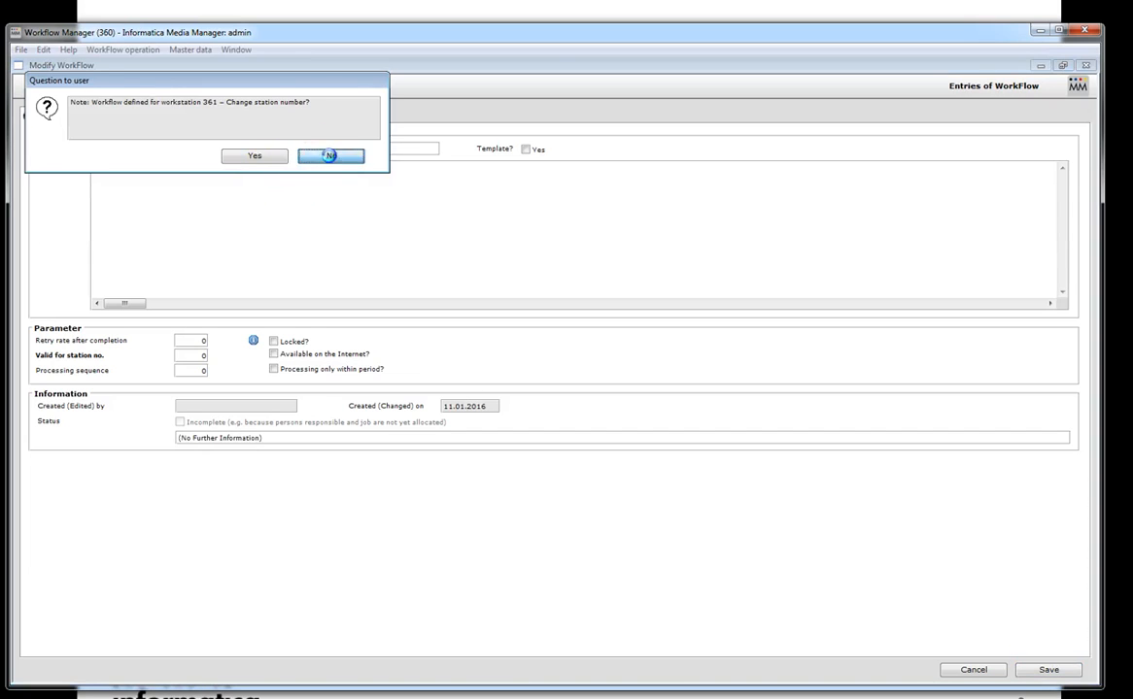
pyautogui.click(331, 155)
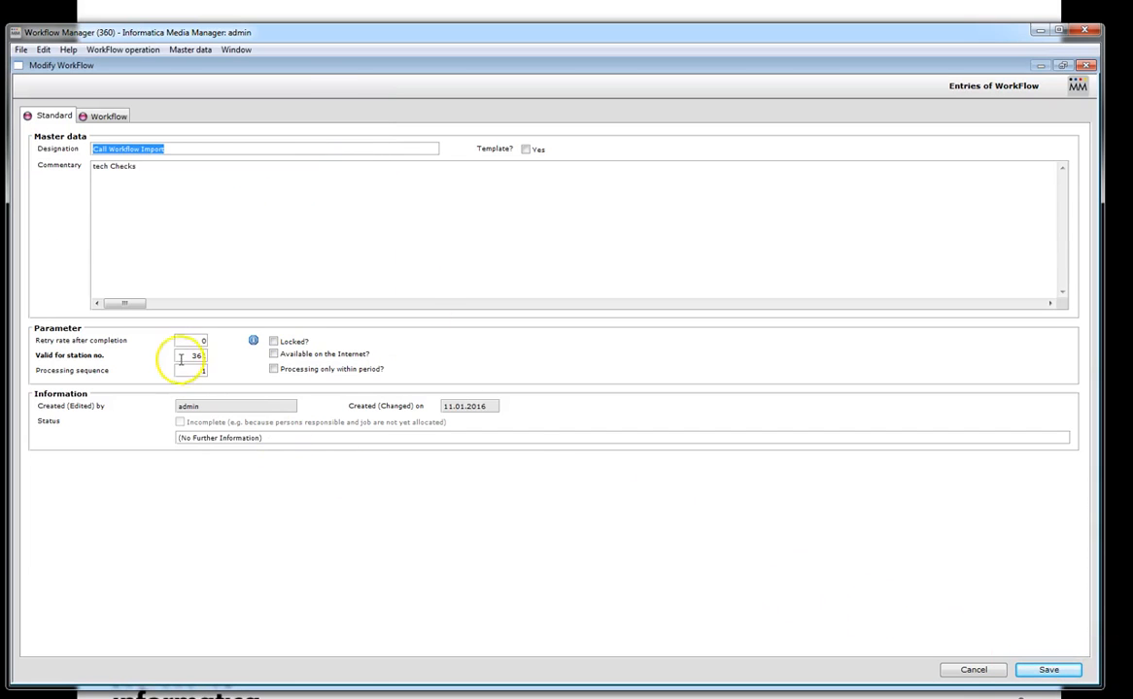
pyautogui.click(1049, 668)
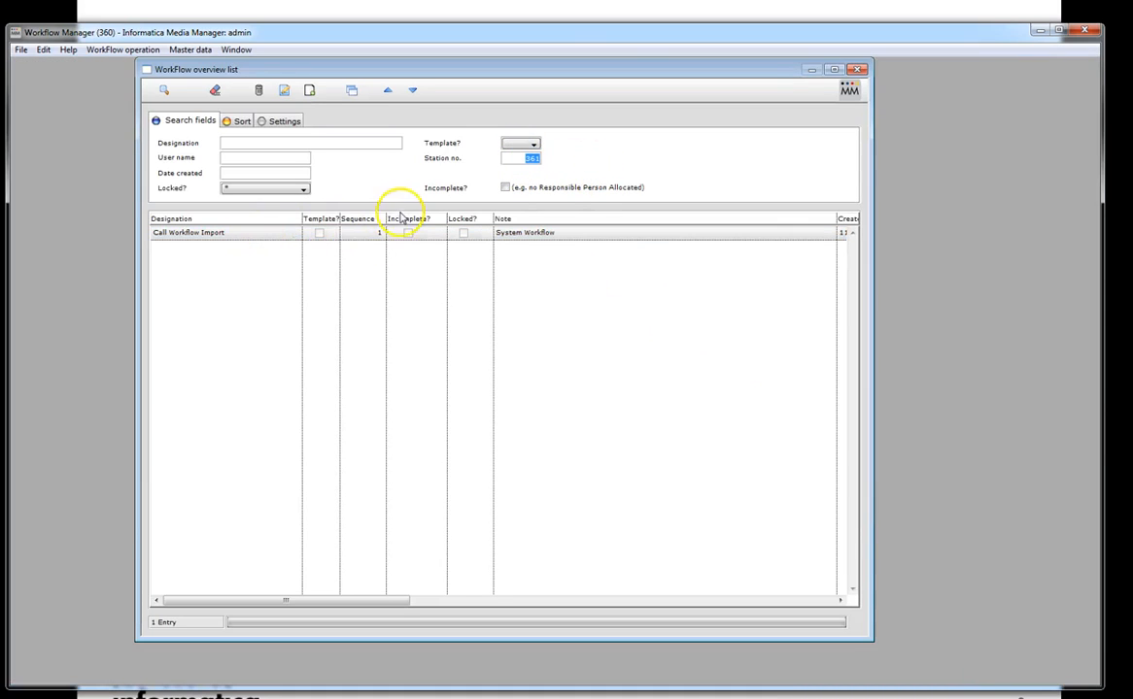
# - Attempt to save Call Workflow Import edits, then cancel the entries because the name already exists
pyautogui.doubleClick(189, 233)
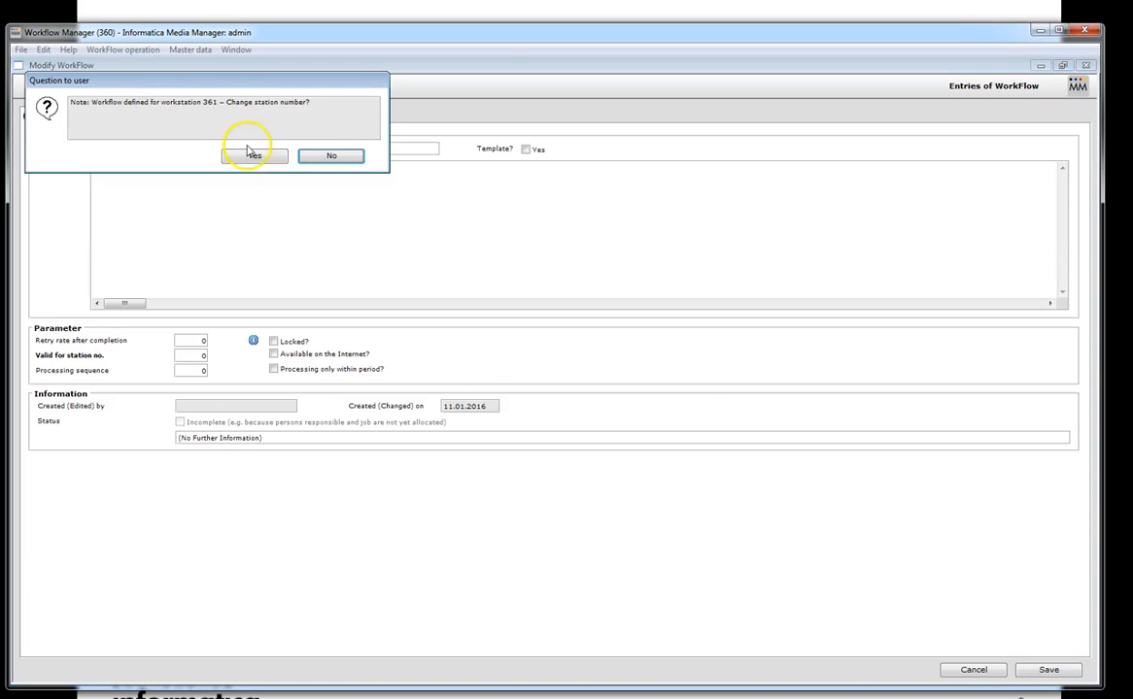
pyautogui.moveTo(237, 108)
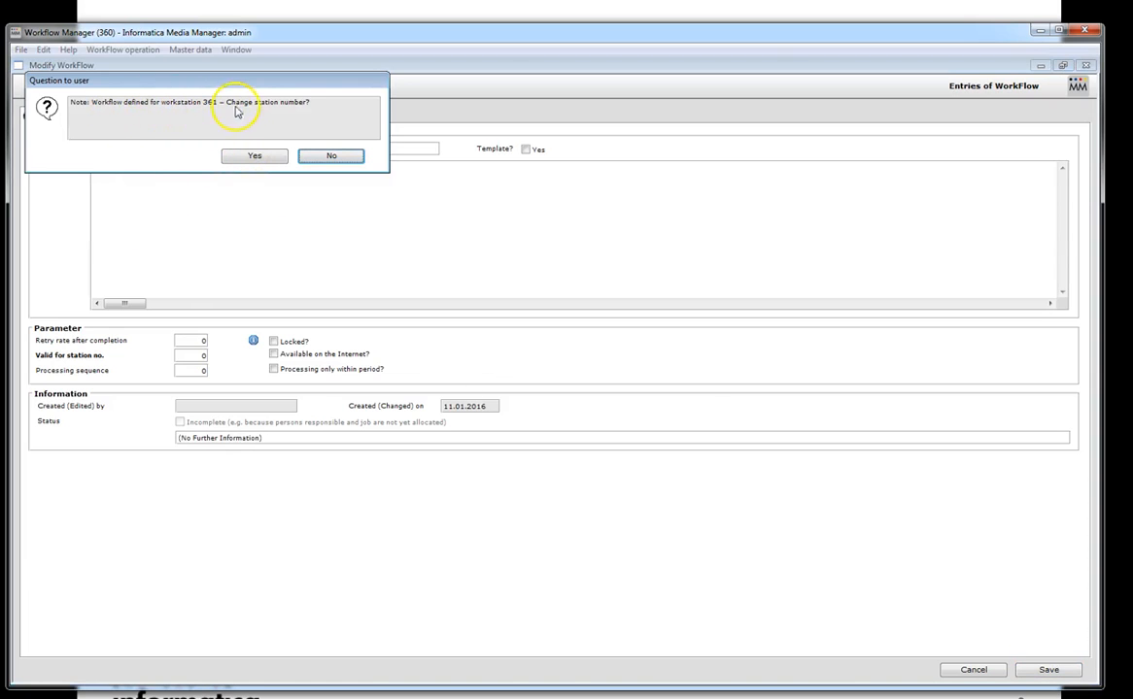
pyautogui.click(253, 155)
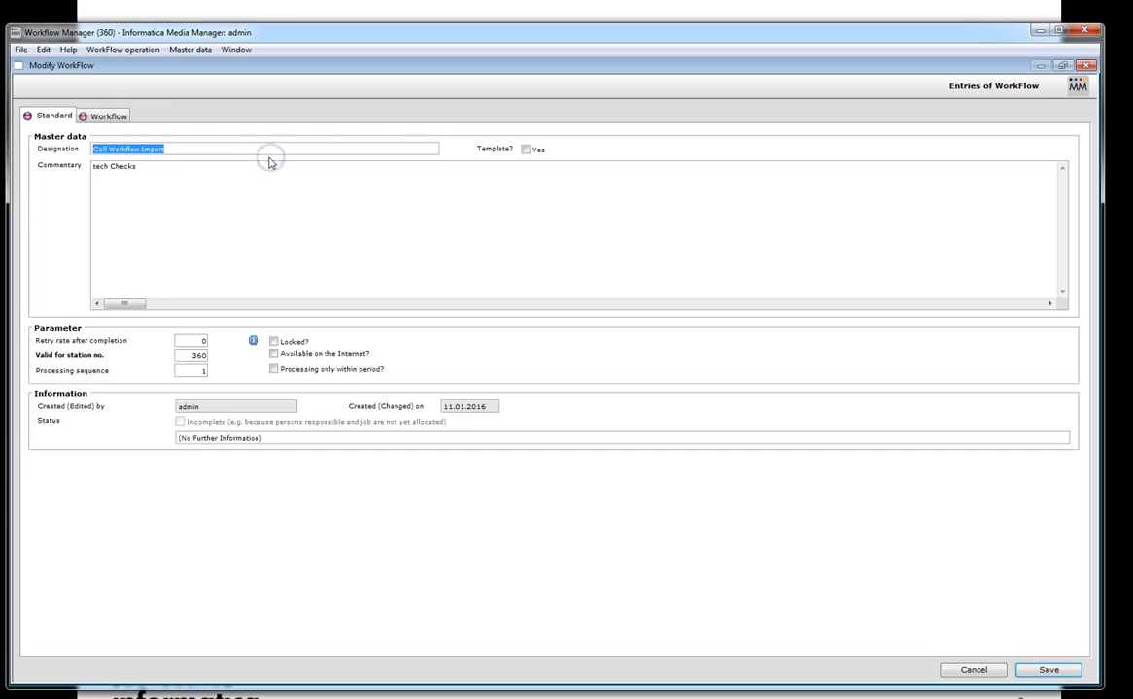
pyautogui.click(1049, 669)
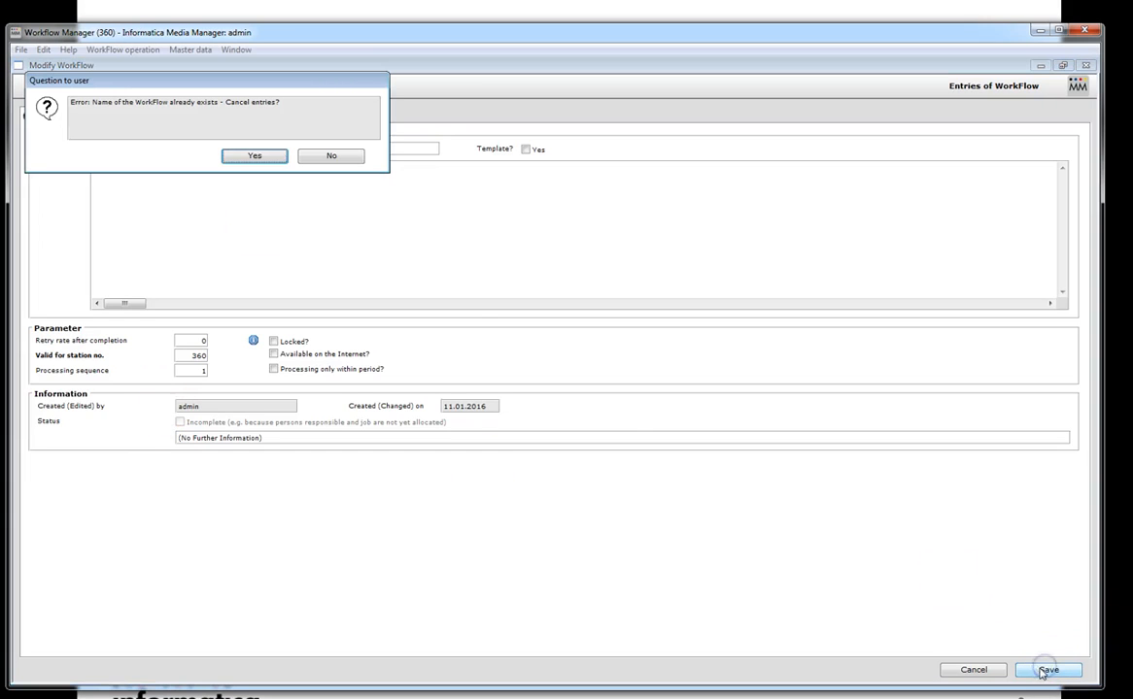
pyautogui.moveTo(179, 117)
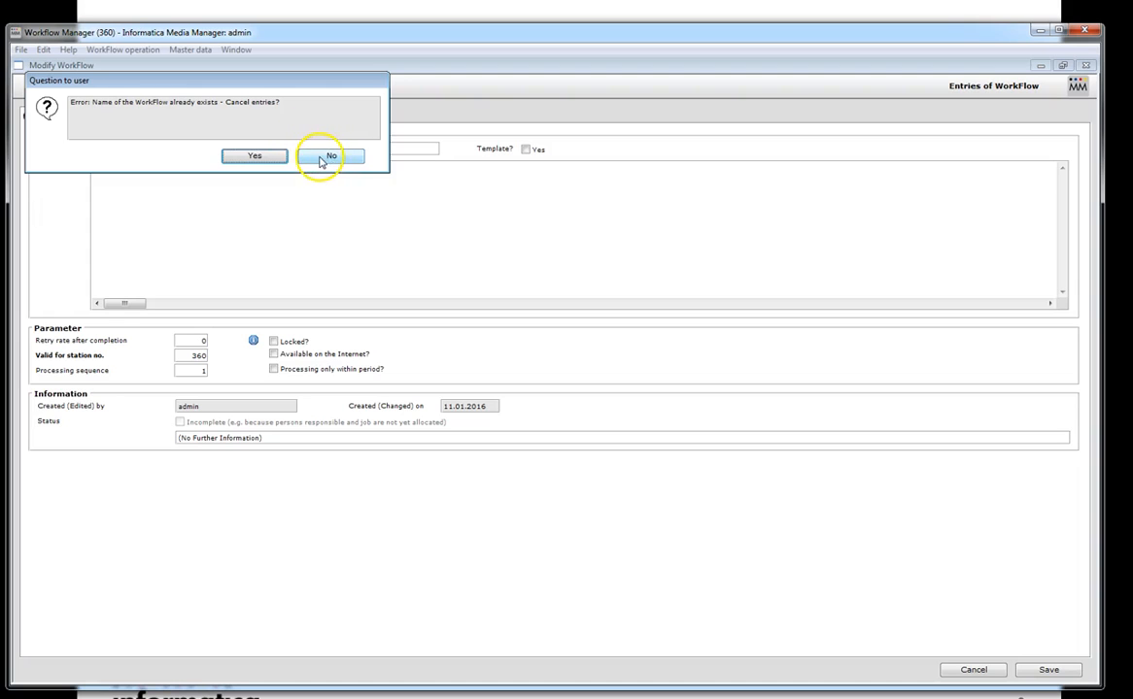
pyautogui.moveTo(252, 160)
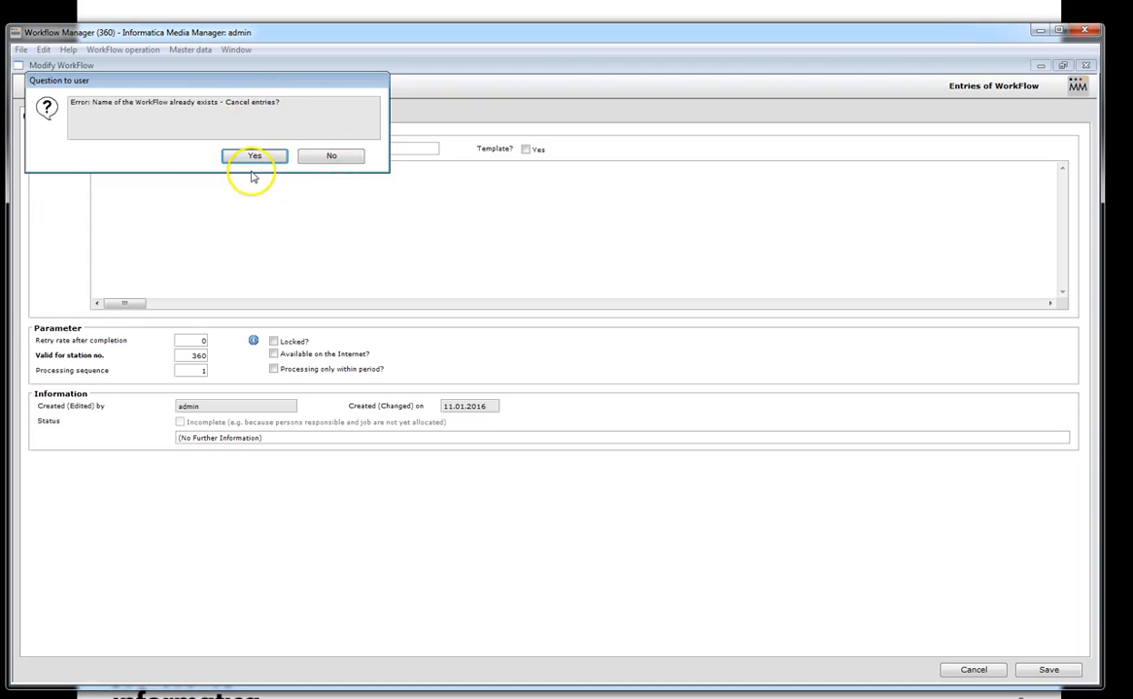
pyautogui.click(252, 155)
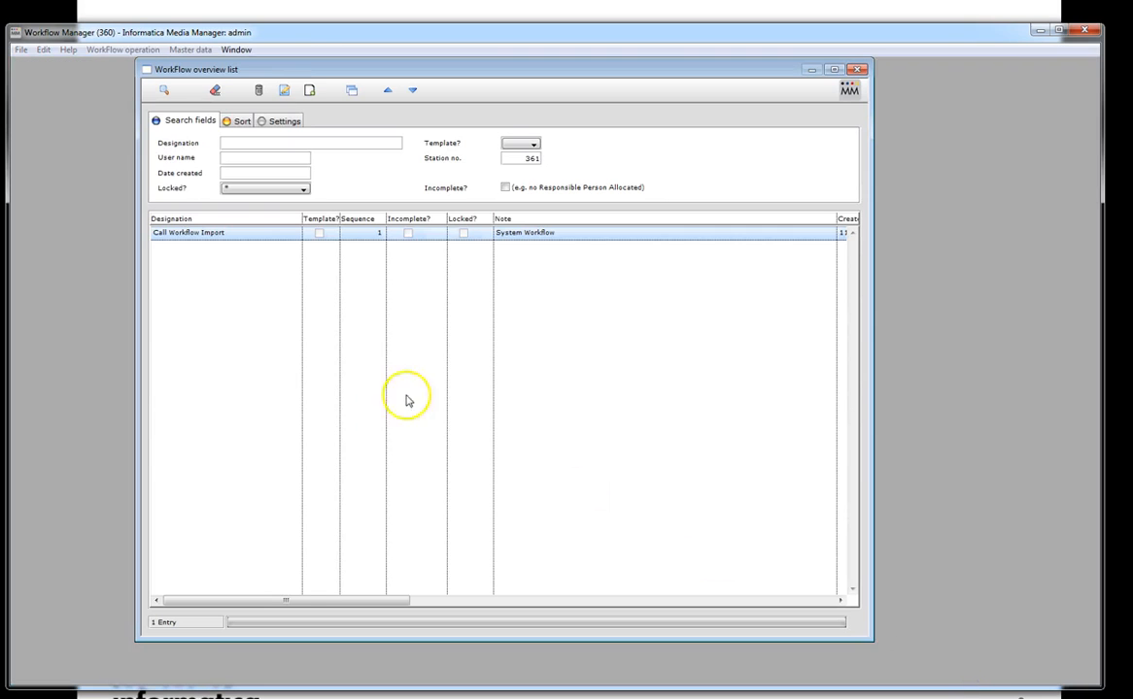
pyautogui.moveTo(204, 195)
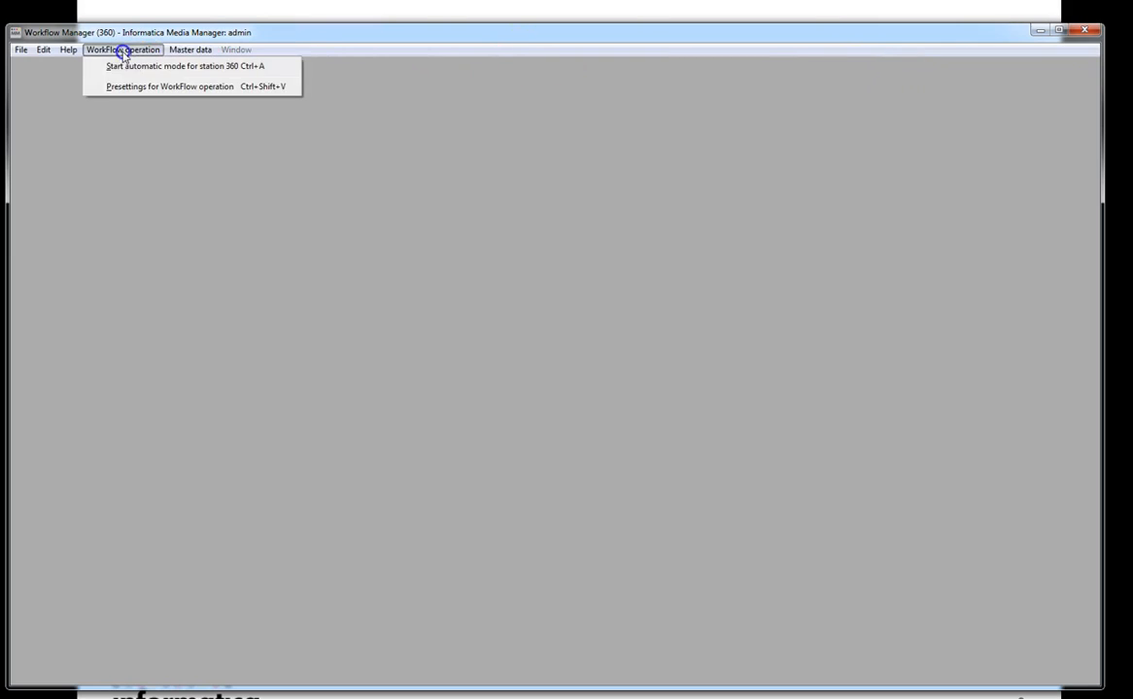
# - Start automatic mode for station 360 and switch to the Medias application
pyautogui.click(175, 66)
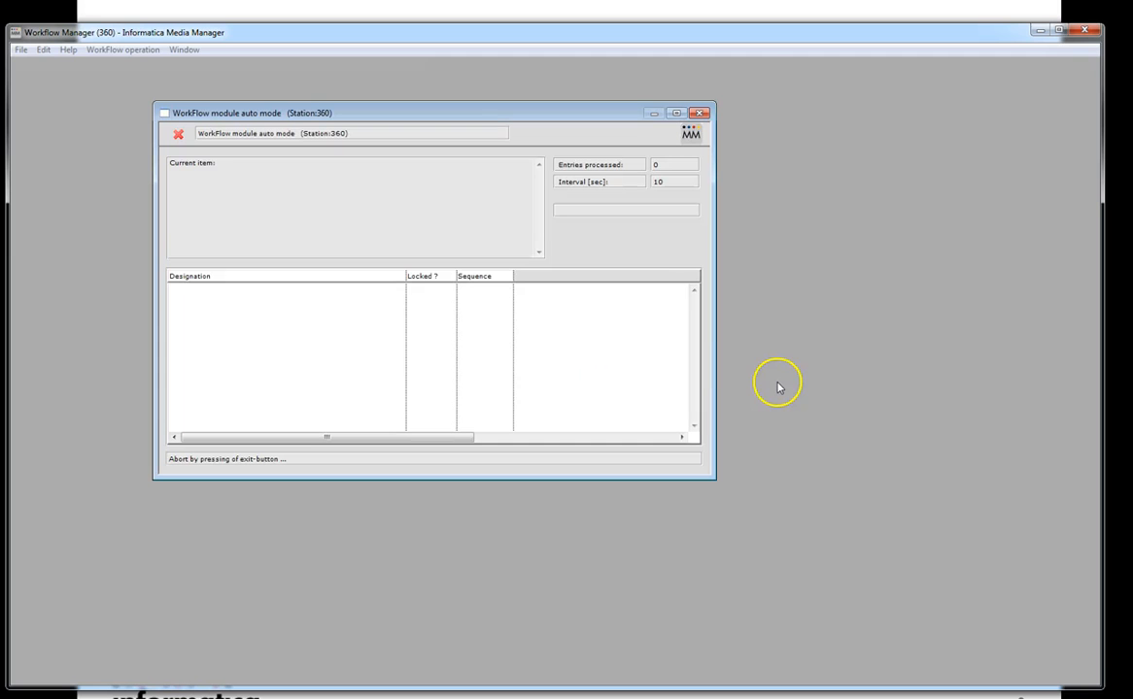
pyautogui.moveTo(777, 389)
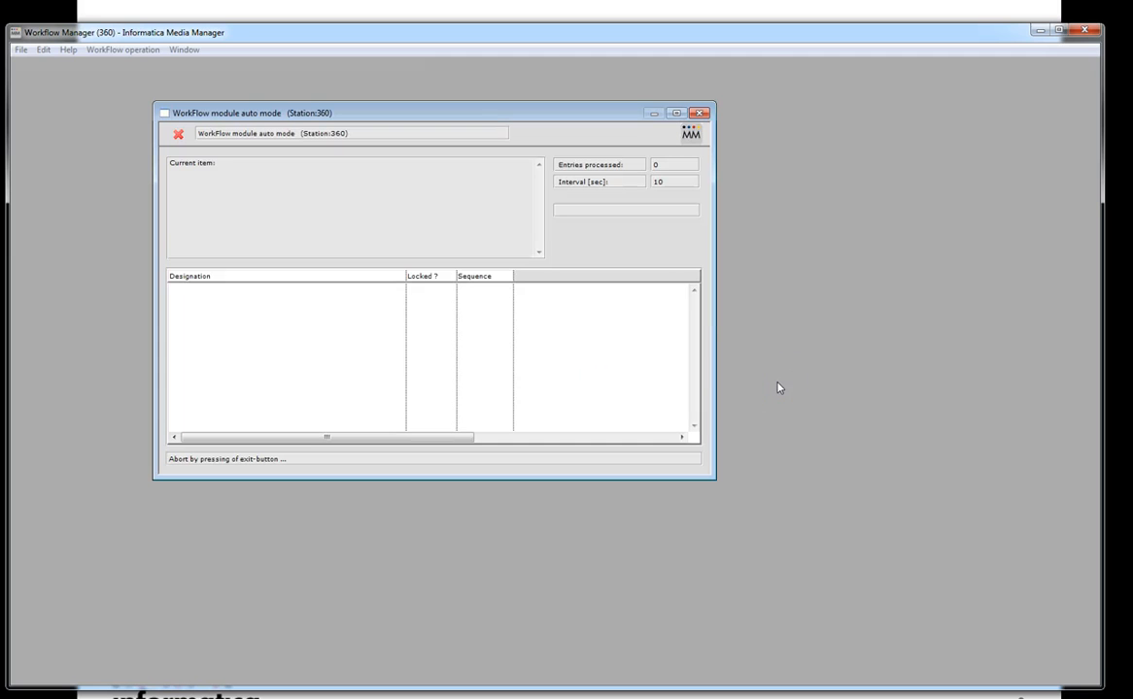
pyautogui.moveTo(315, 322)
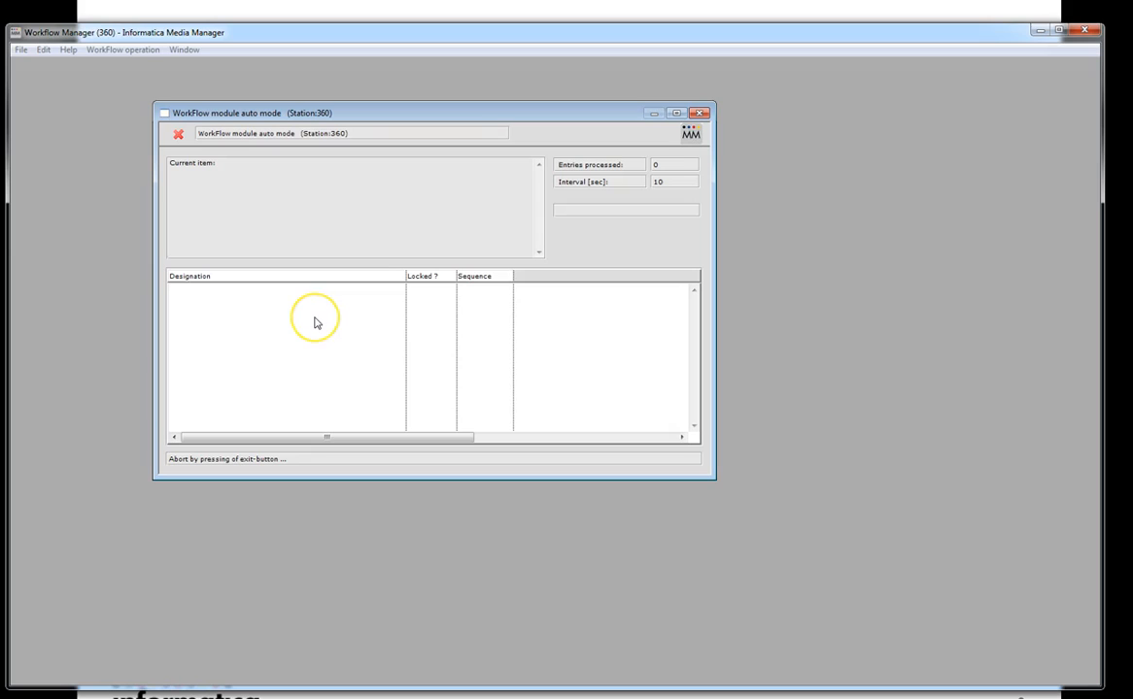
pyautogui.moveTo(314, 322)
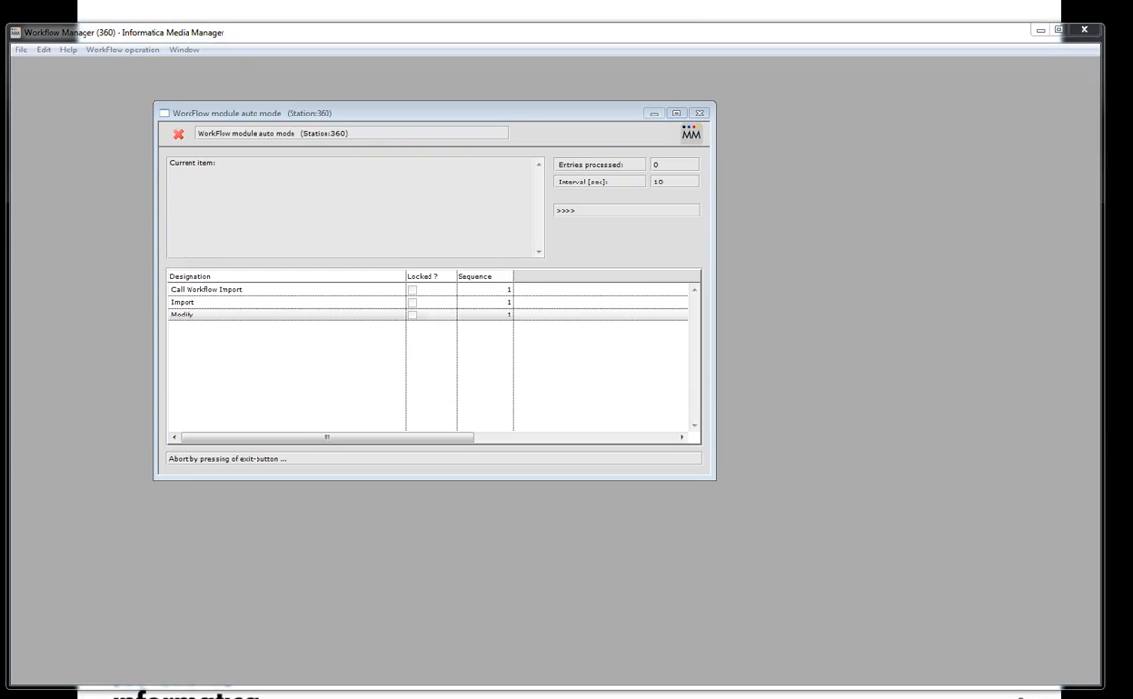
pyautogui.click(142, 66)
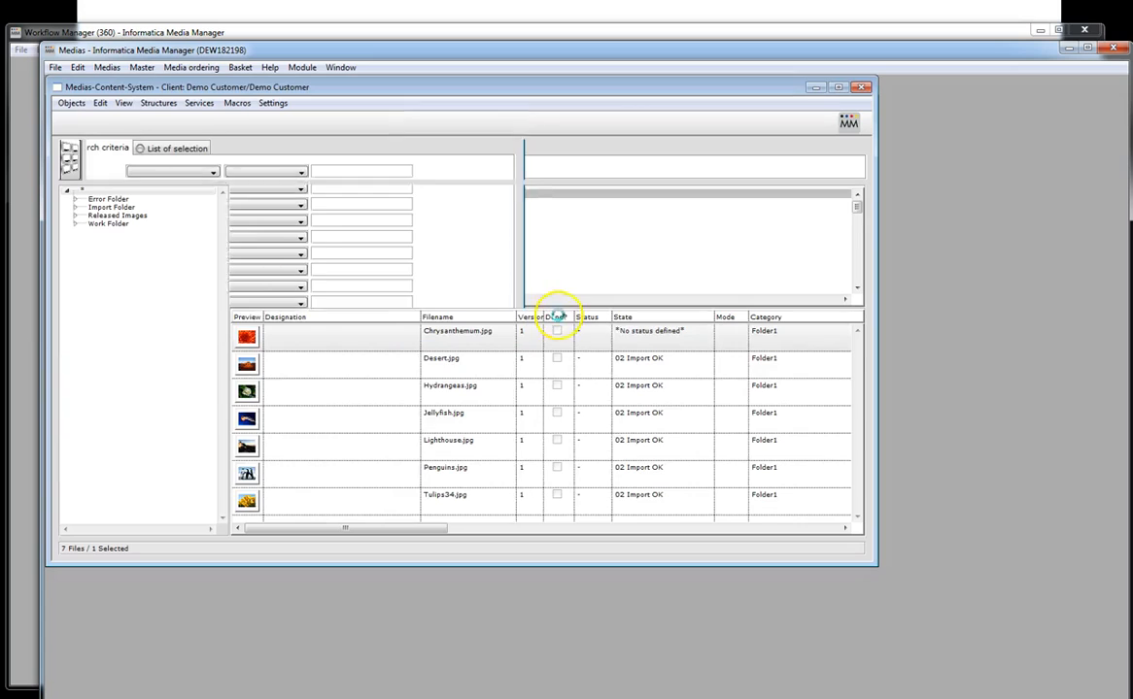
# - Set Chrysanthemum.jpg's state to 01 Hotfolder Import and save the media object
pyautogui.click(457, 330)
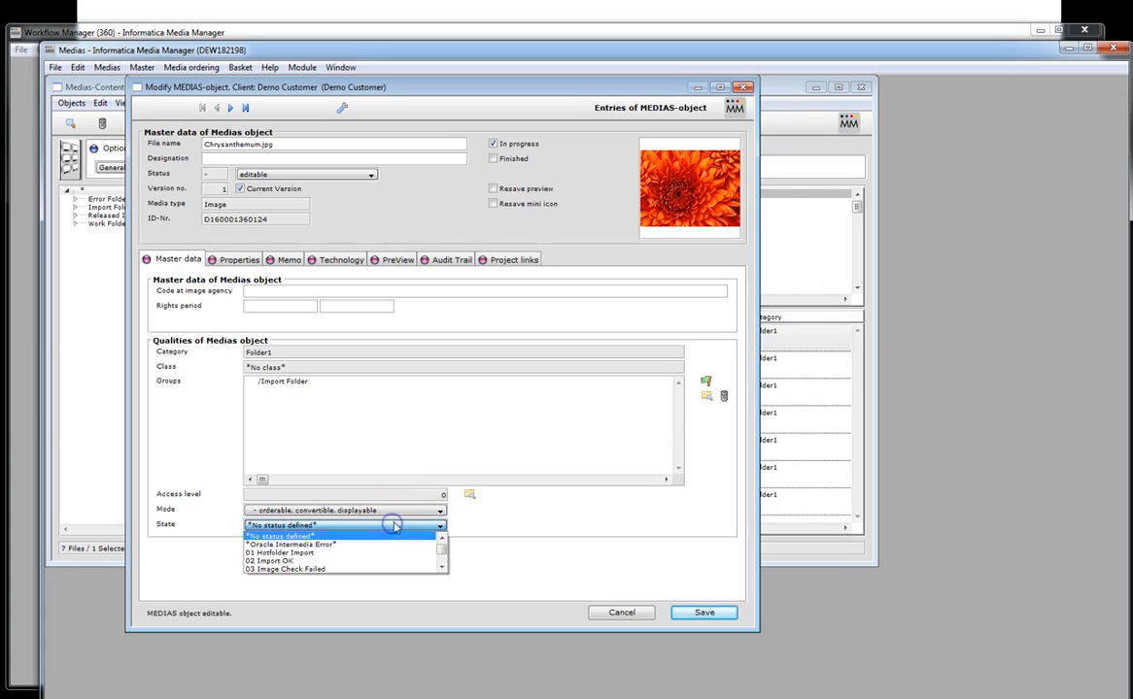
pyautogui.click(279, 552)
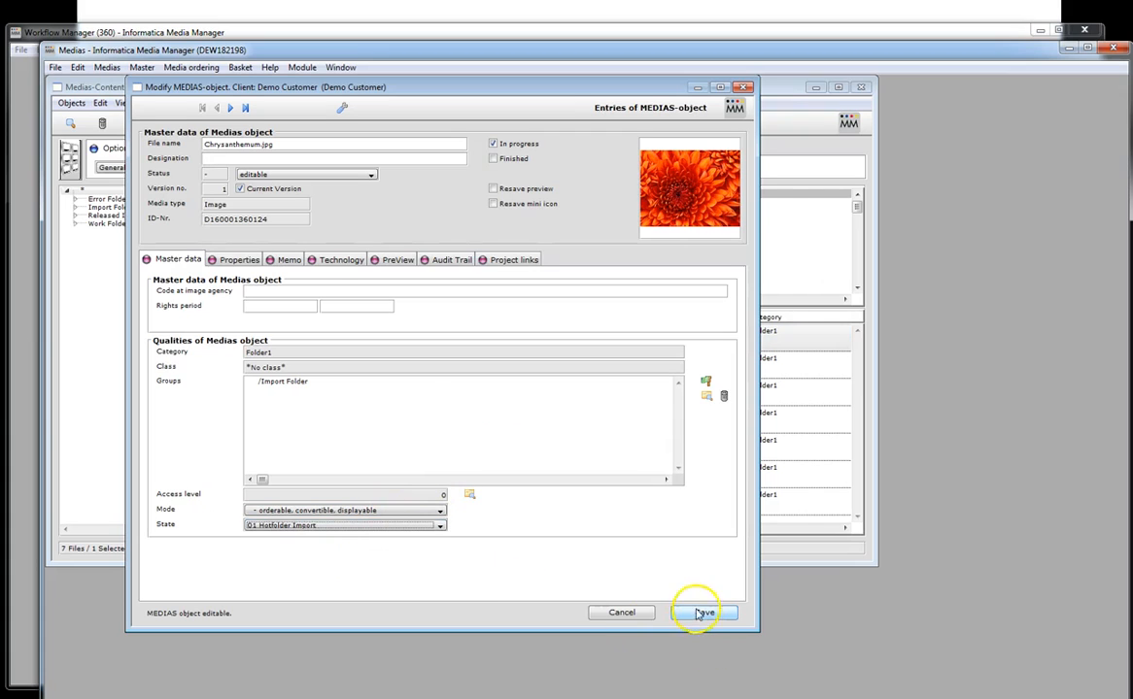
pyautogui.click(703, 614)
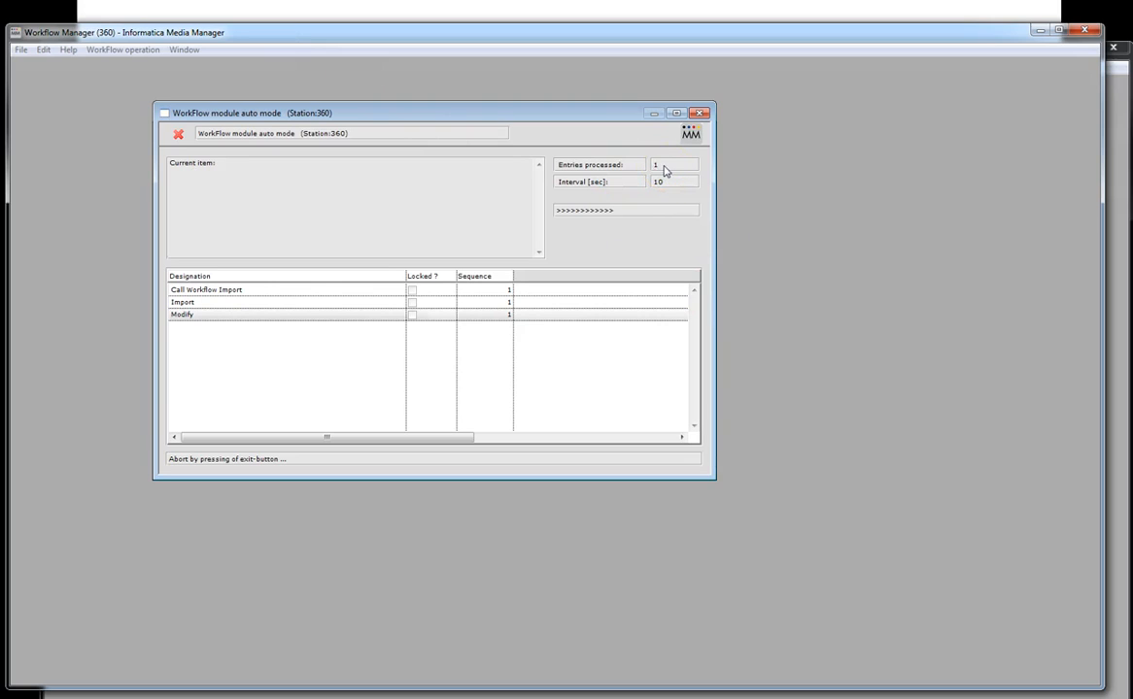
pyautogui.moveTo(666, 174)
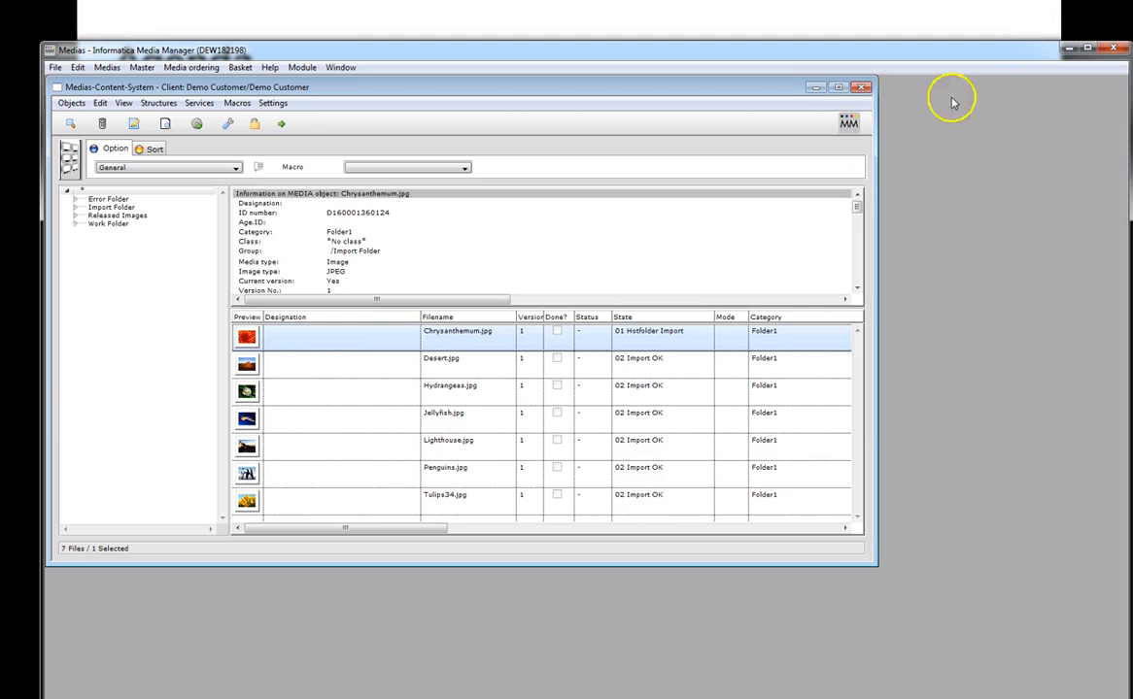
# - Close the Search of Medias Objects and Medias-Content-System windows, leaving the client selection list
pyautogui.doubleClick(457, 331)
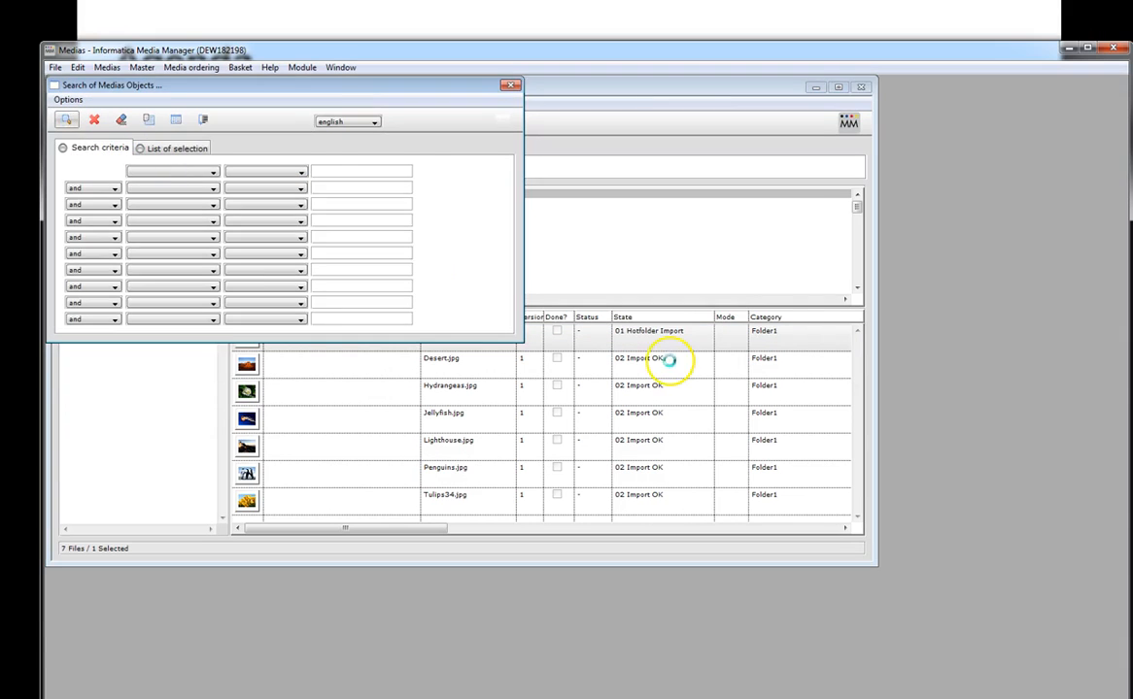
pyautogui.click(511, 85)
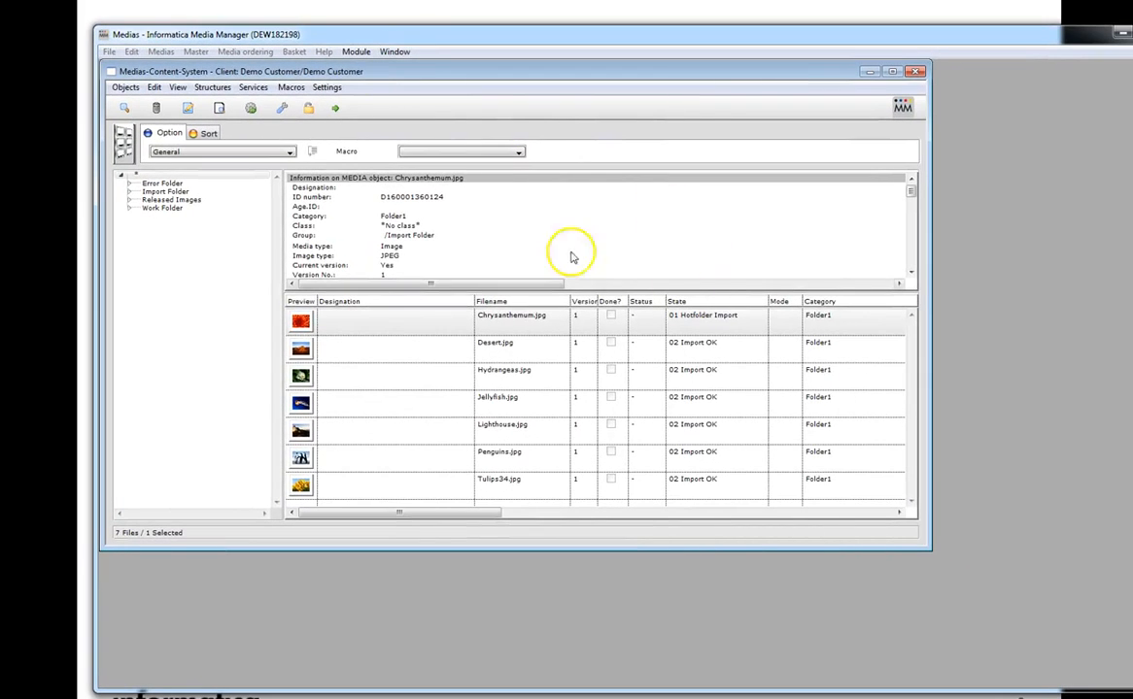
pyautogui.moveTo(759, 290)
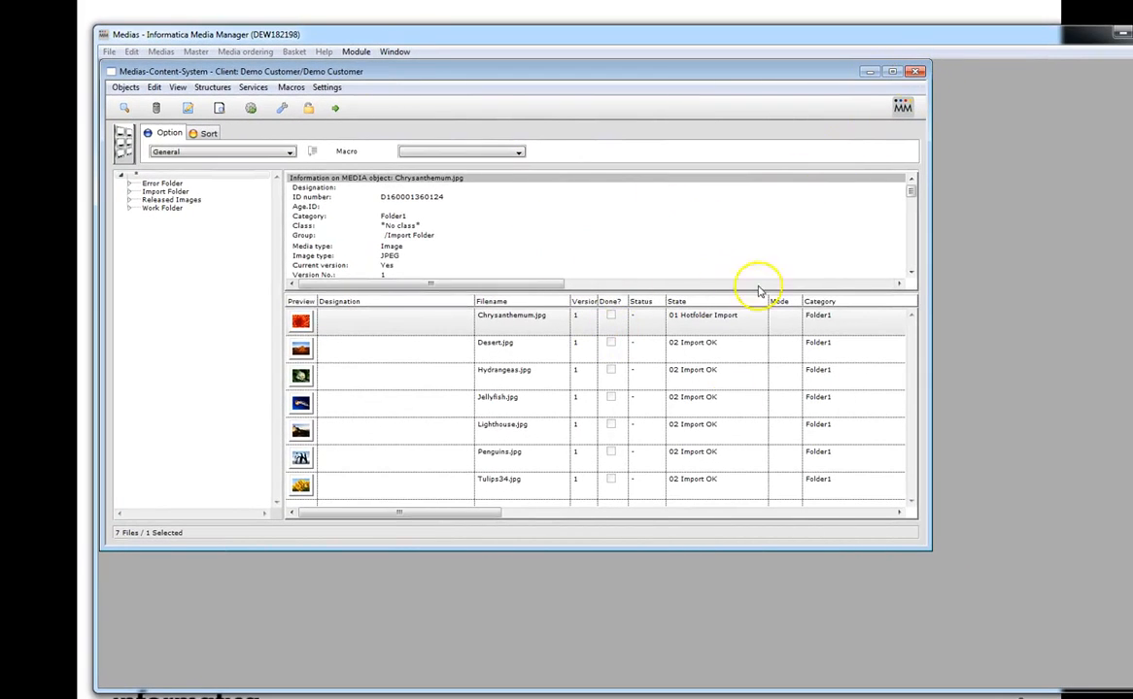
pyautogui.moveTo(813, 144)
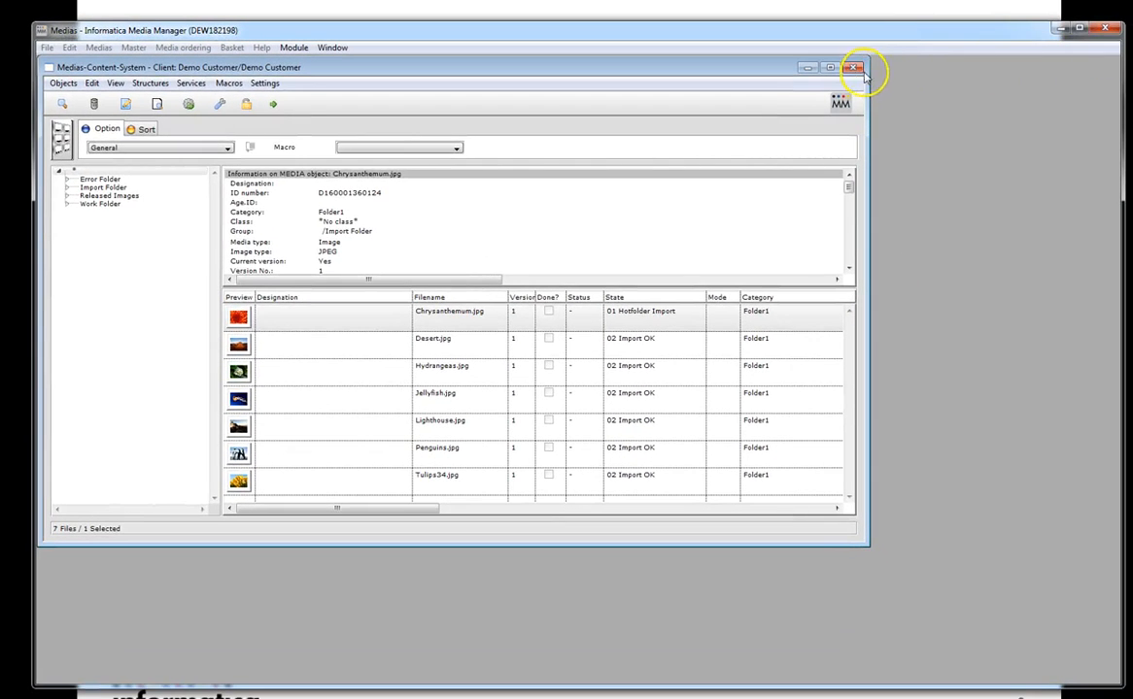
pyautogui.click(853, 66)
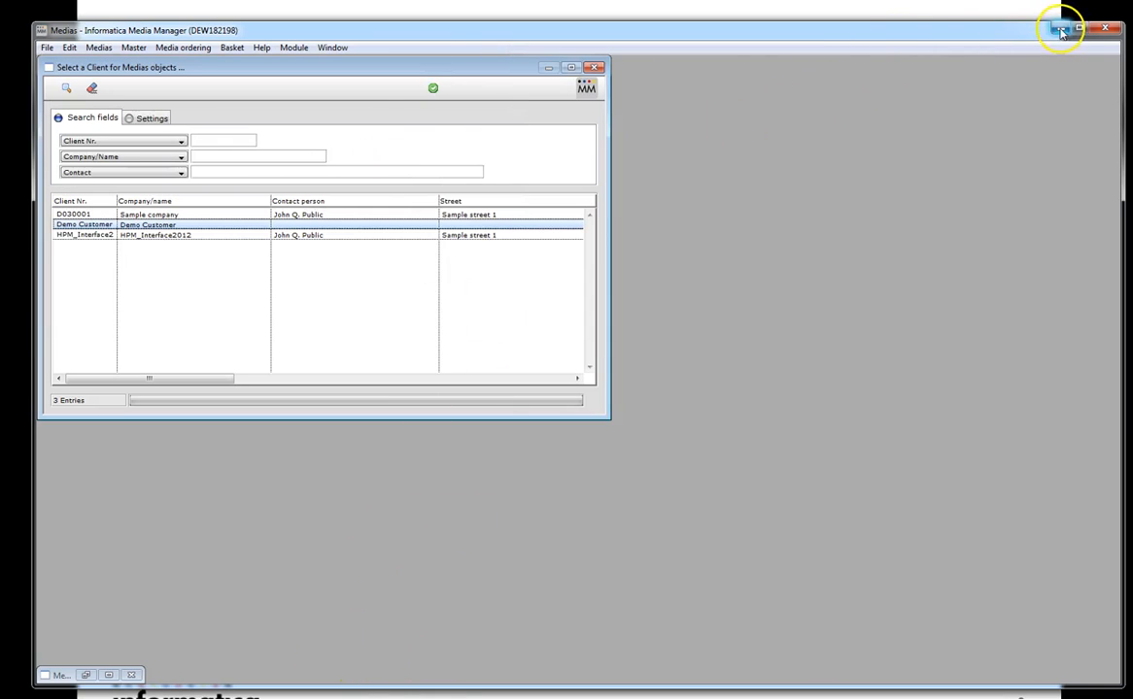
pyautogui.moveTo(1061, 27)
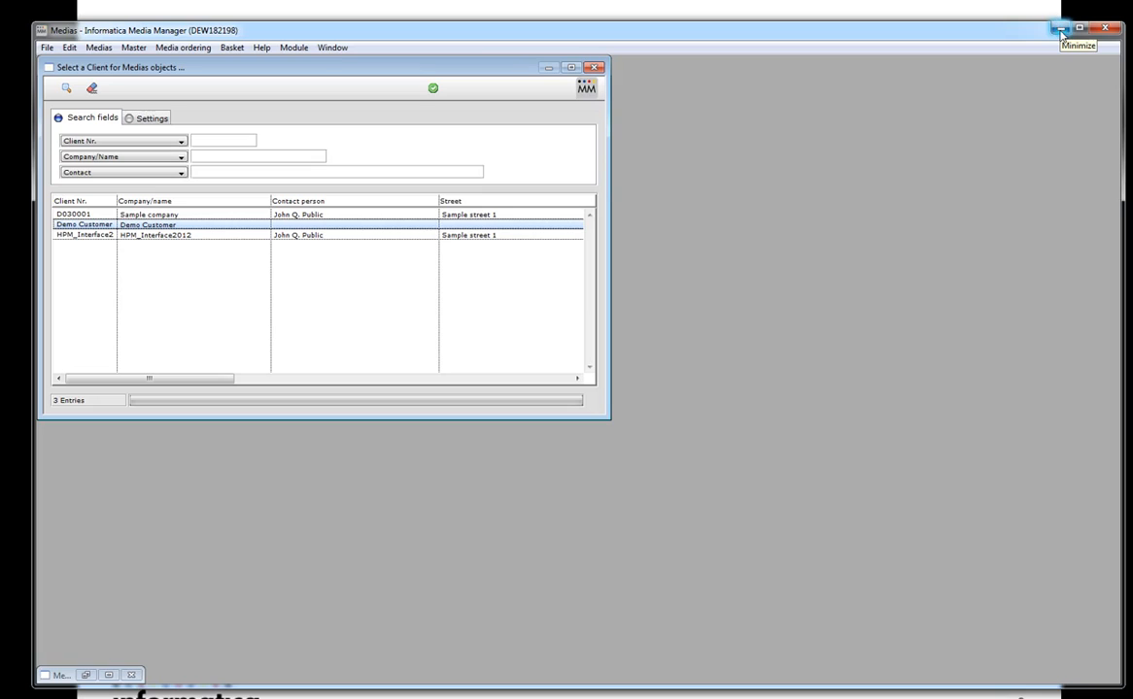
pyautogui.moveTo(1061, 29)
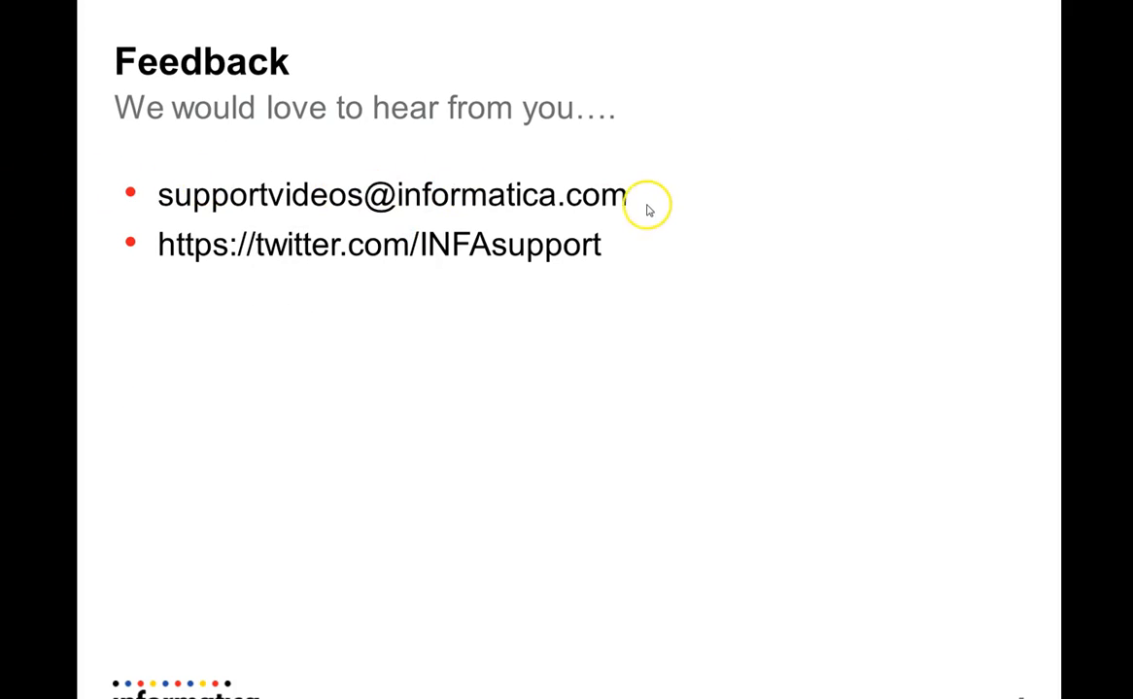
pyautogui.moveTo(591, 248)
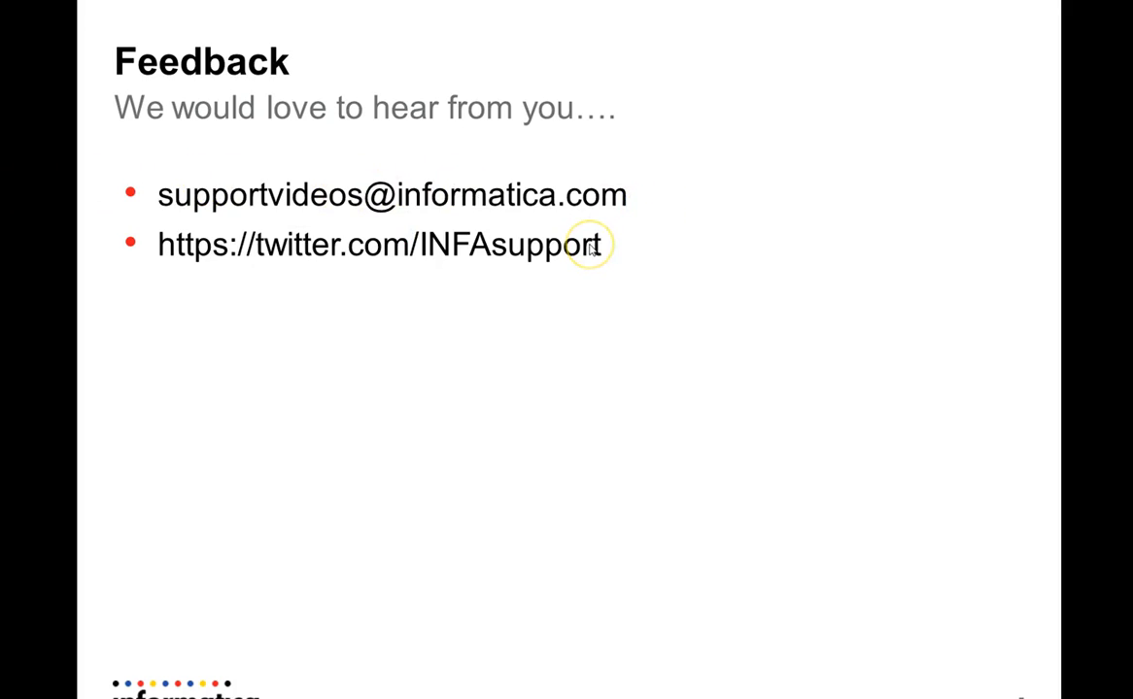
pyautogui.moveTo(583, 314)
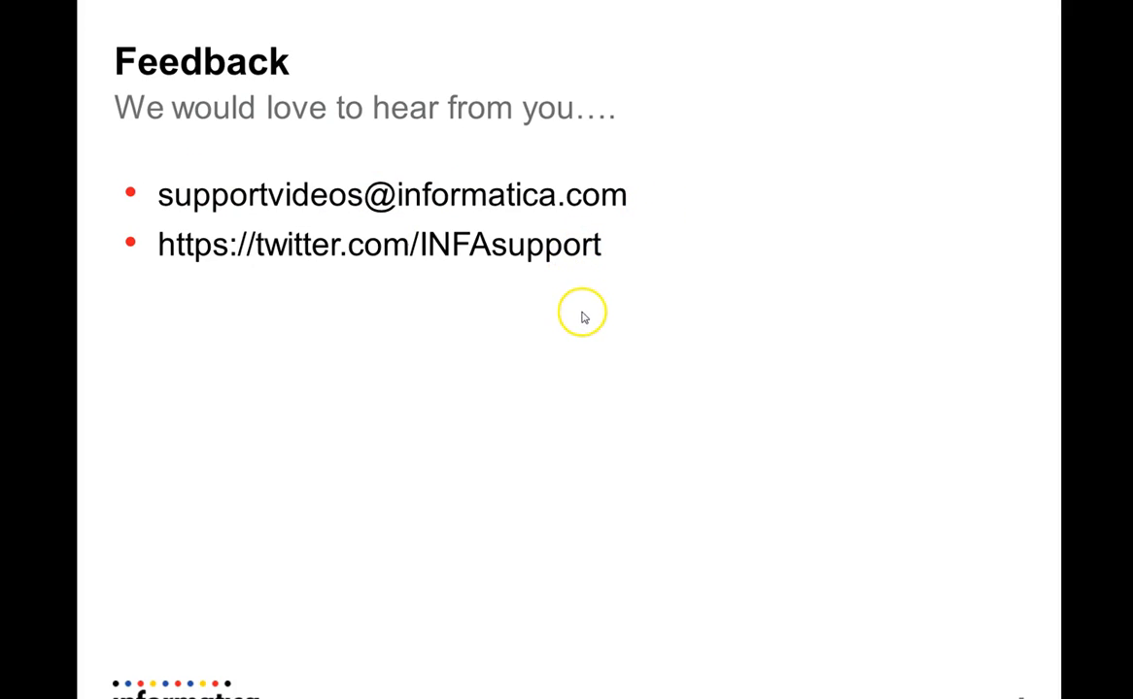
pyautogui.moveTo(544, 362)
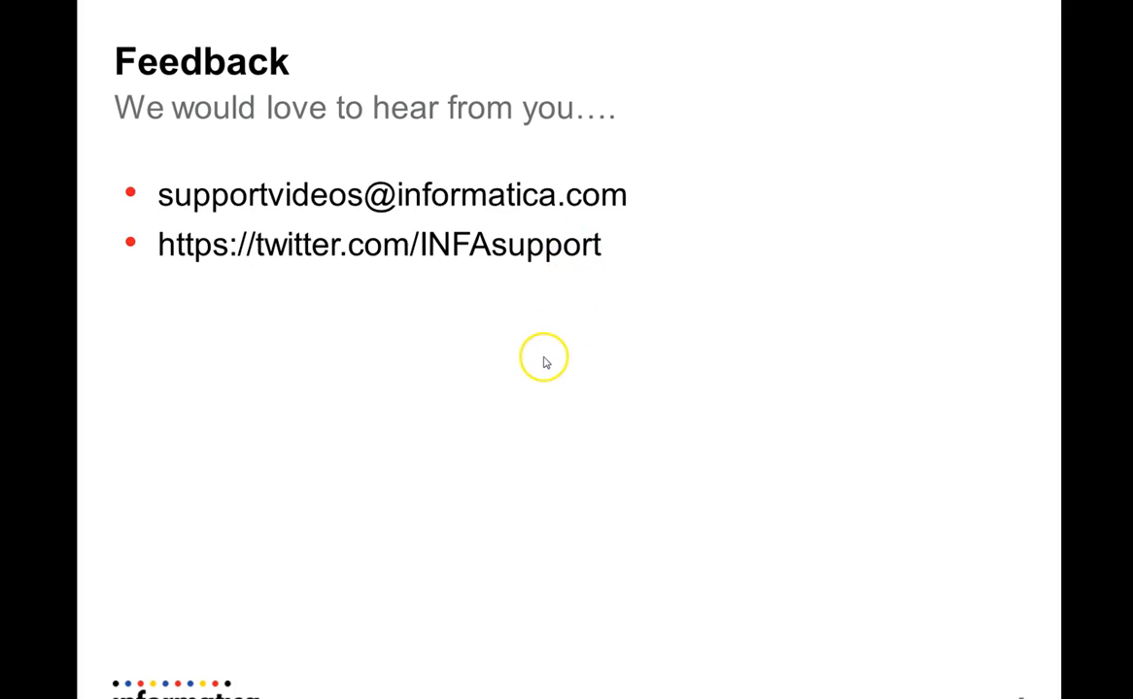
pyautogui.moveTo(544, 363)
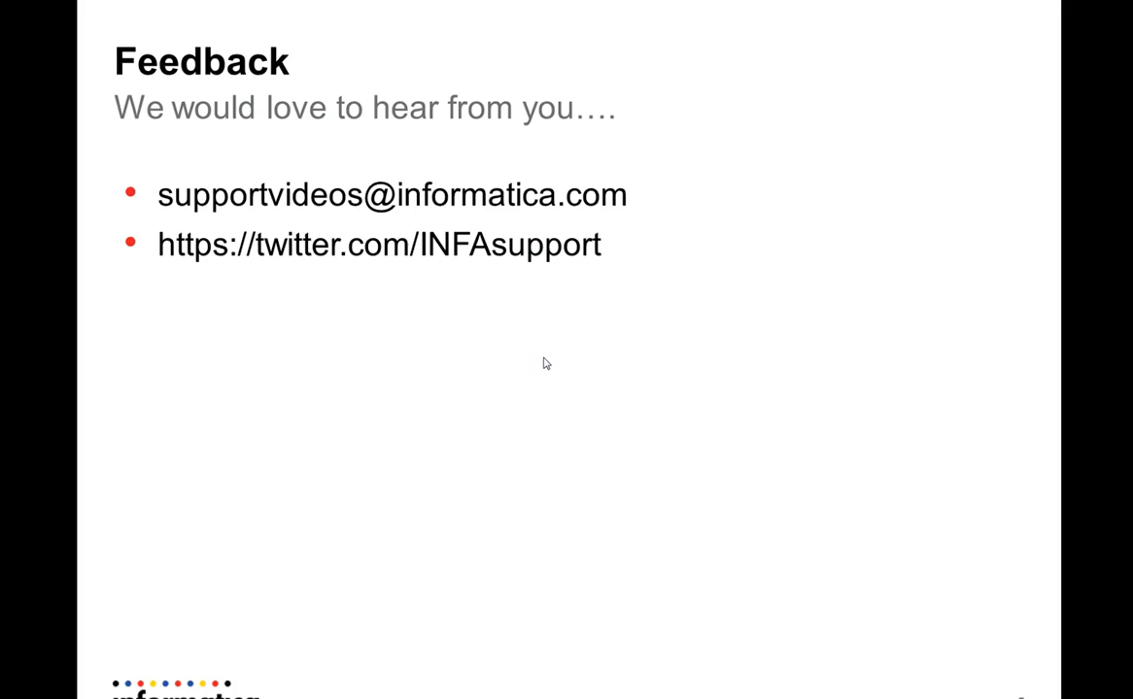
pyautogui.moveTo(513, 408)
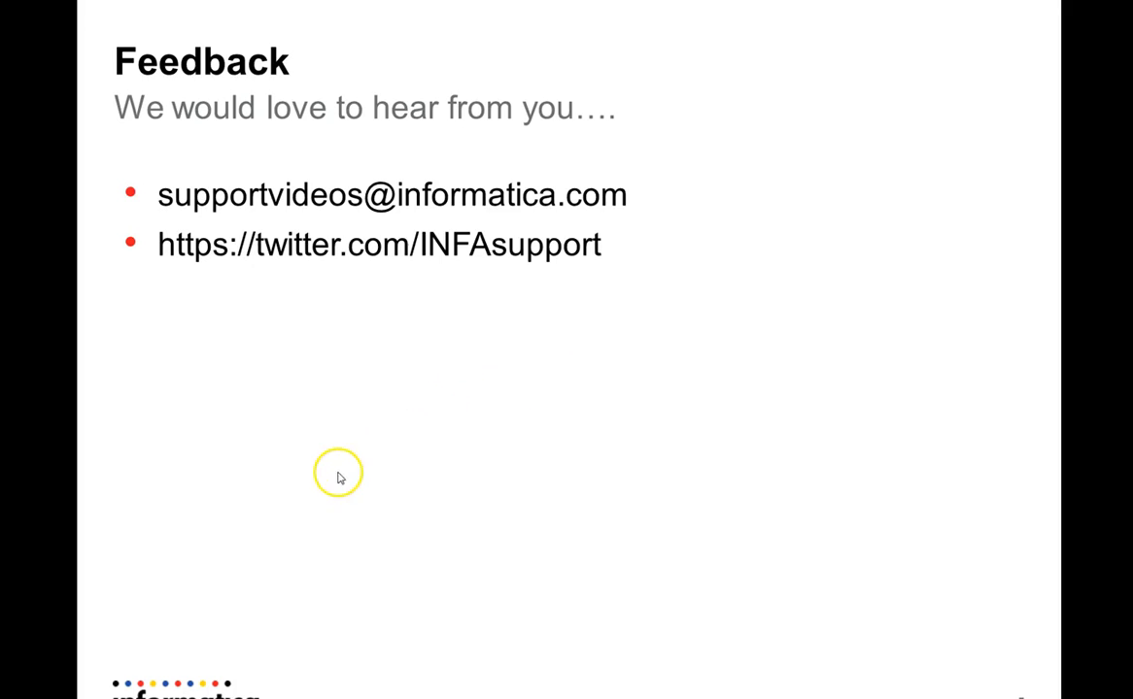
pyautogui.moveTo(23, 618)
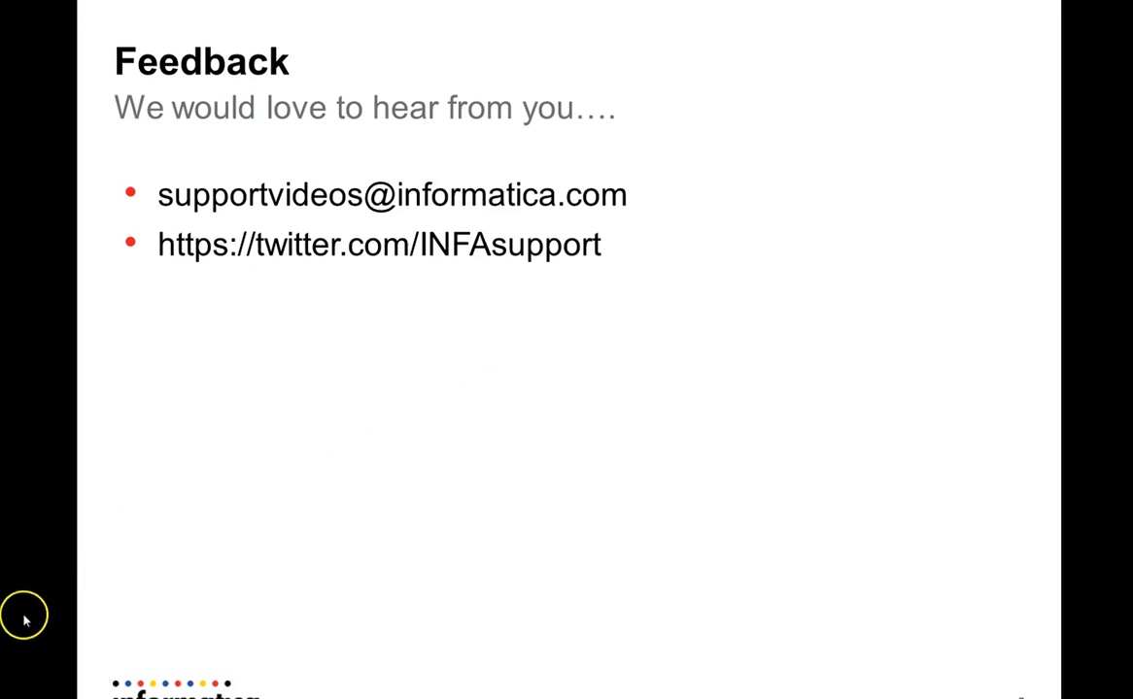